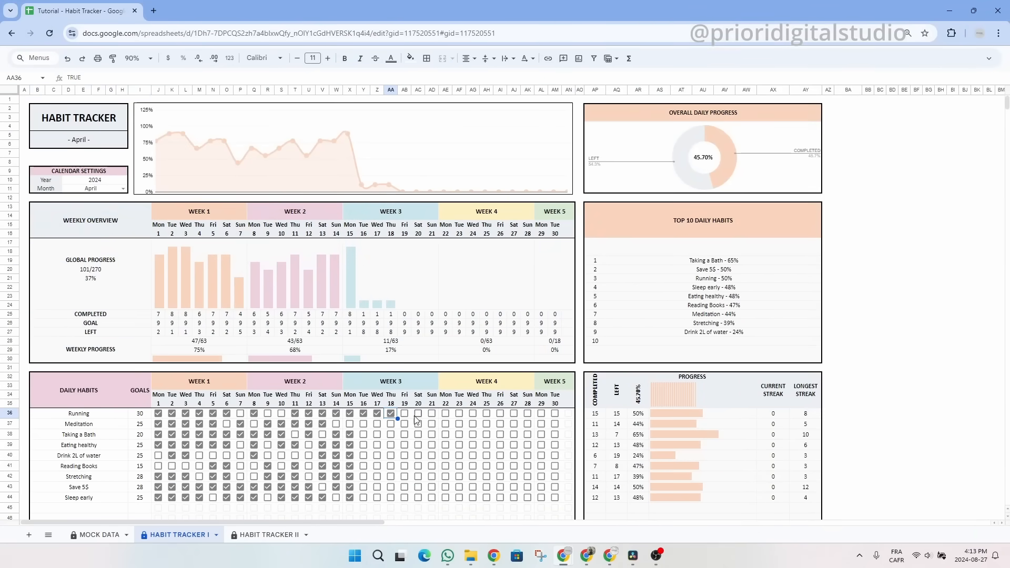
Tick a habit checkbox, switch the tracker month to August, and inspect the donut chart
click(404, 434)
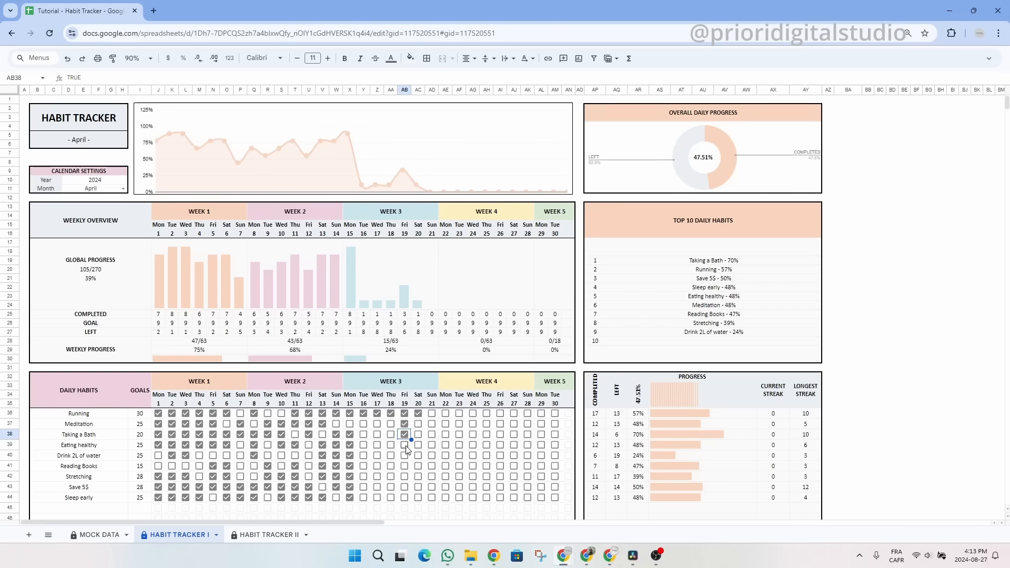
click(404, 487)
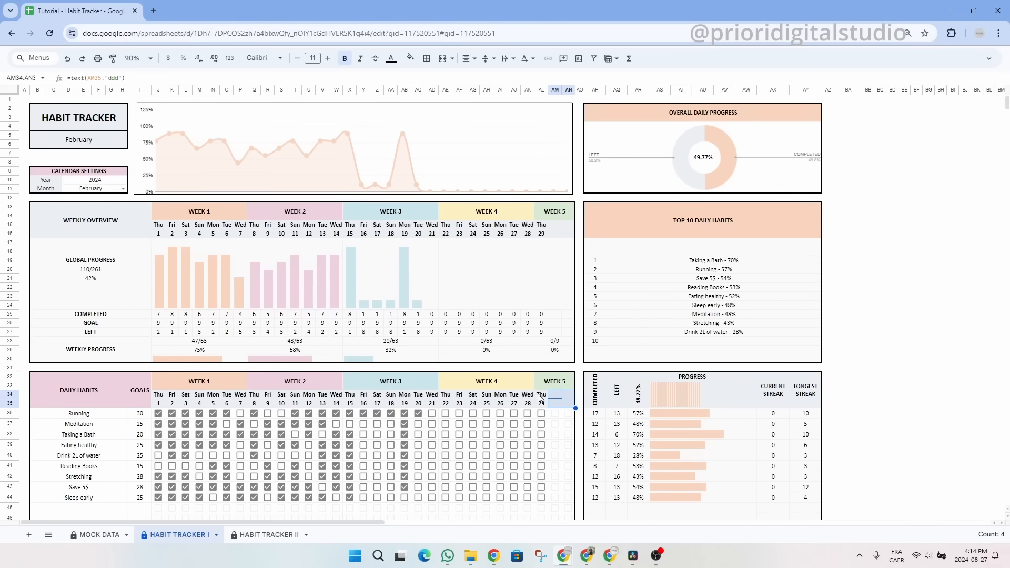
click(120, 188)
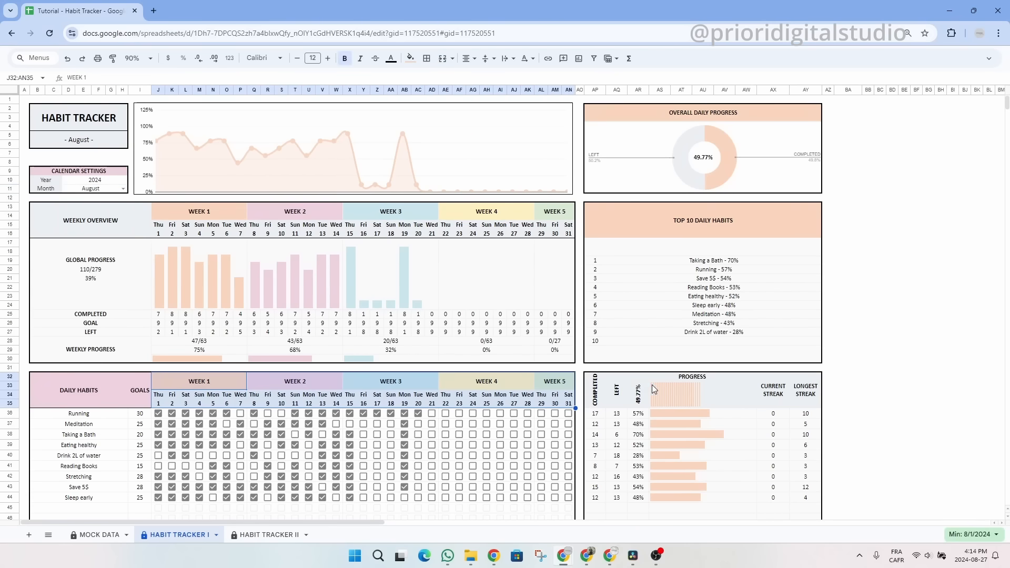
click(703, 148)
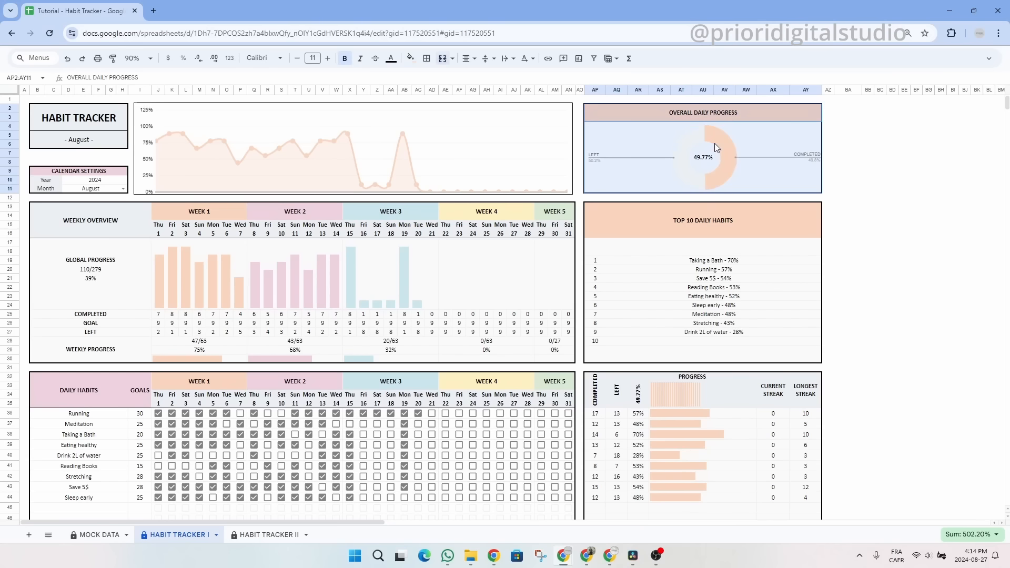
Mark Running and Stretching done for August 29, and Meditation for August 26
click(444, 413)
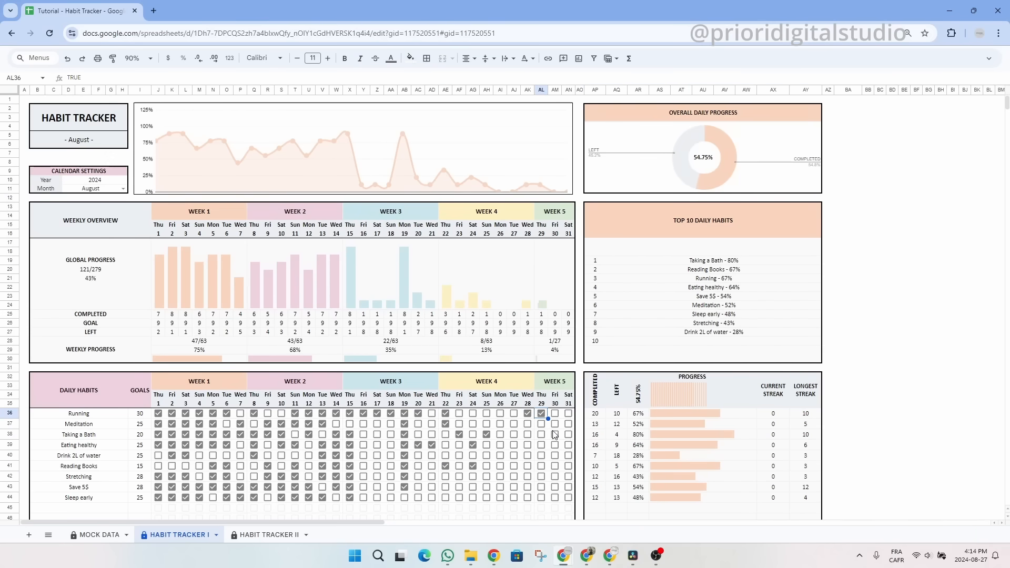
click(541, 476)
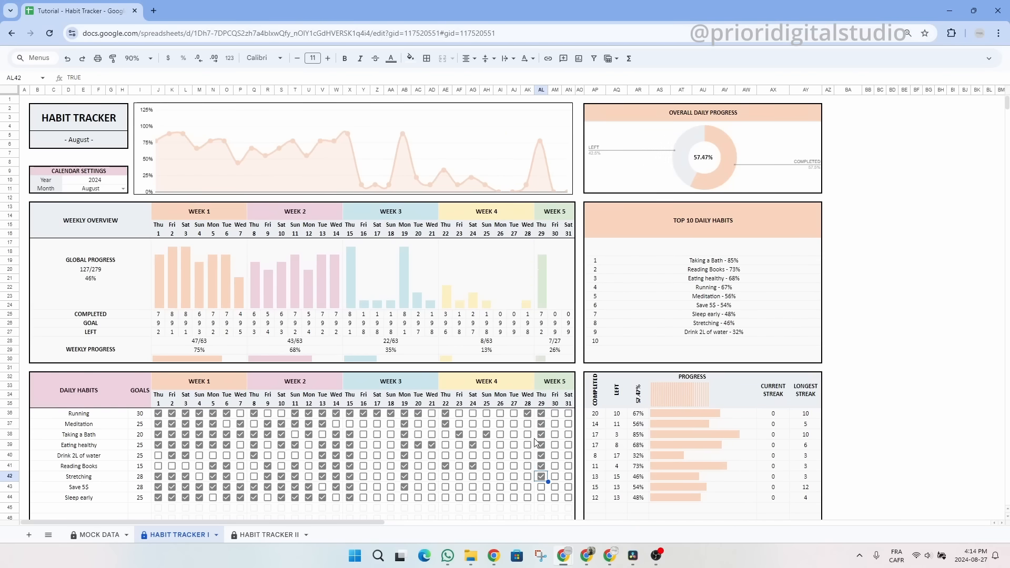
click(500, 424)
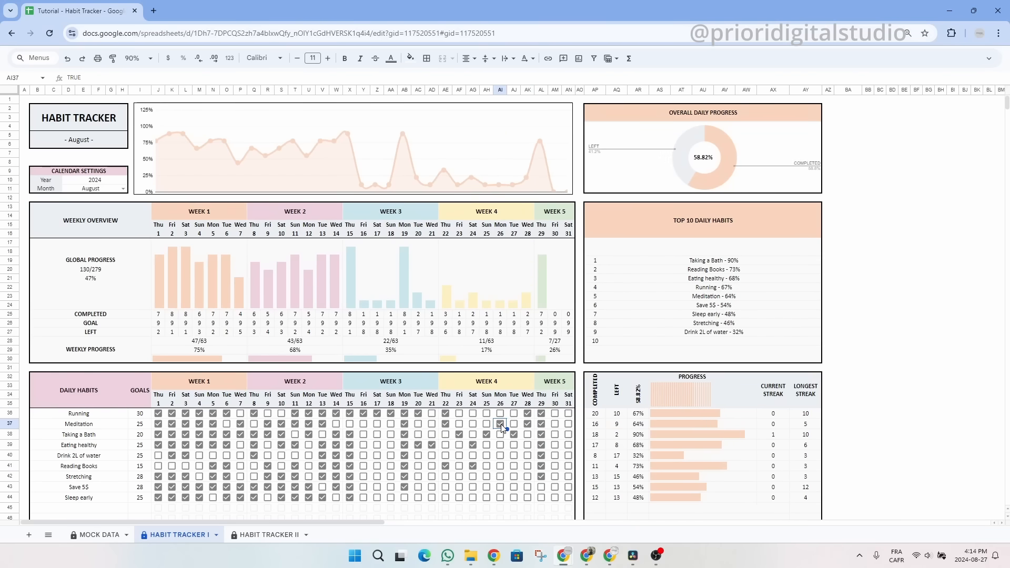
click(500, 424)
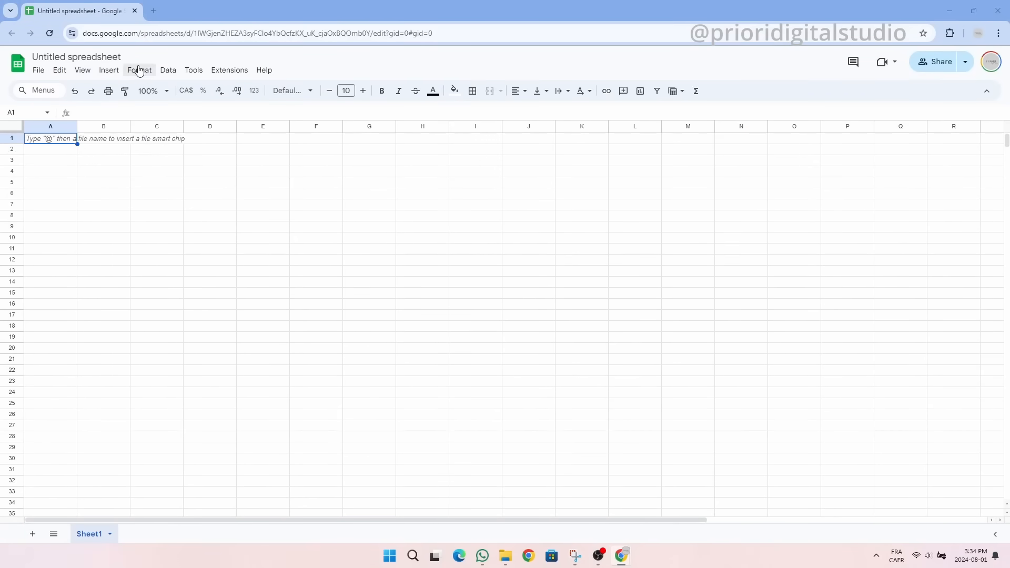
Set the theme's accent colours to custom pastel shades, including pale yellow, and close the theme panel
click(139, 69)
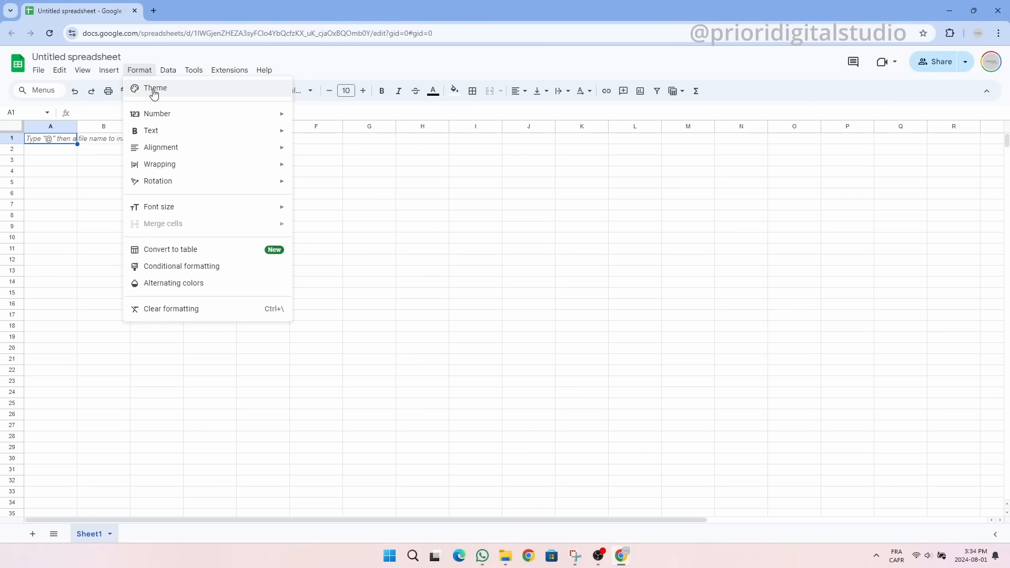
click(155, 88)
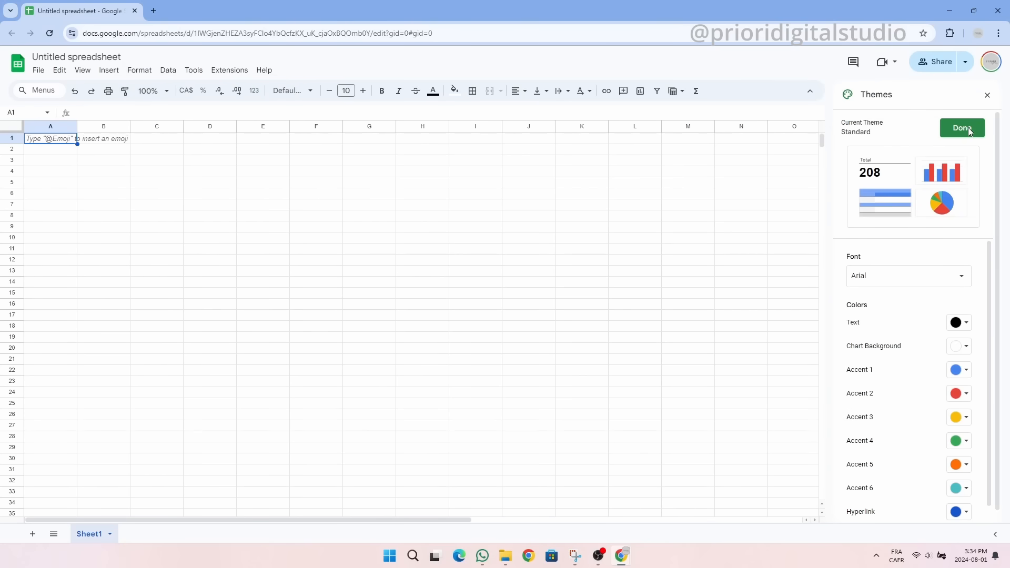
click(965, 370)
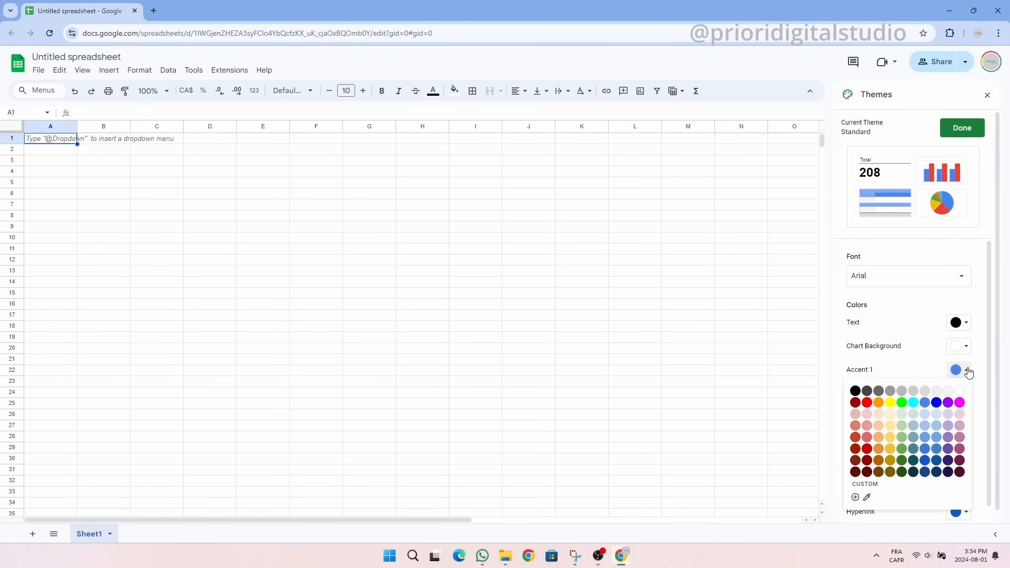
click(855, 496)
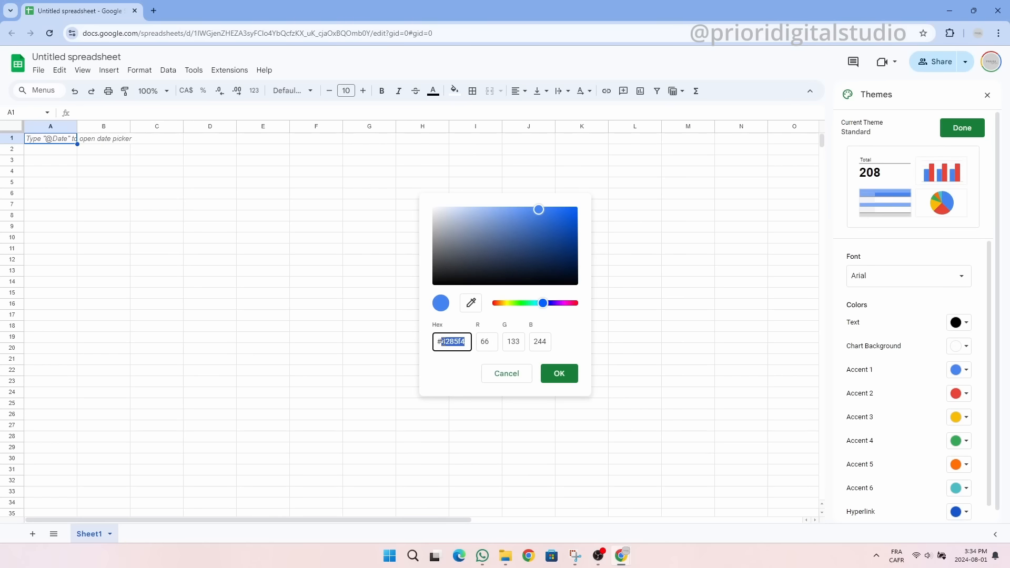
drag(543, 303, 565, 303)
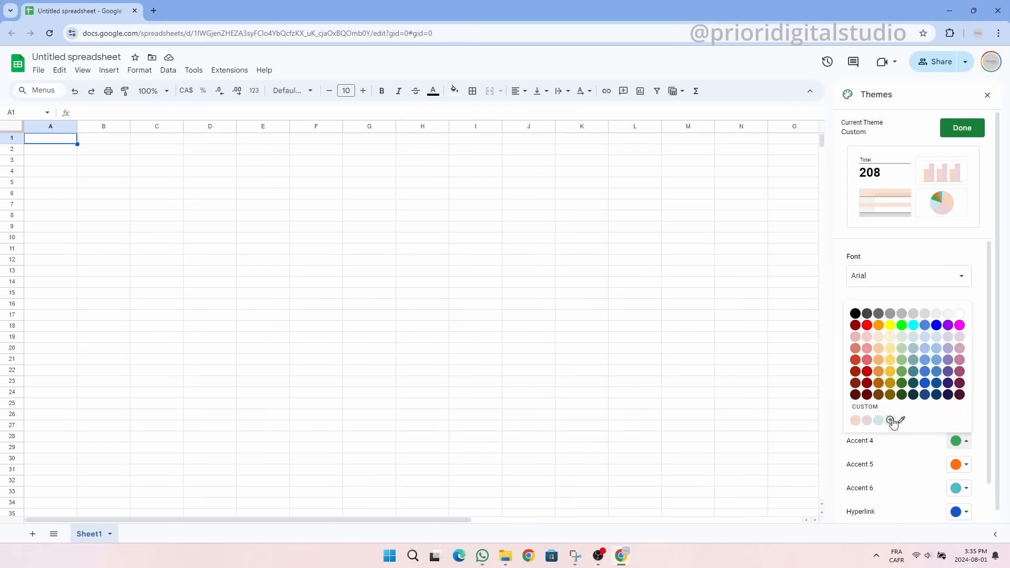
click(890, 420)
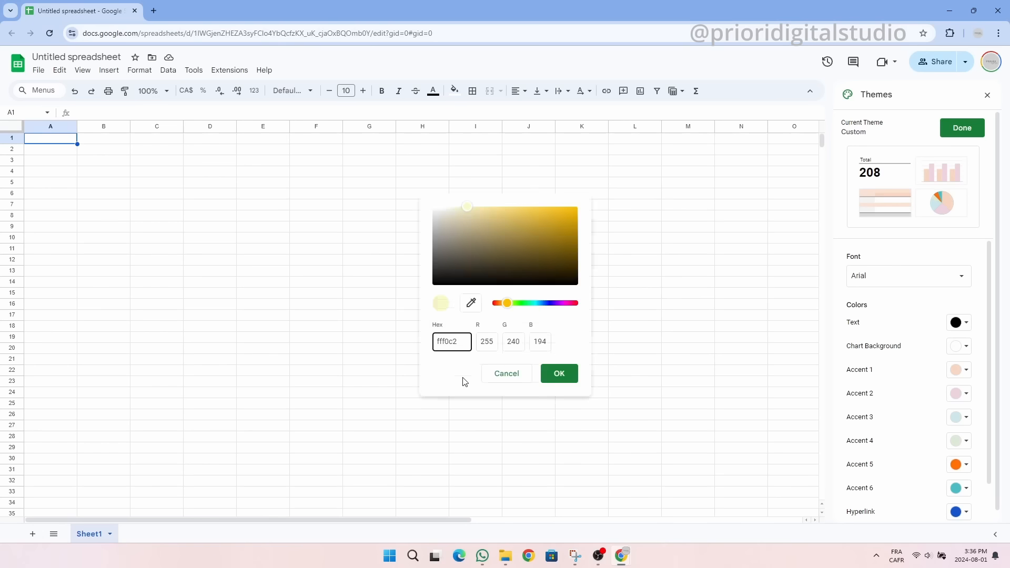
click(558, 374)
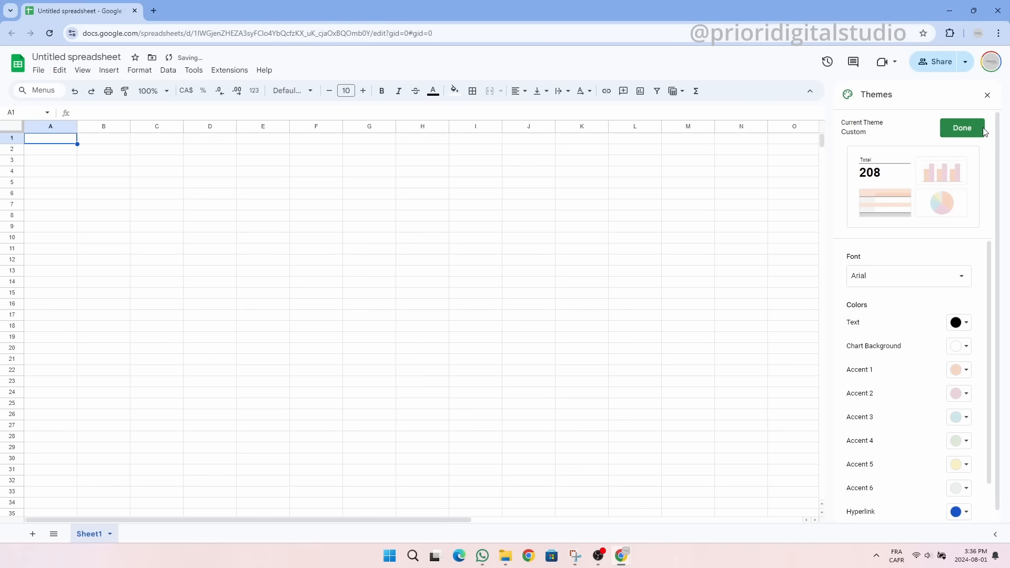
click(962, 128)
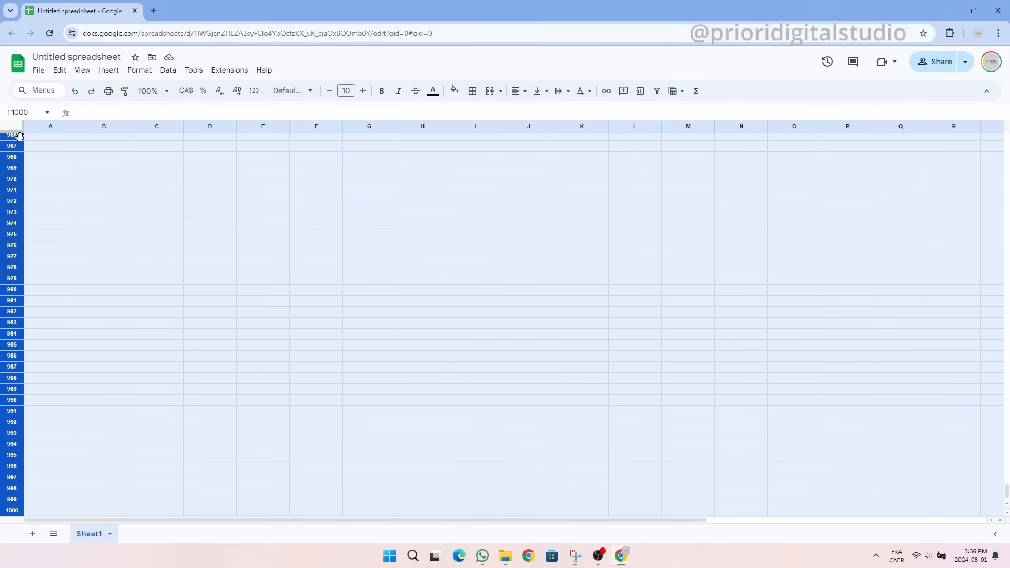
Resize rows 1–1000 to 21 pixels high
right_click(13, 135)
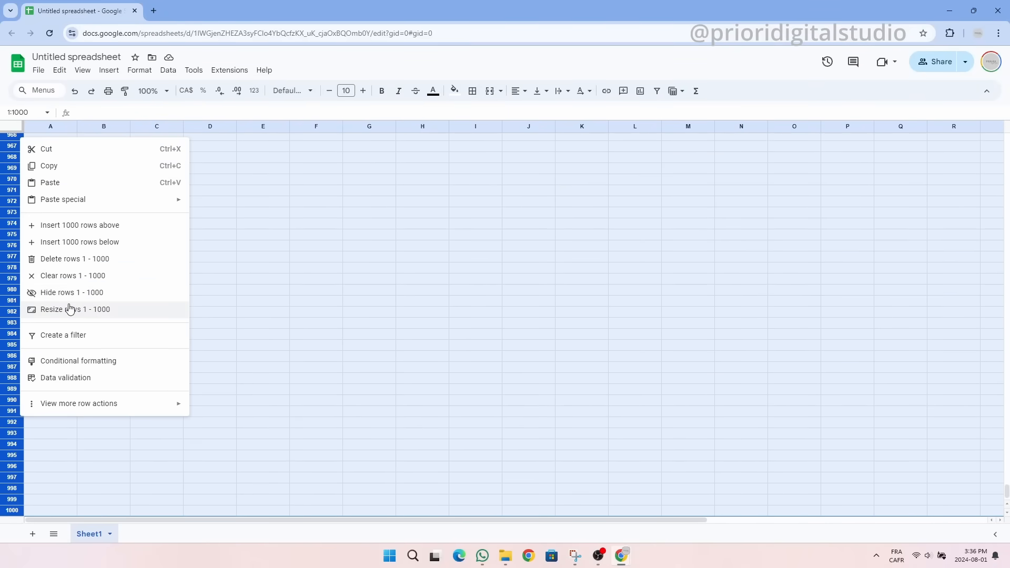
click(75, 310)
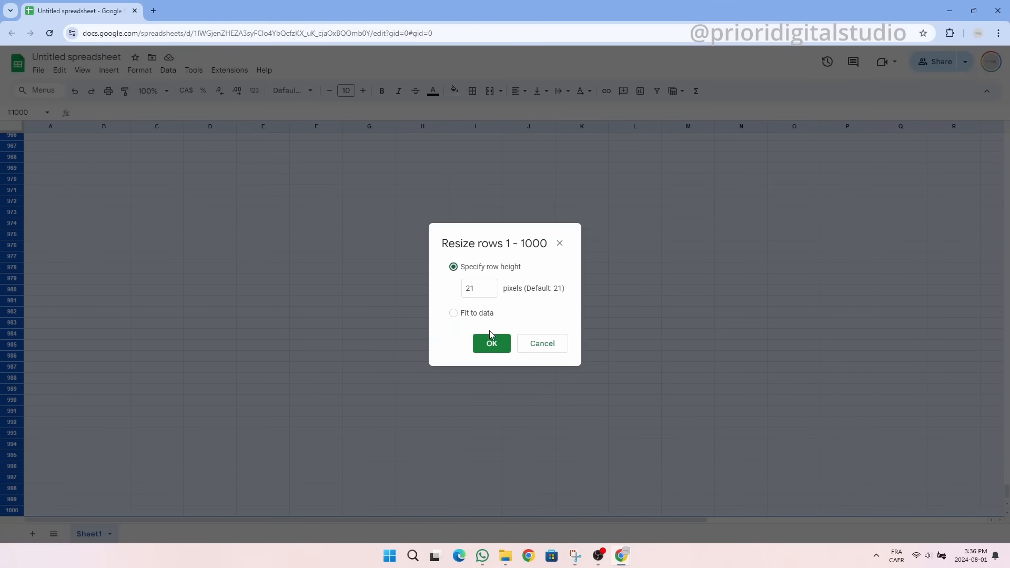
click(491, 344)
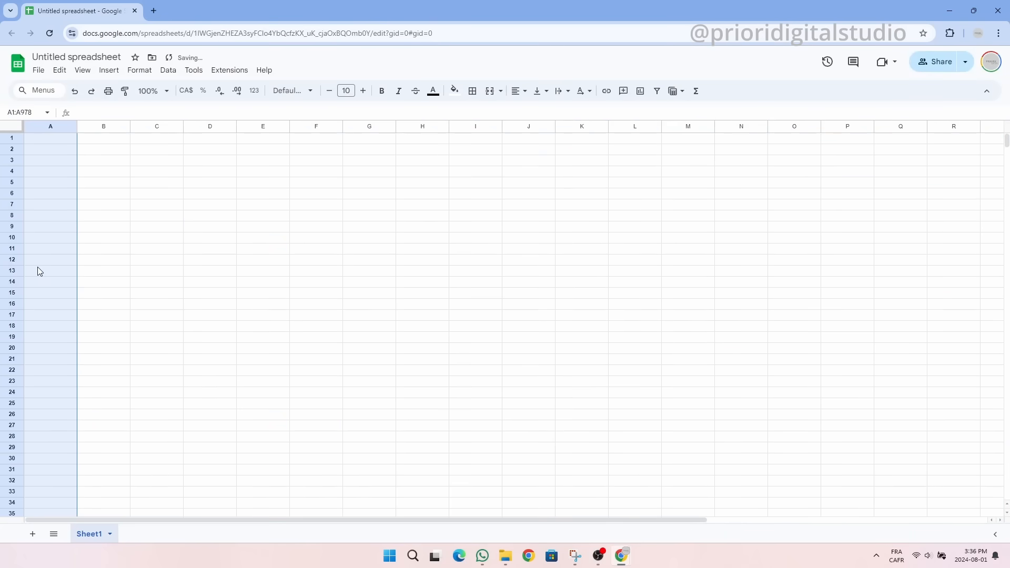
Vertically centre the contents of every cell in the sheet
click(50, 137)
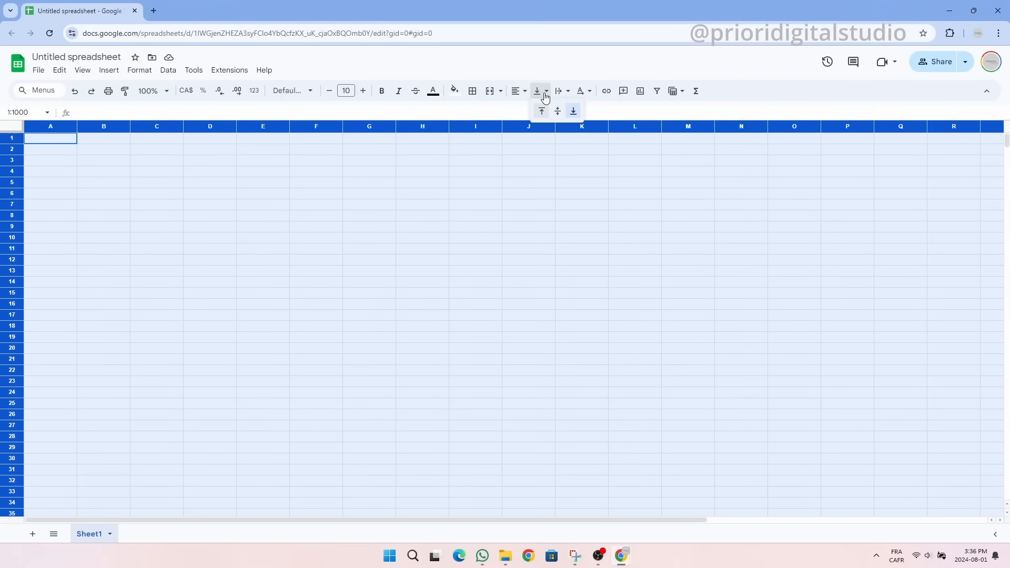
click(572, 111)
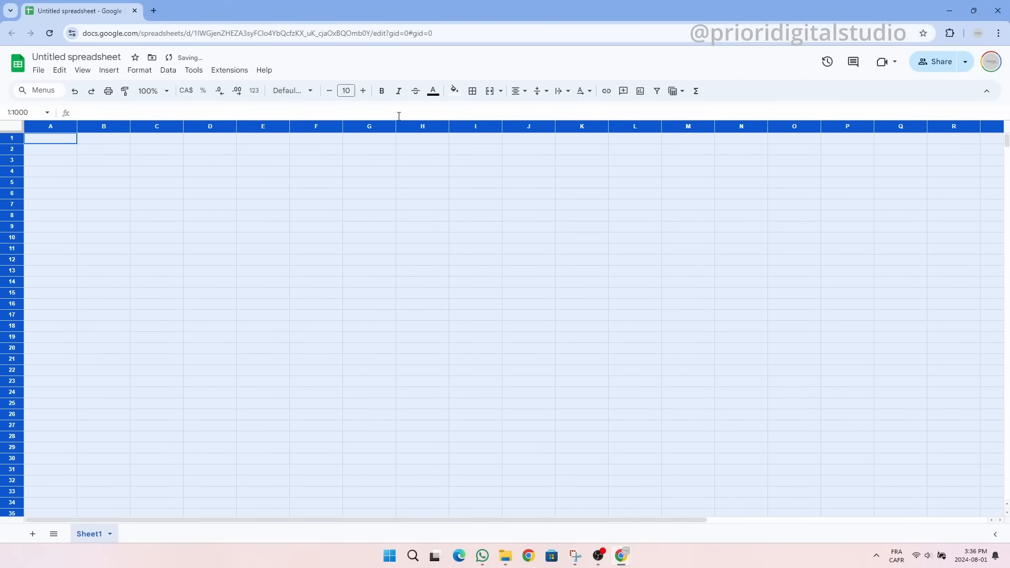
click(209, 205)
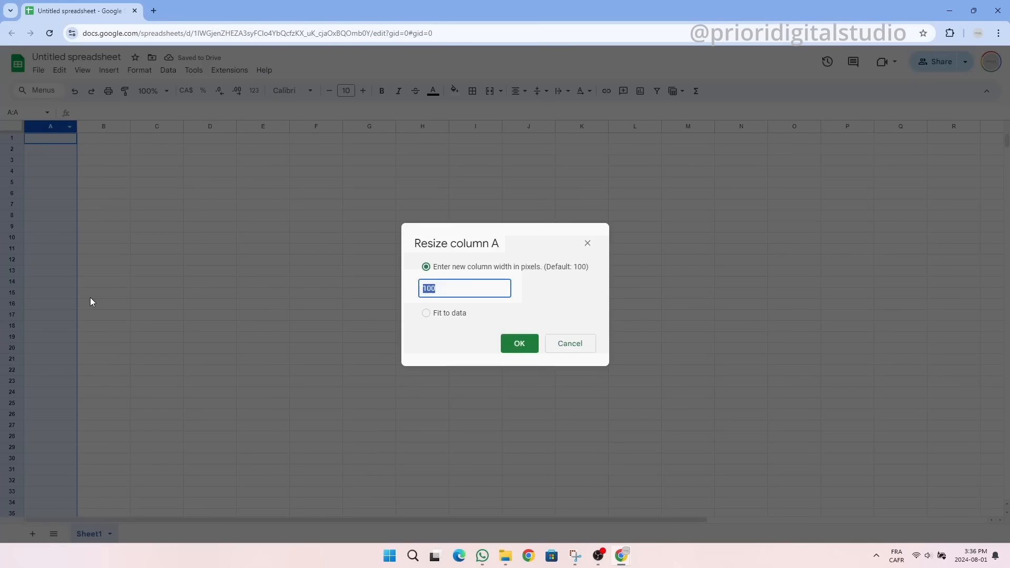
Narrow column A and resize columns B–Z to 32 pixels
click(519, 344)
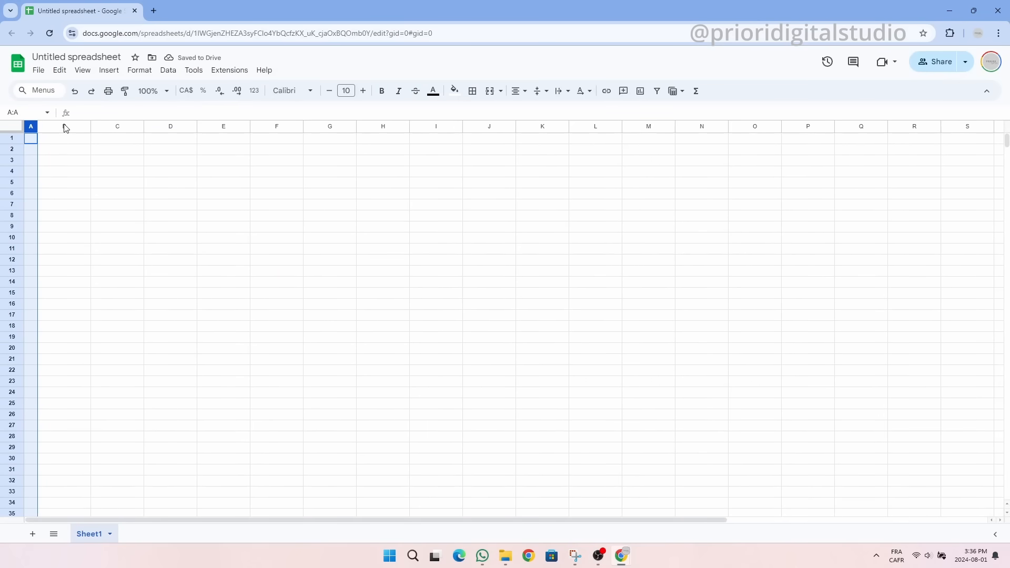
click(63, 126)
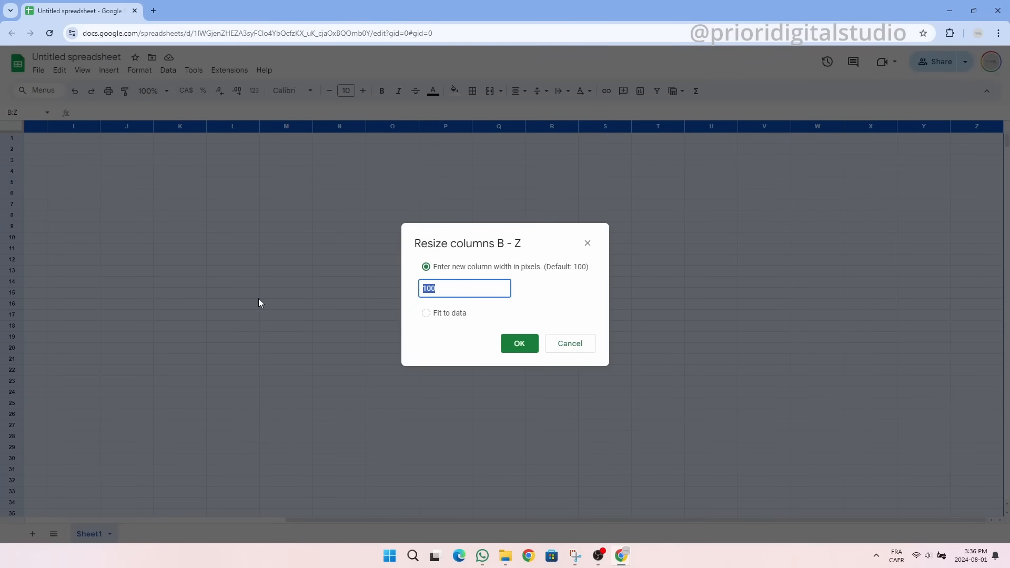
text(30)
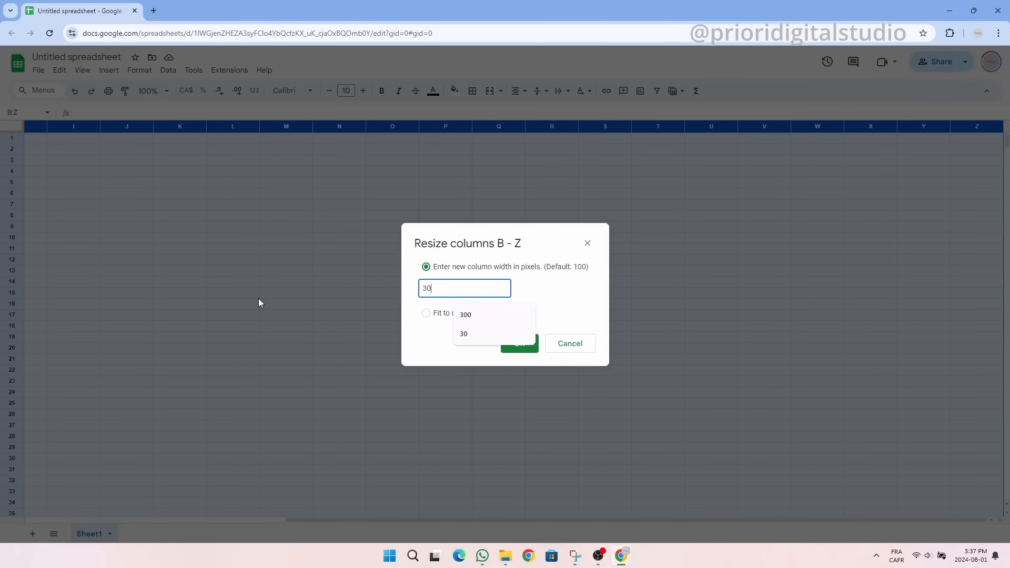
text(2)
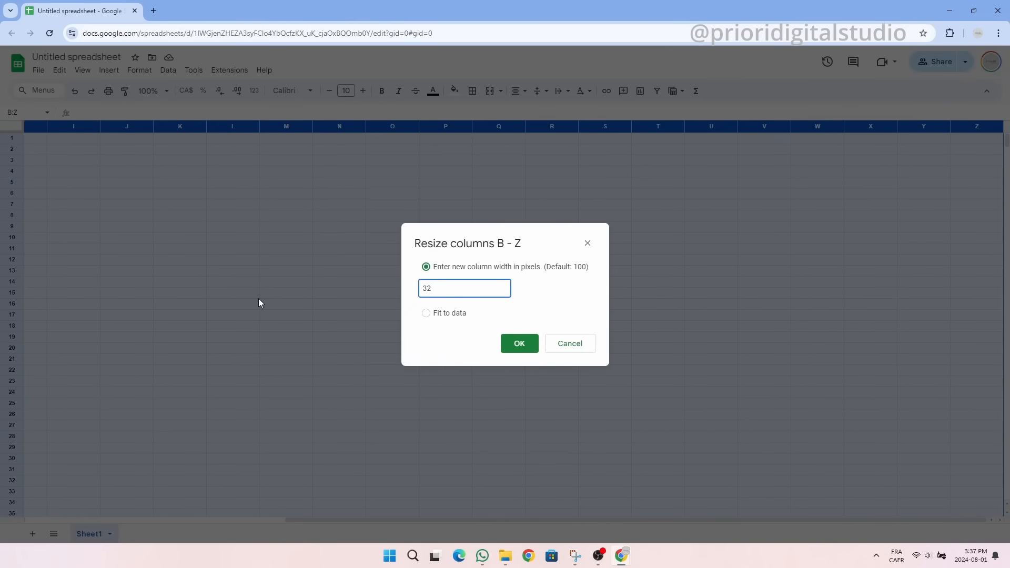
click(519, 343)
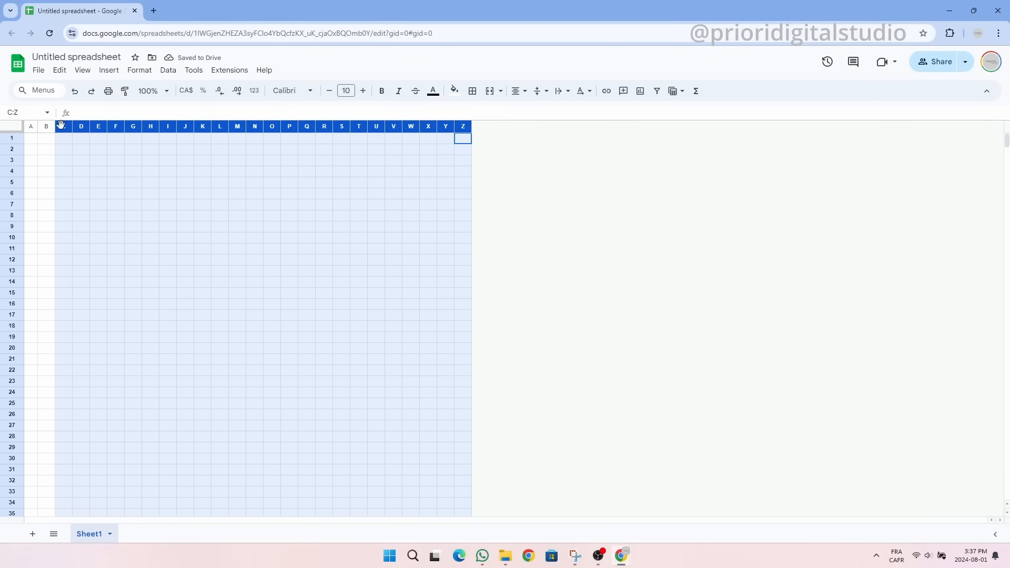
Insert 25 more columns after Z and give columns B–AY a uniform width
right_click(61, 126)
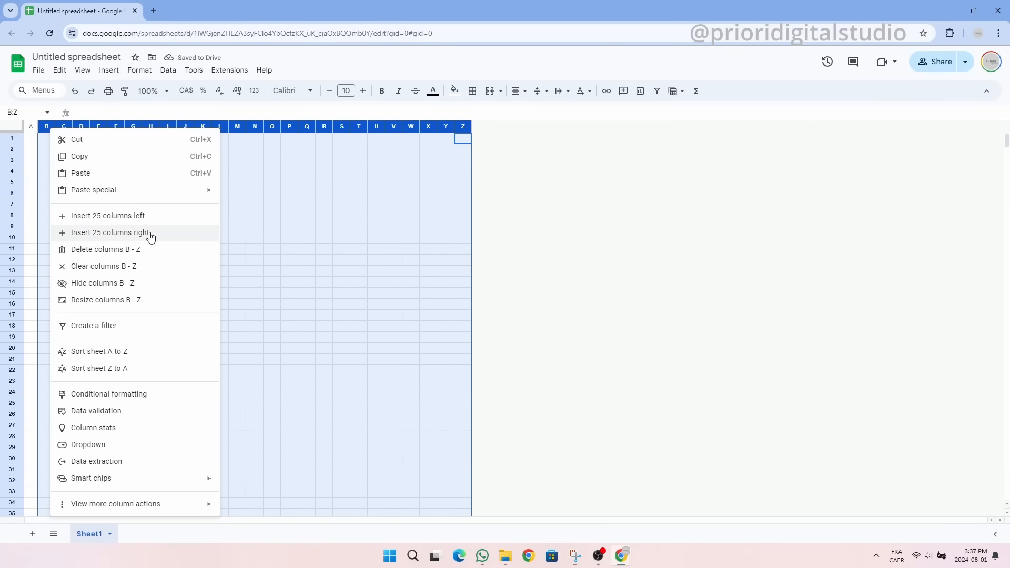
click(108, 233)
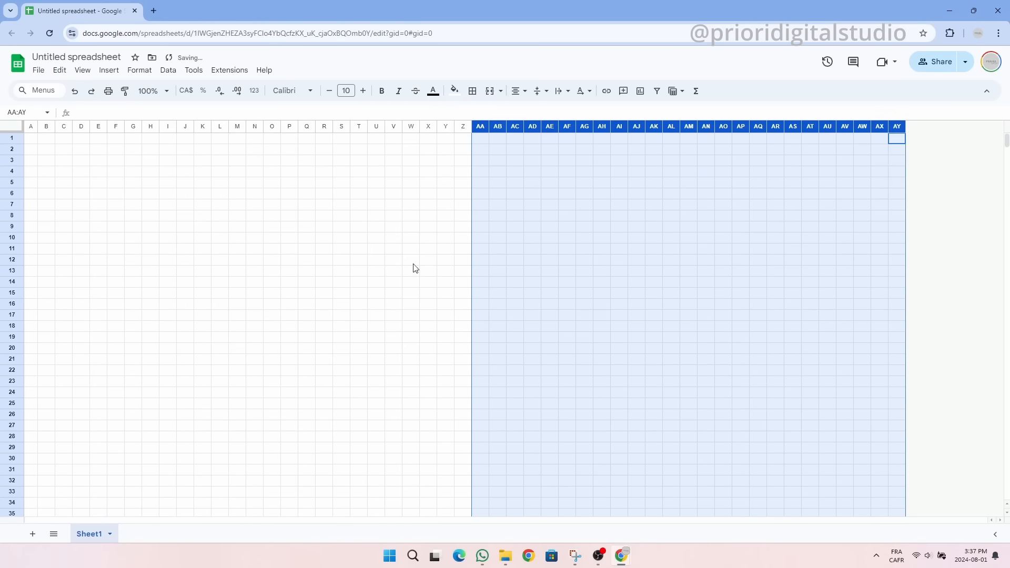
click(566, 237)
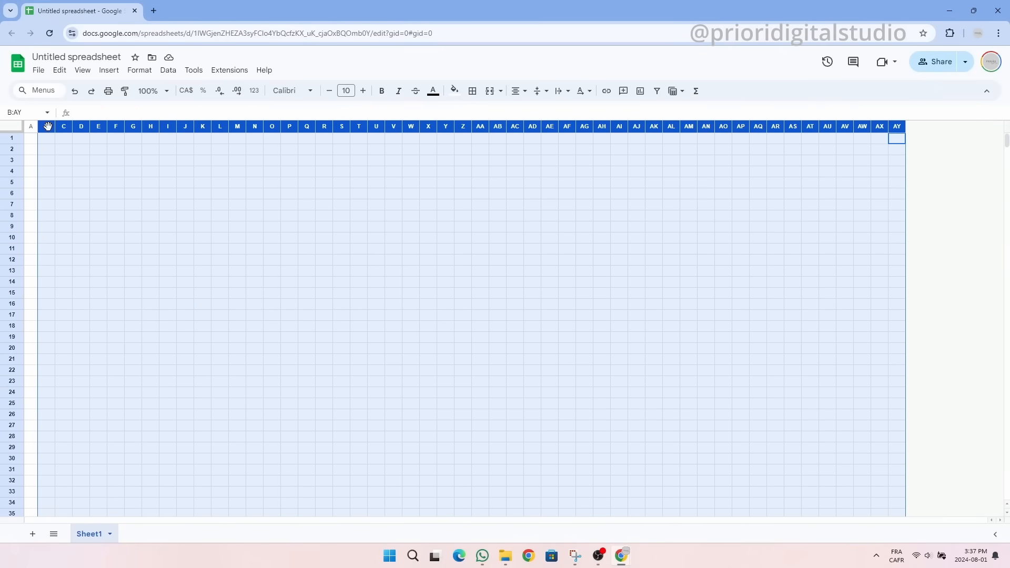
right_click(48, 127)
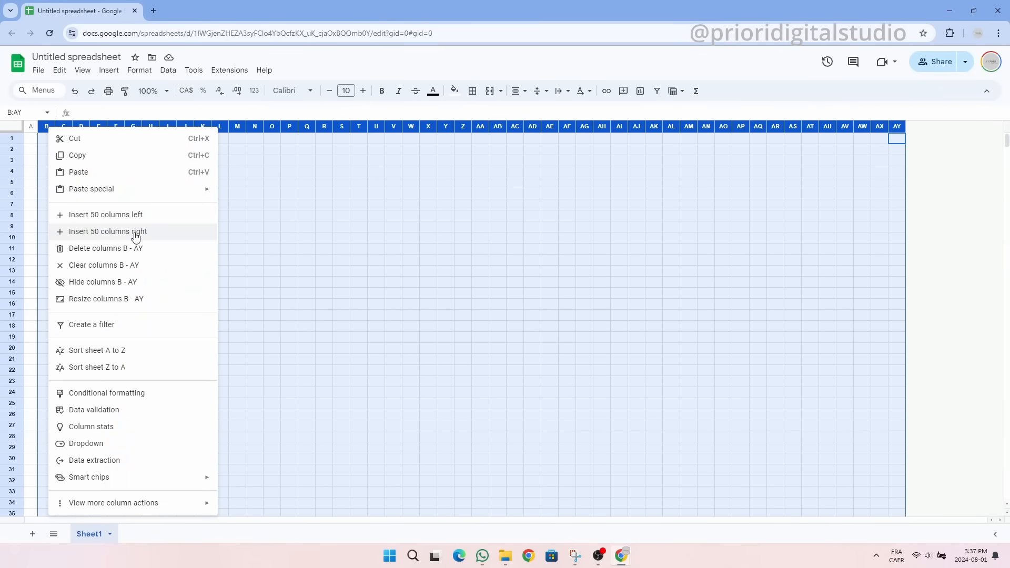
click(108, 231)
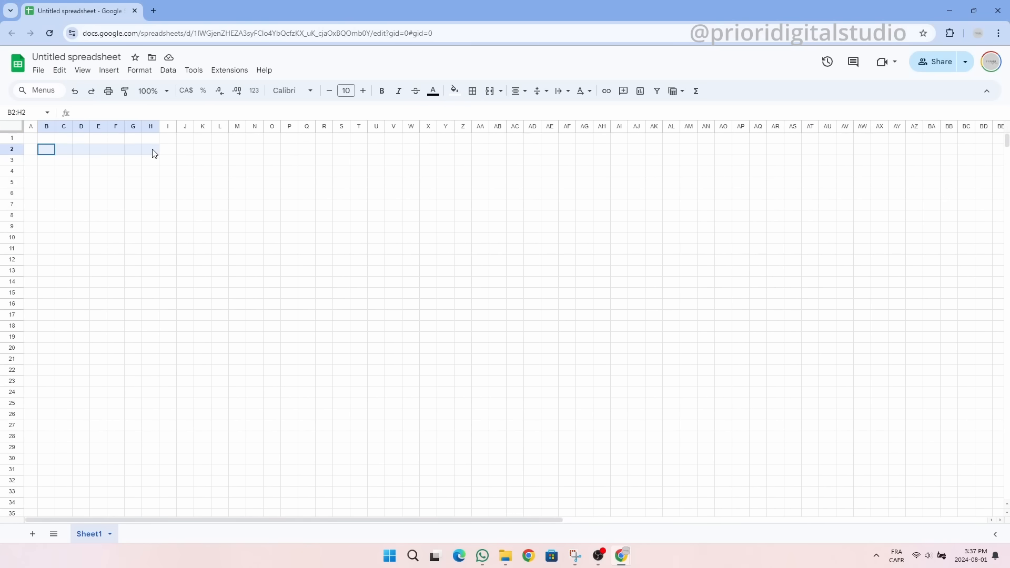
Merge B2:H4 and enter a bold, enlarged 'HABIT TRACKER' title
click(489, 90)
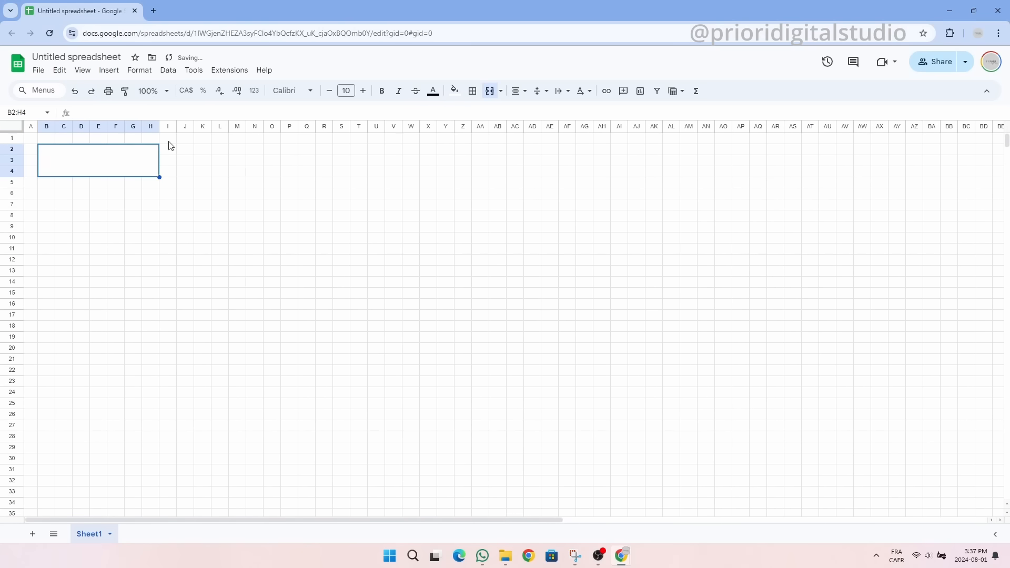
text(HABIT TRACKER)
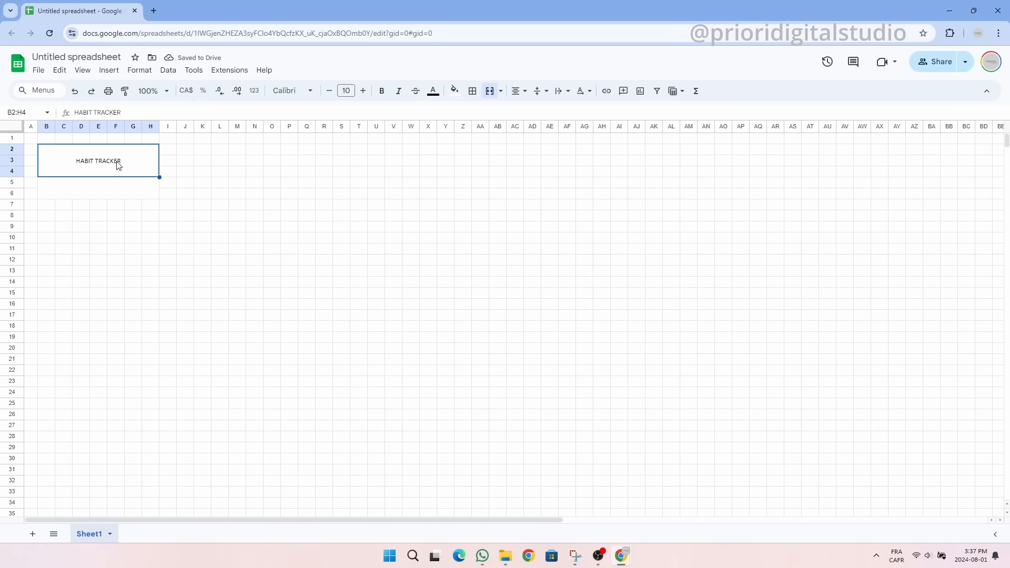
click(362, 92)
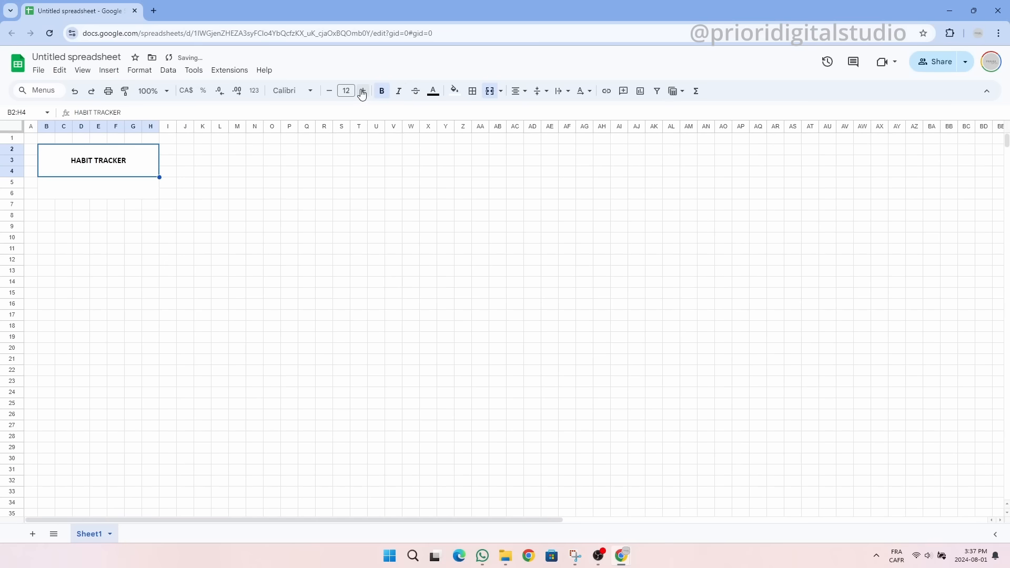
click(362, 92)
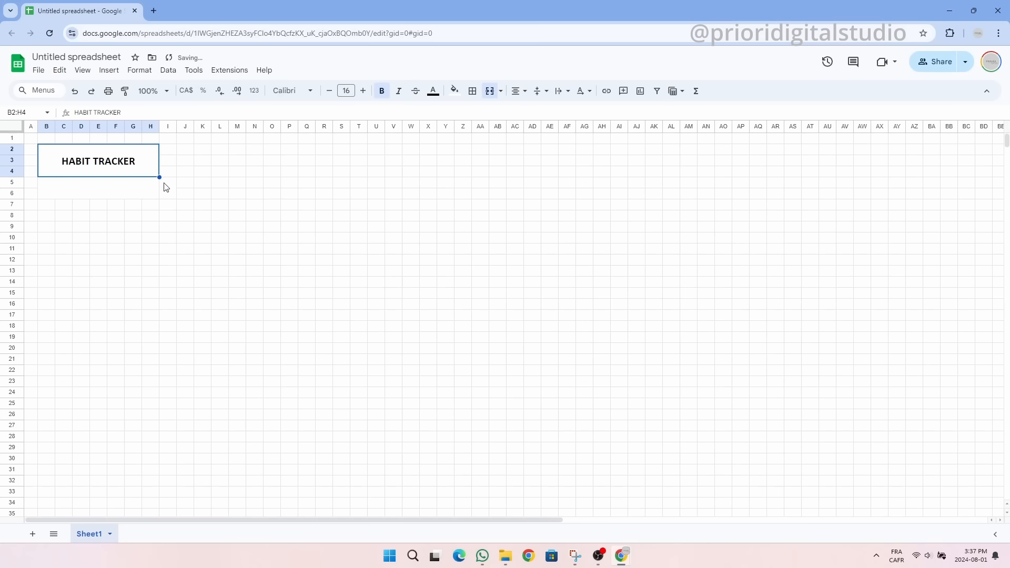
Fill the title block light grey and give it a thick outline
click(454, 90)
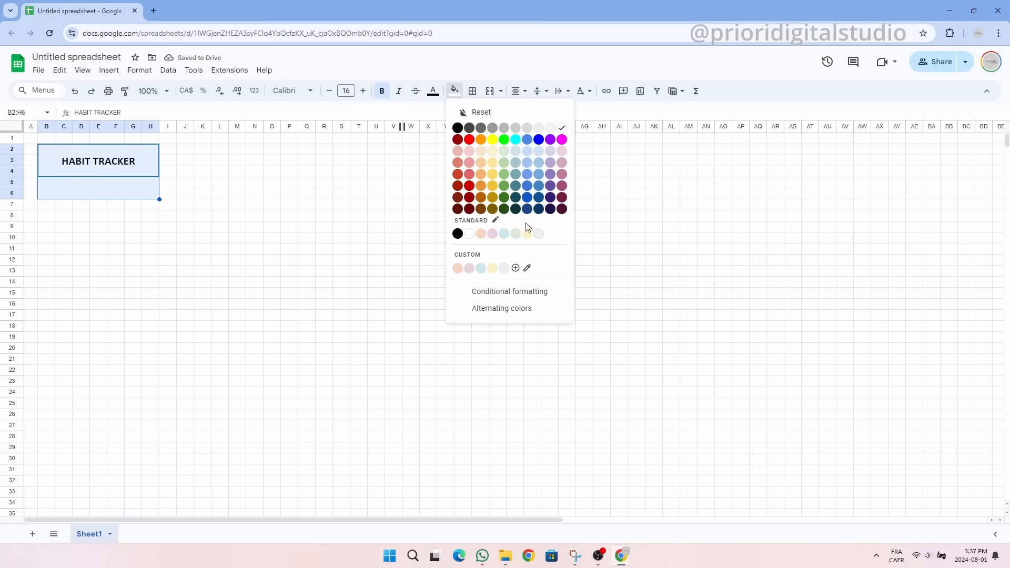
click(473, 90)
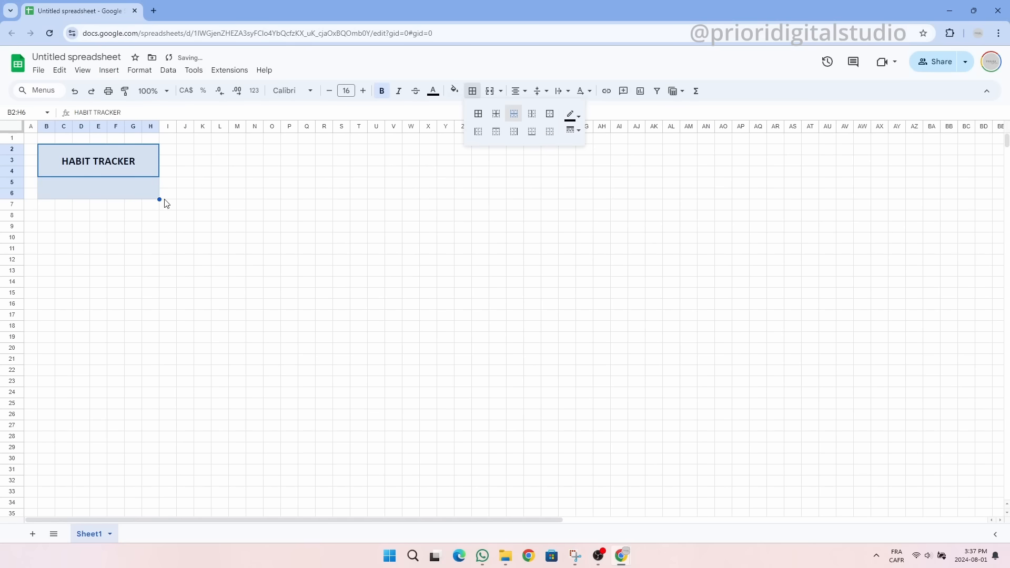
click(569, 131)
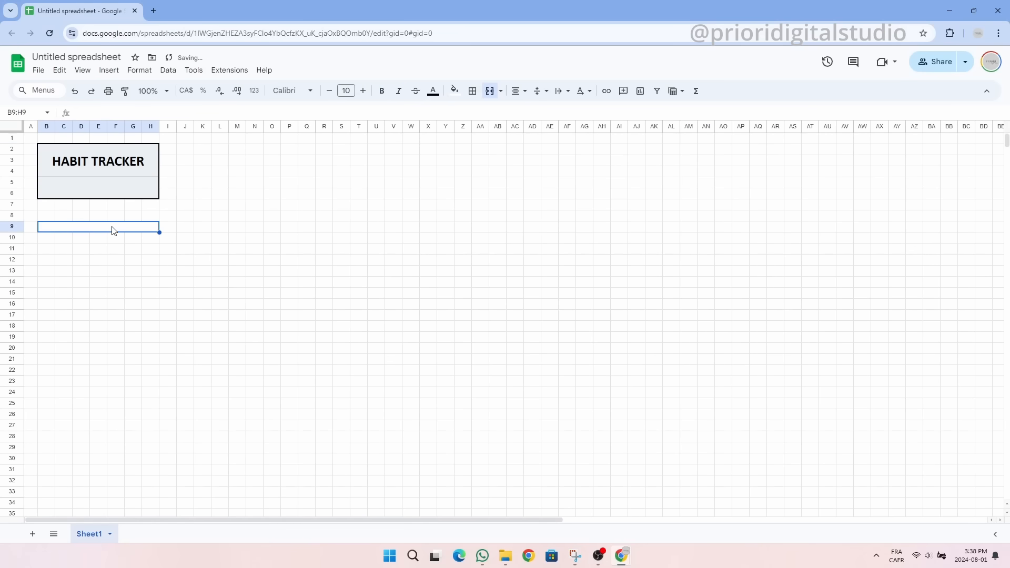
Add CALENDAR SETTINGS header, YEAR 2024, and a January–December month dropdown via data validation
text(CALENDAR SETINGS)
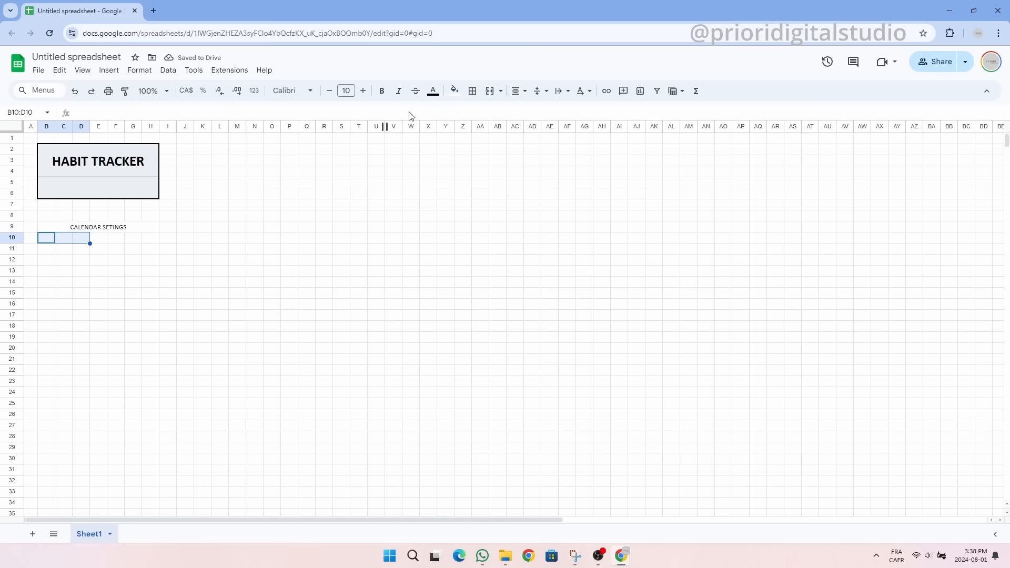
text(YEAR)
click(63, 248)
text(MONTH)
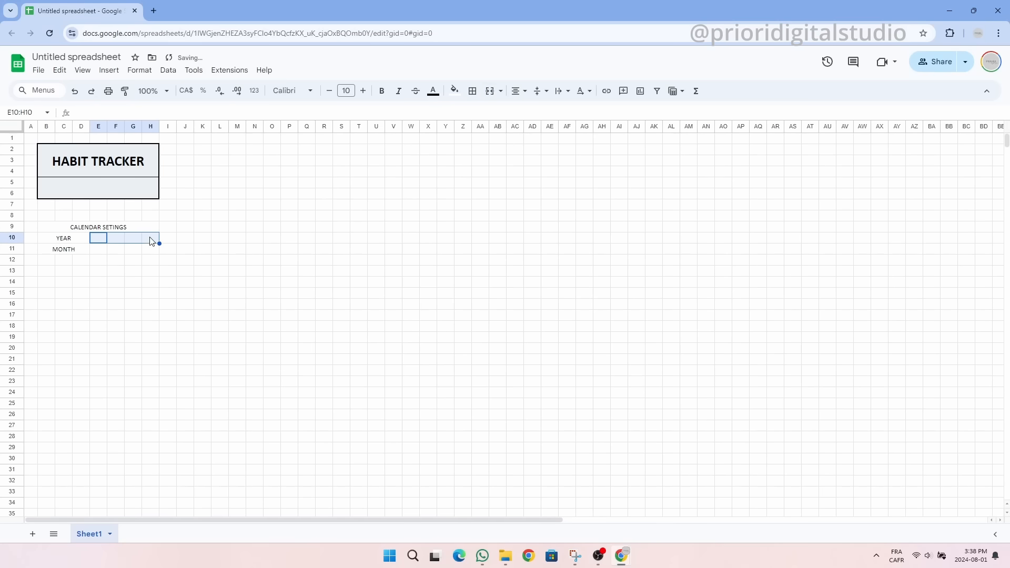
text(2024)
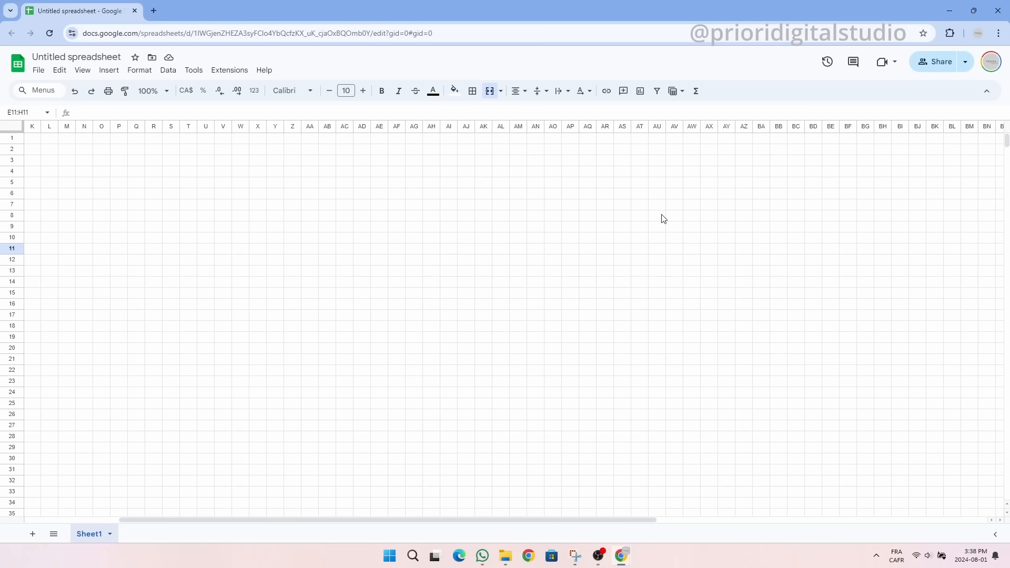
text(1)
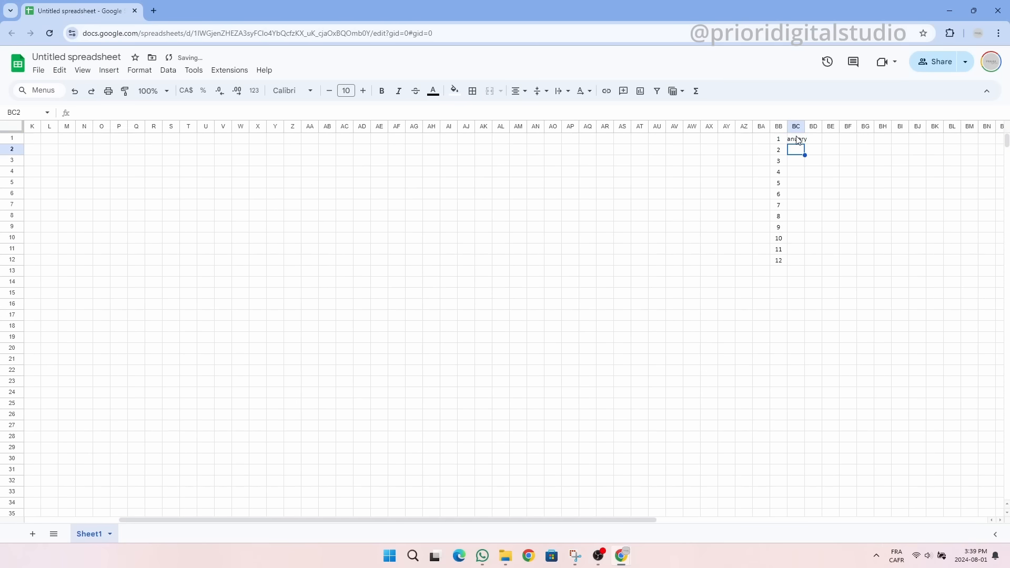
scroll(left, 3)
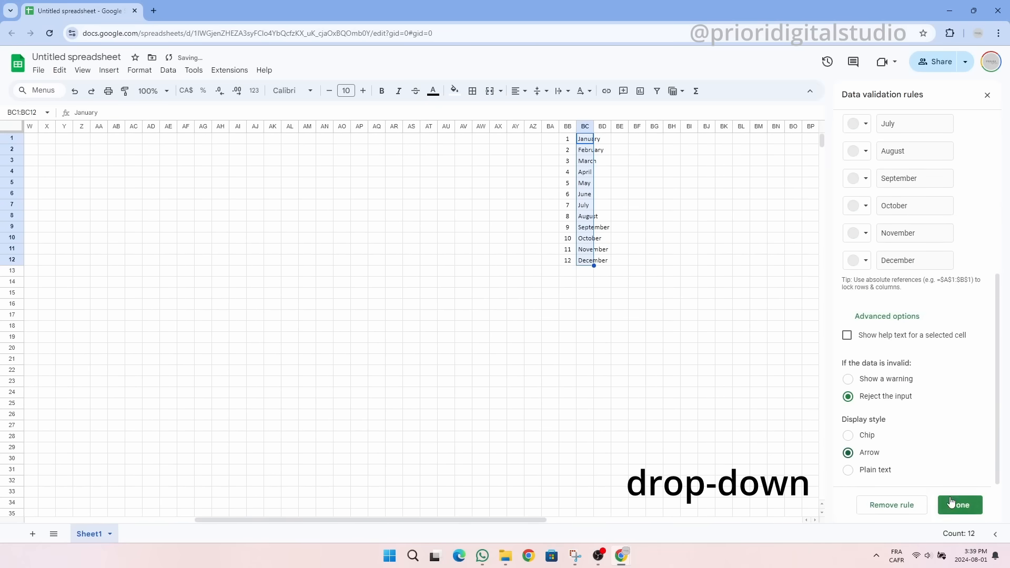
click(960, 505)
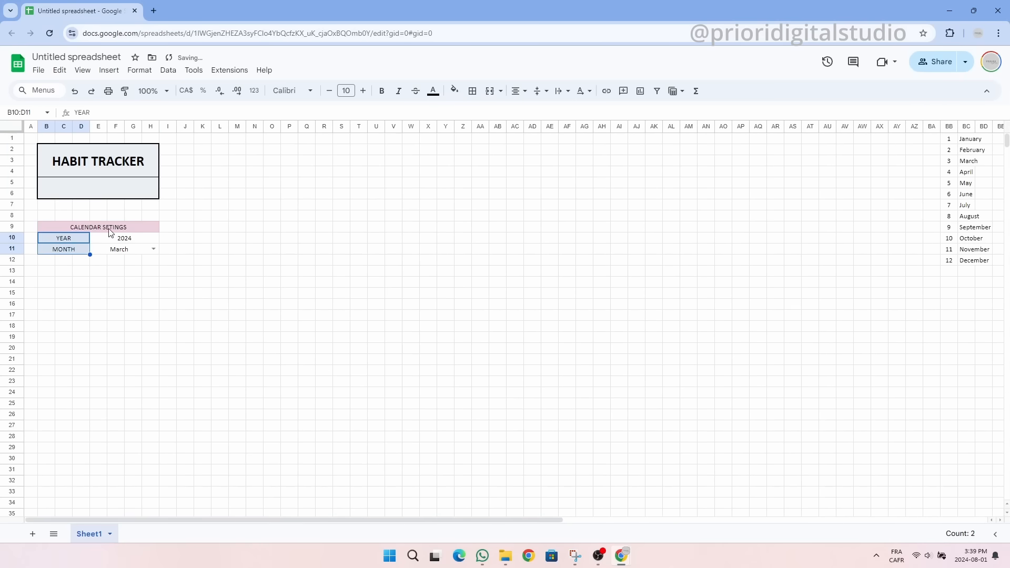
click(471, 91)
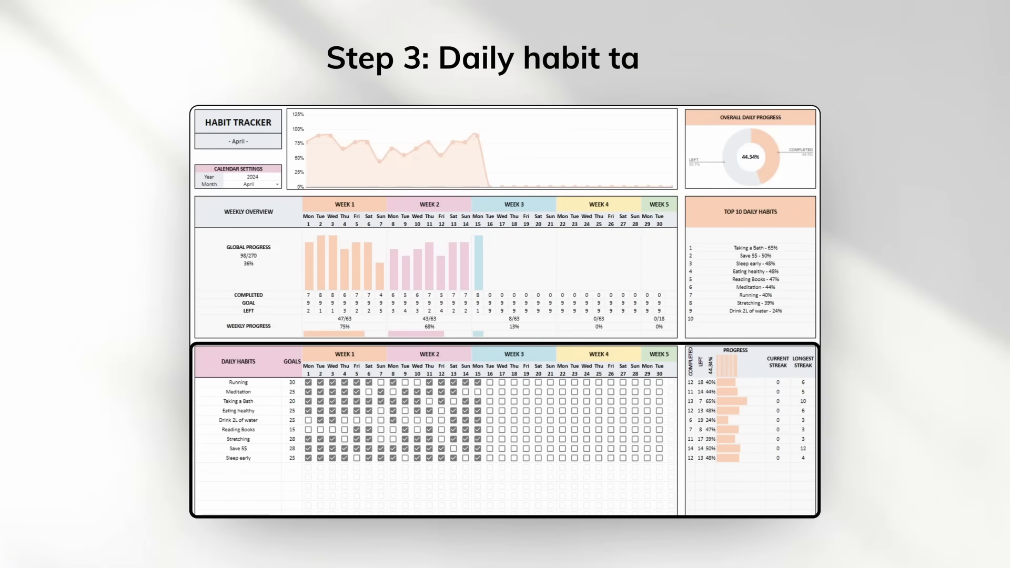
Enter the DAILY HABITS heading below the calendar settings panel
text(DAILY HABITS)
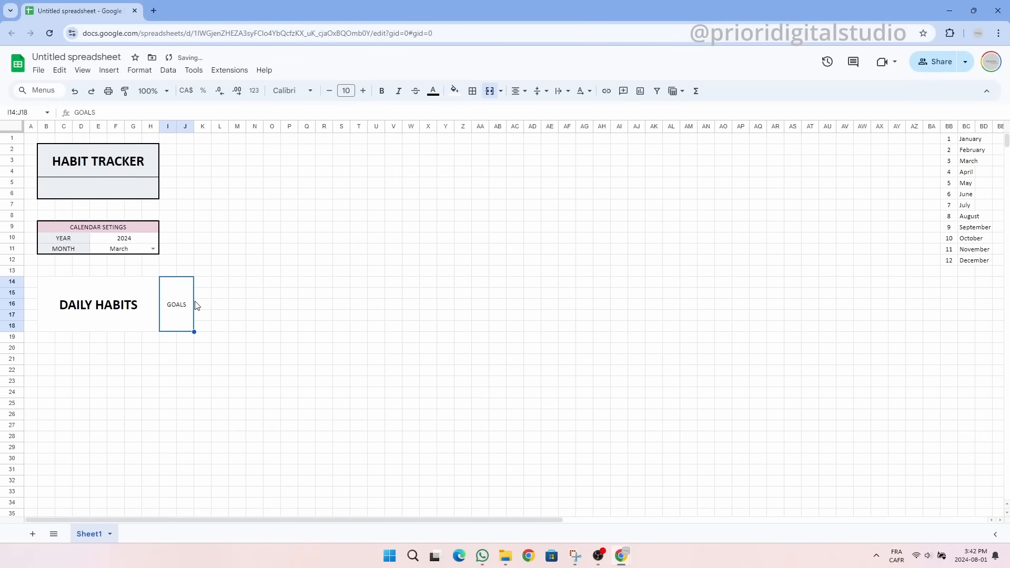
Apply formatting to the week header bands and select the day 1 cell
click(382, 91)
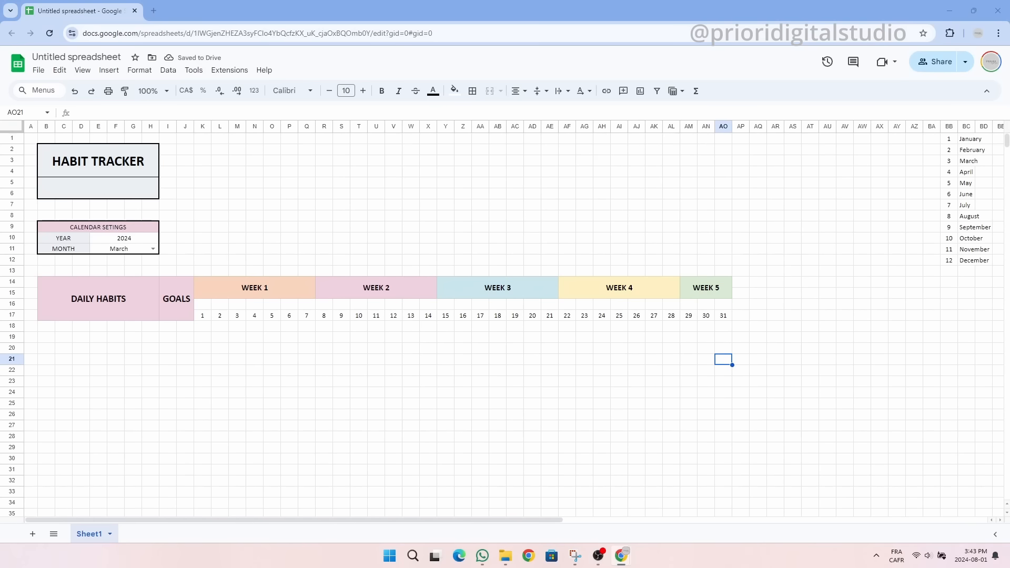
click(202, 316)
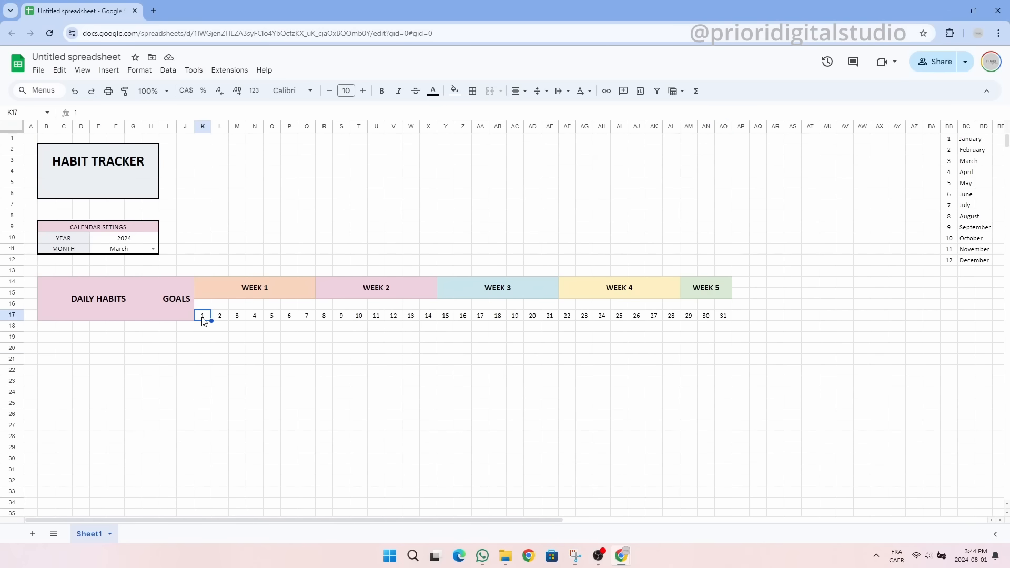
mouse_move(61, 332)
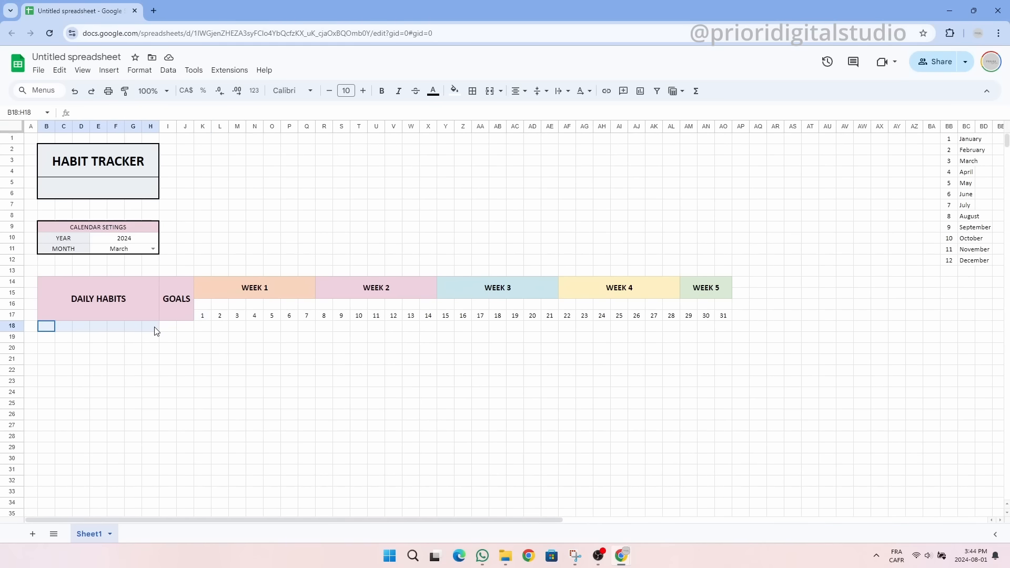
Fill the 31-day by 25-habit grid K18:AO42 with checkboxes
click(489, 90)
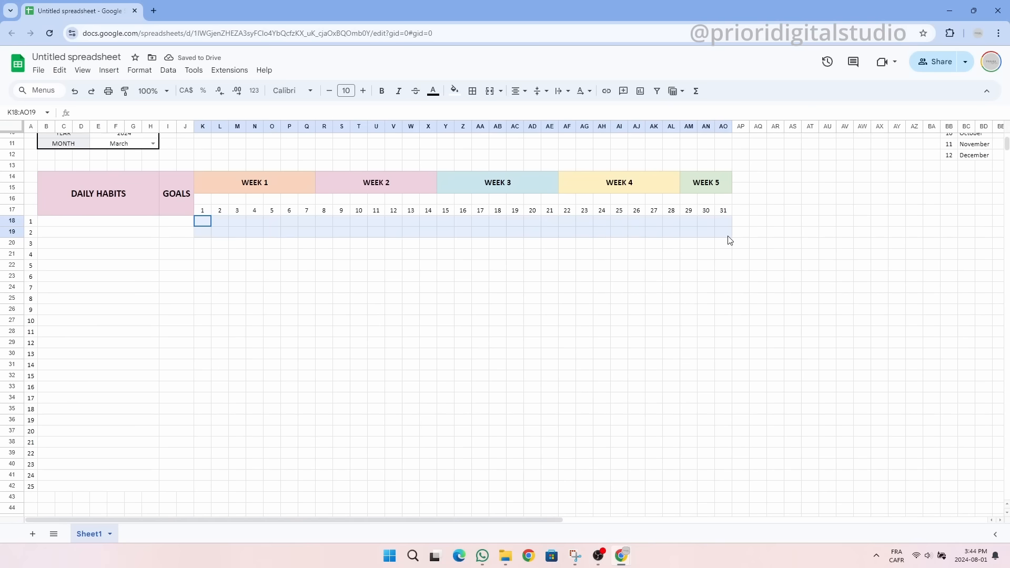
drag(201, 221, 739, 488)
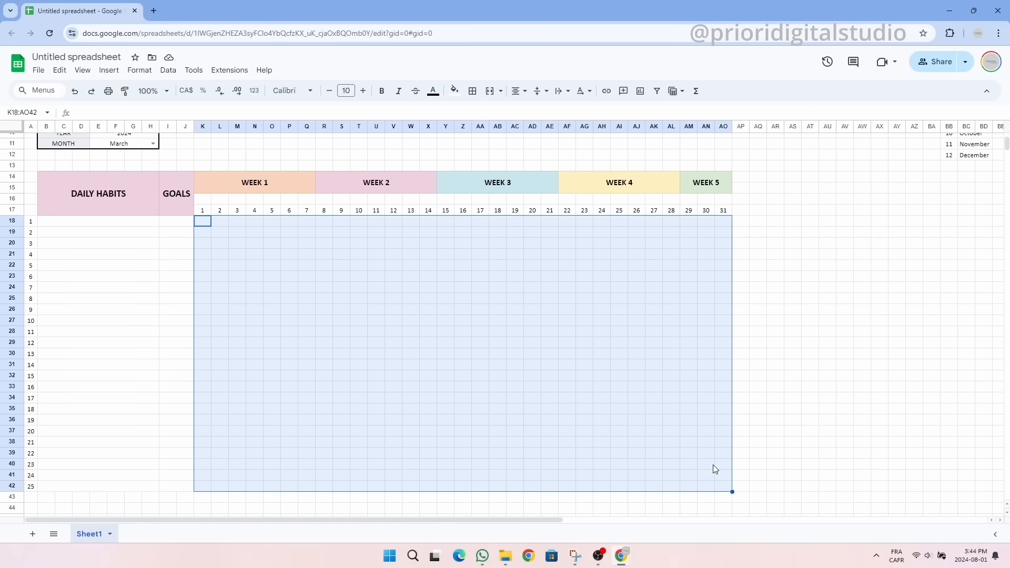
click(108, 69)
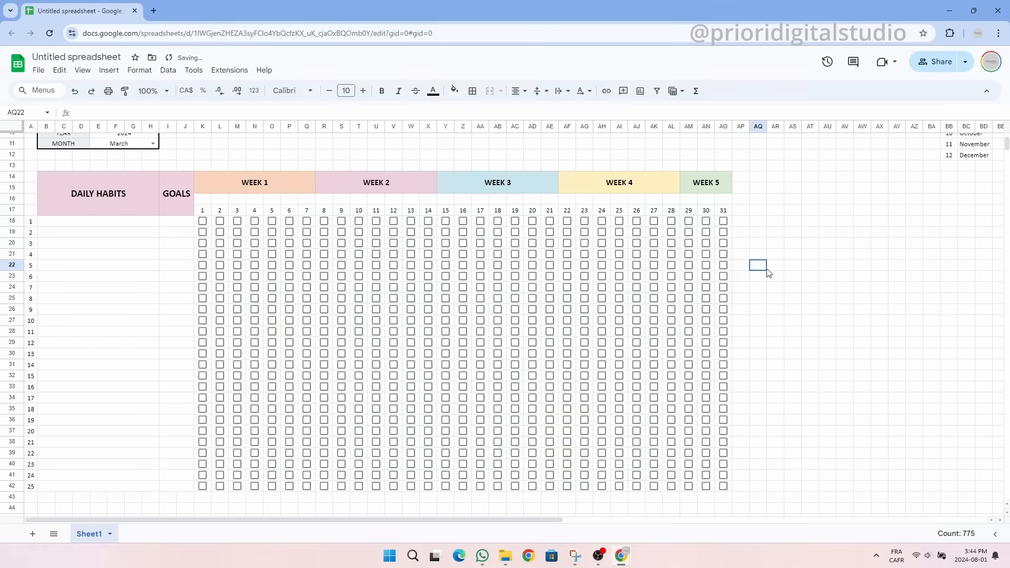
click(236, 221)
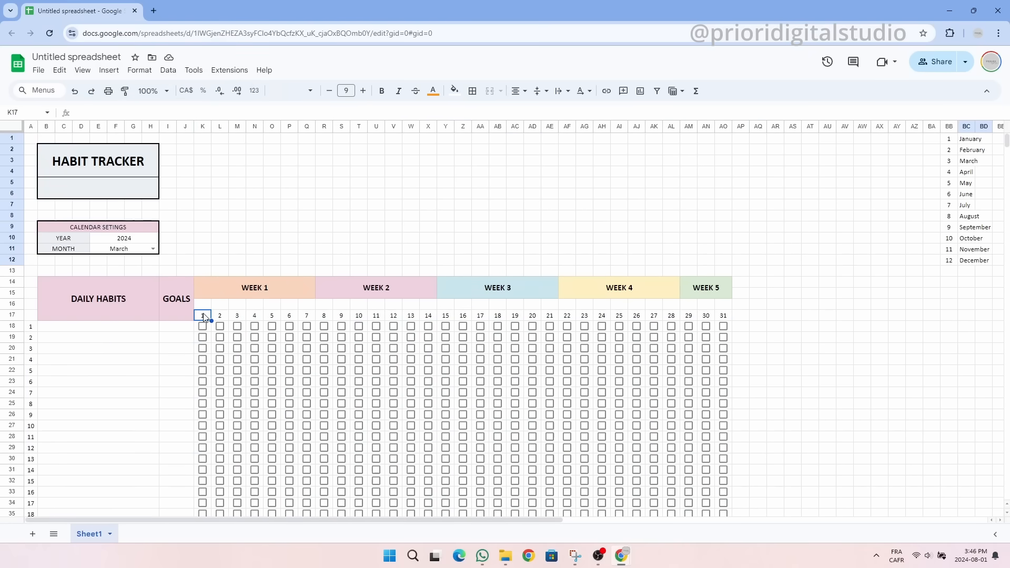
Enter =DATE(E10,VLOOKUP(E11,BC1:BD12,2,FALSE),1) in K17 and begin numbering months in column BD
text(=DATE)
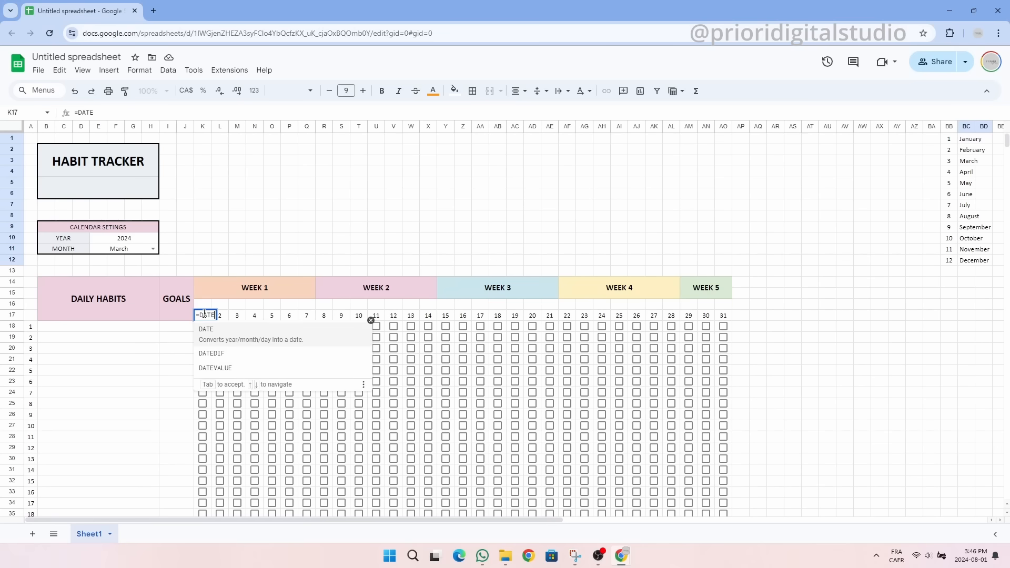
text(()
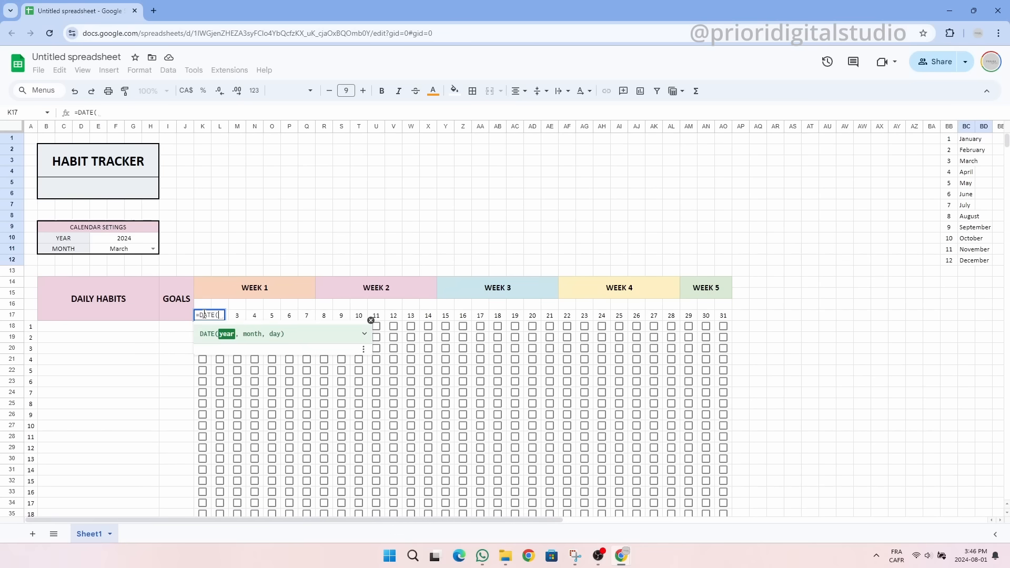
click(100, 238)
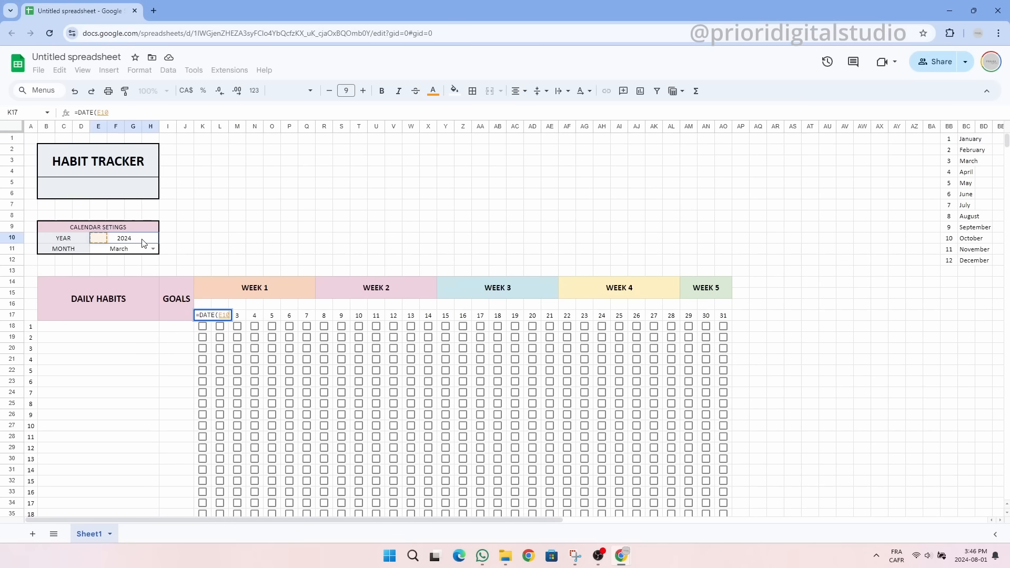
text(,)
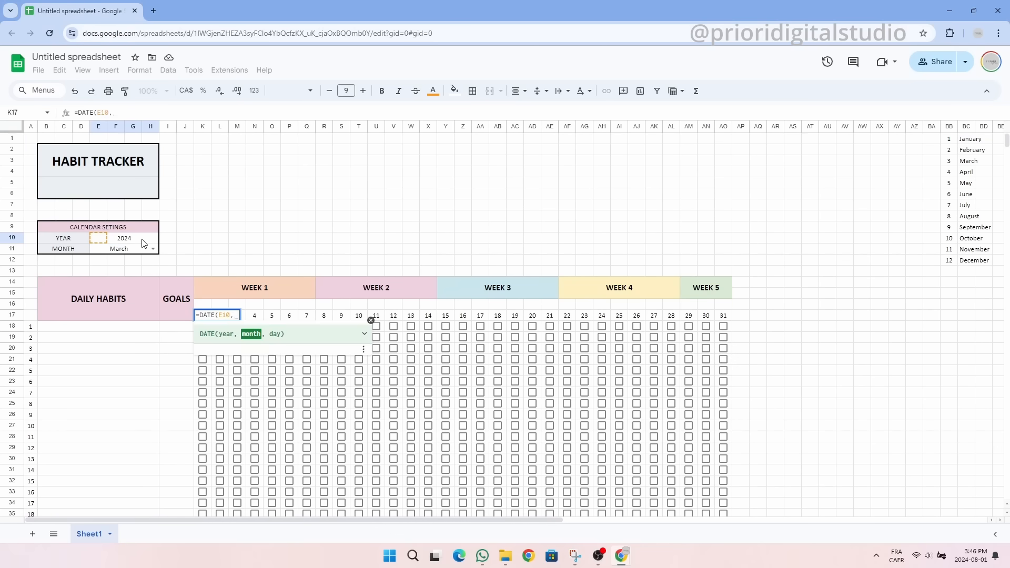
text(VL)
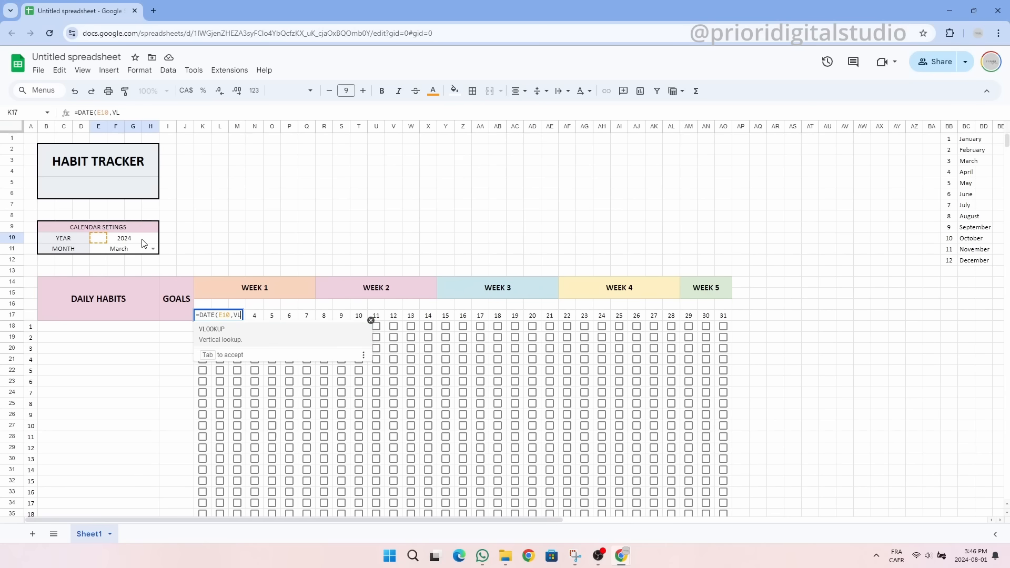
key(Tab)
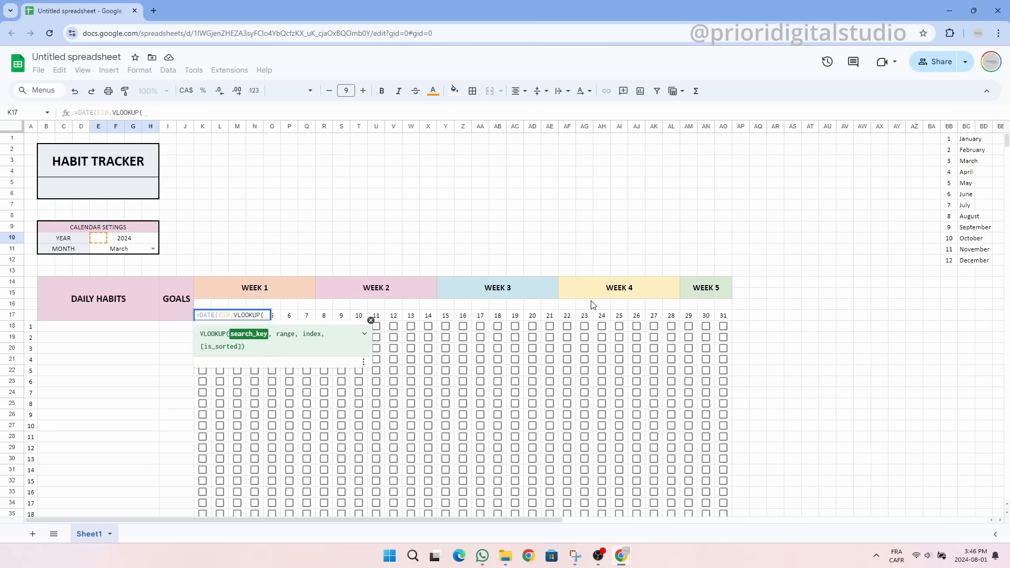
click(97, 249)
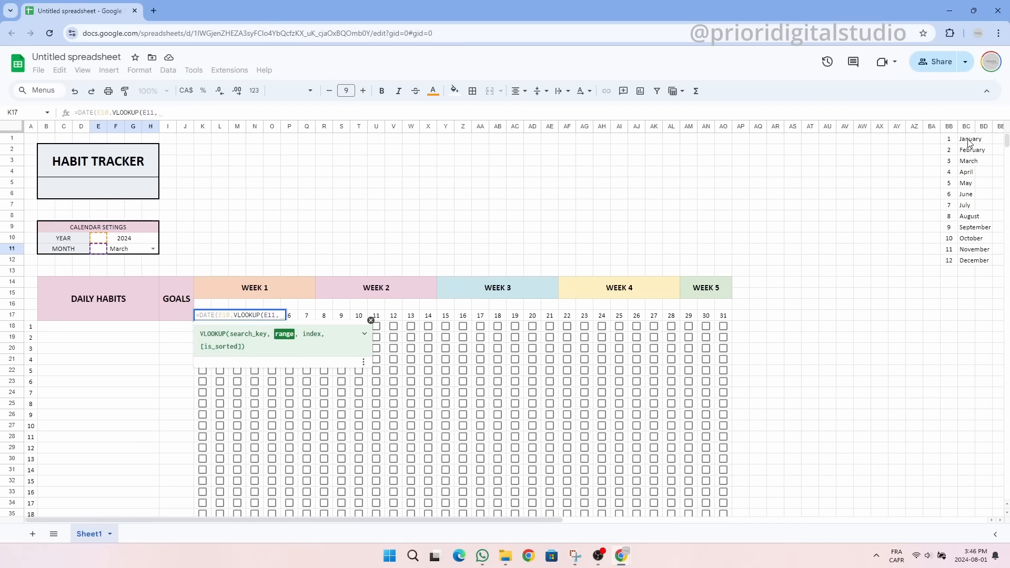
drag(968, 138, 979, 261)
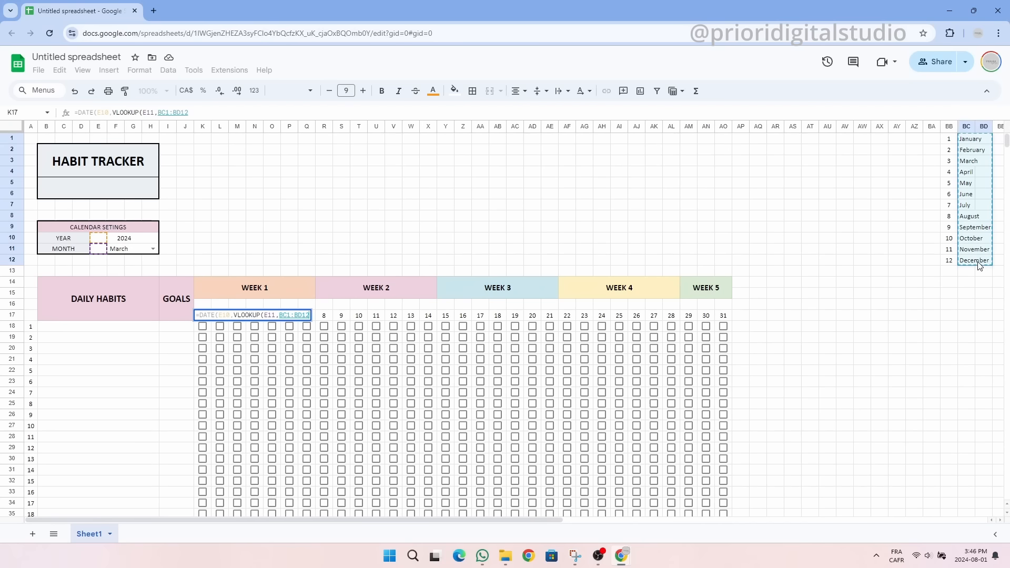
text(2,)
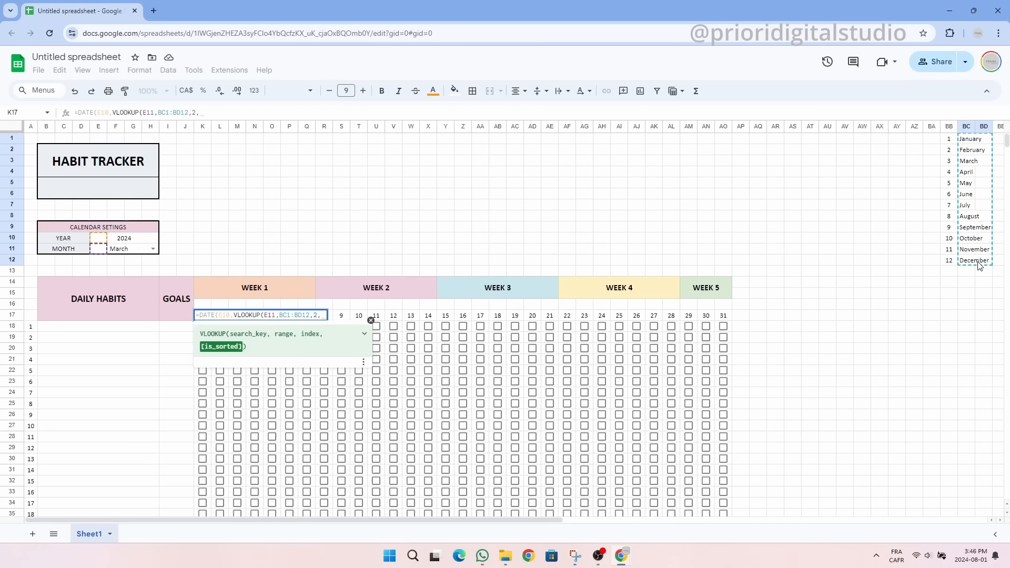
text(FALSE))
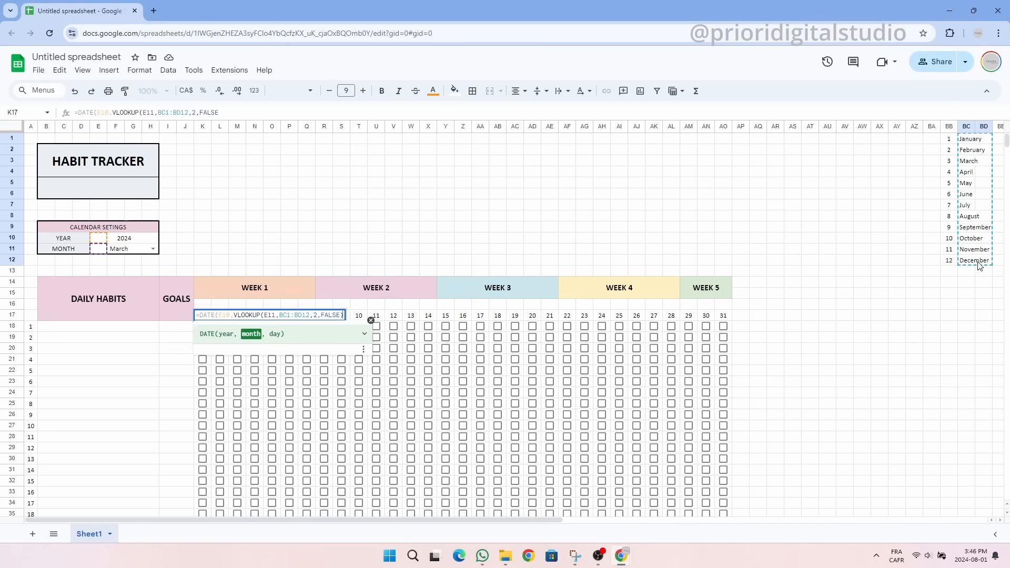
text(,1)
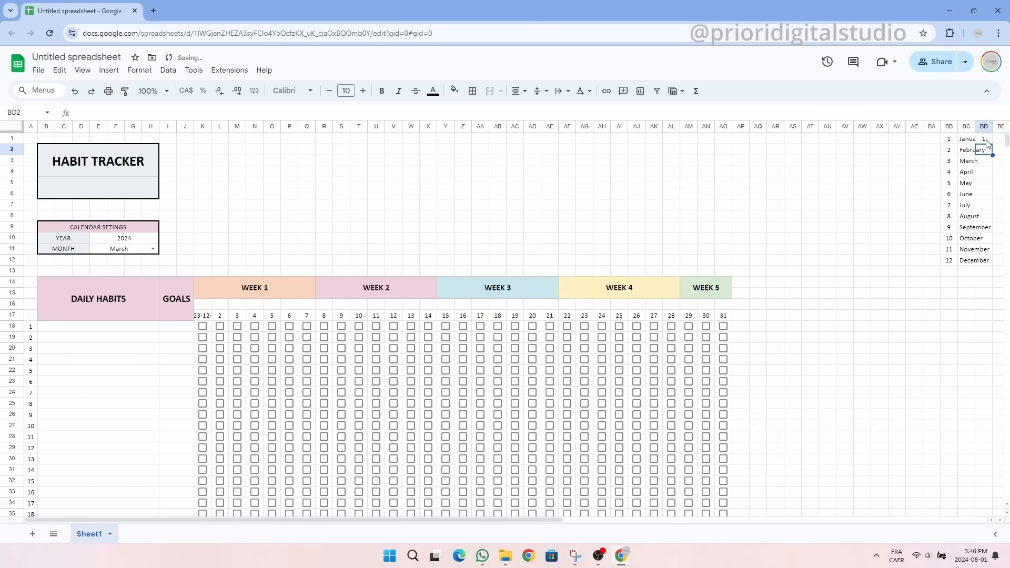
click(984, 139)
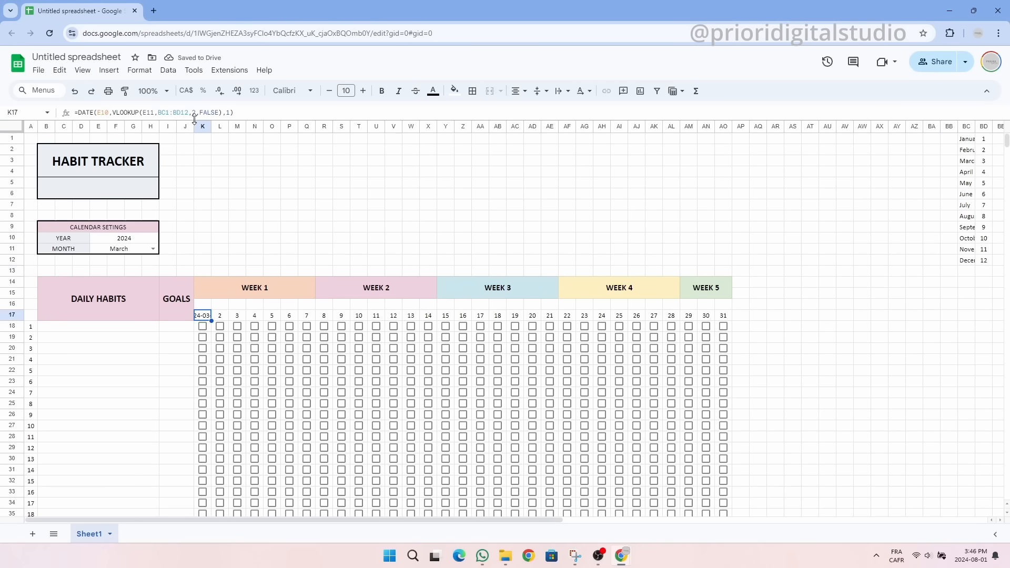
click(139, 69)
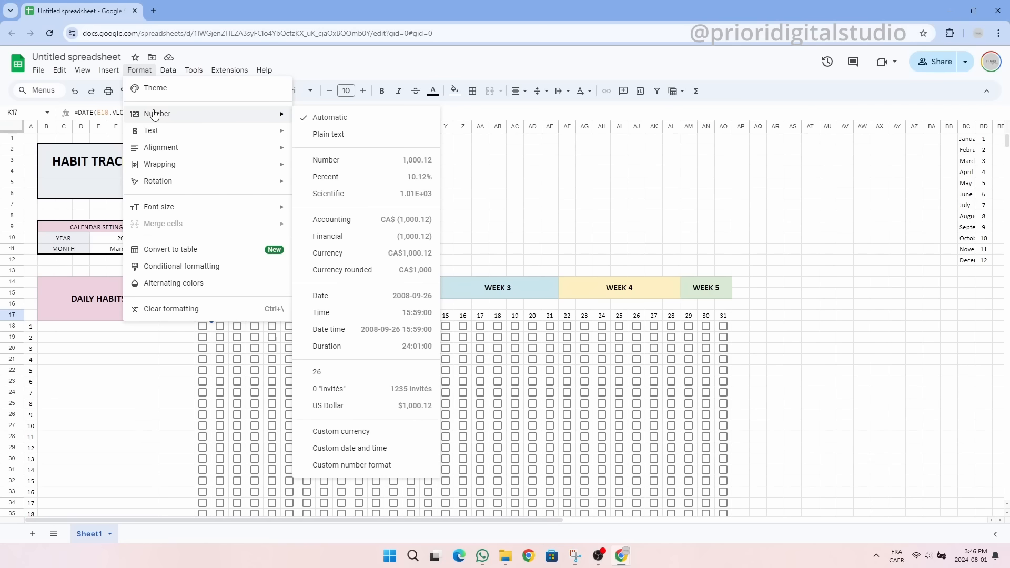
mouse_move(365, 431)
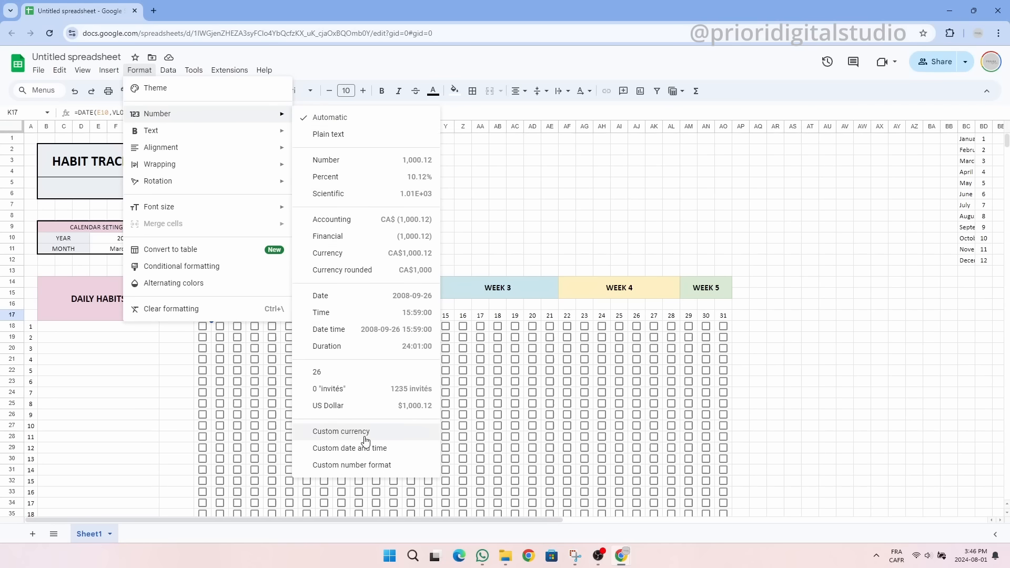
Apply the custom Day (5) date format to K17 so it shows only the day number
click(350, 448)
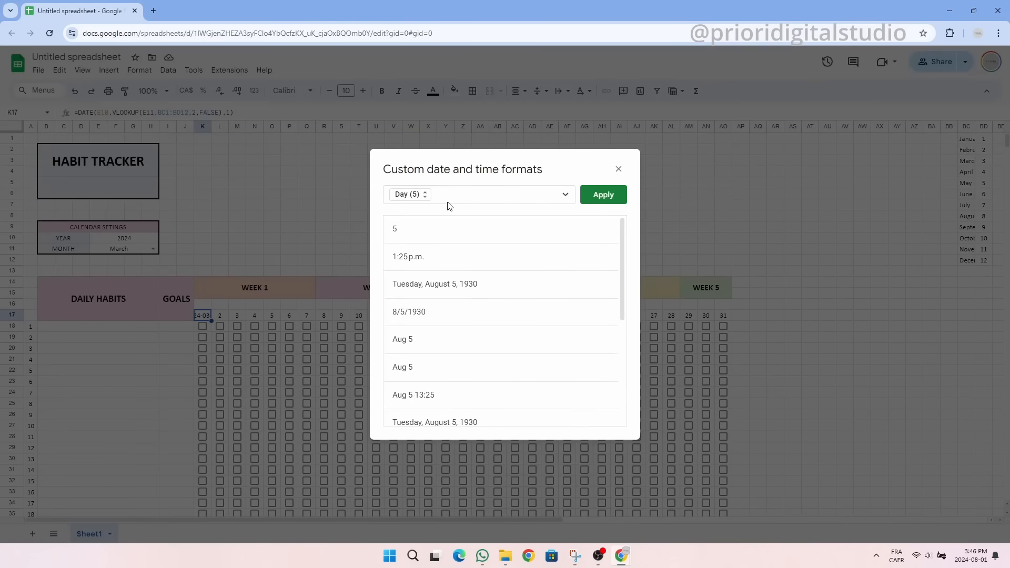
click(409, 194)
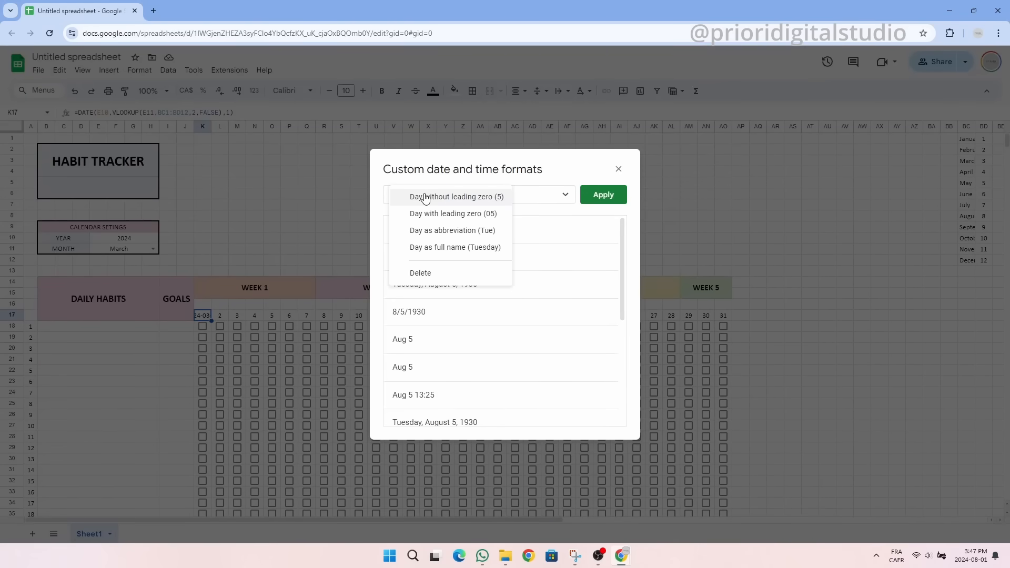
click(451, 230)
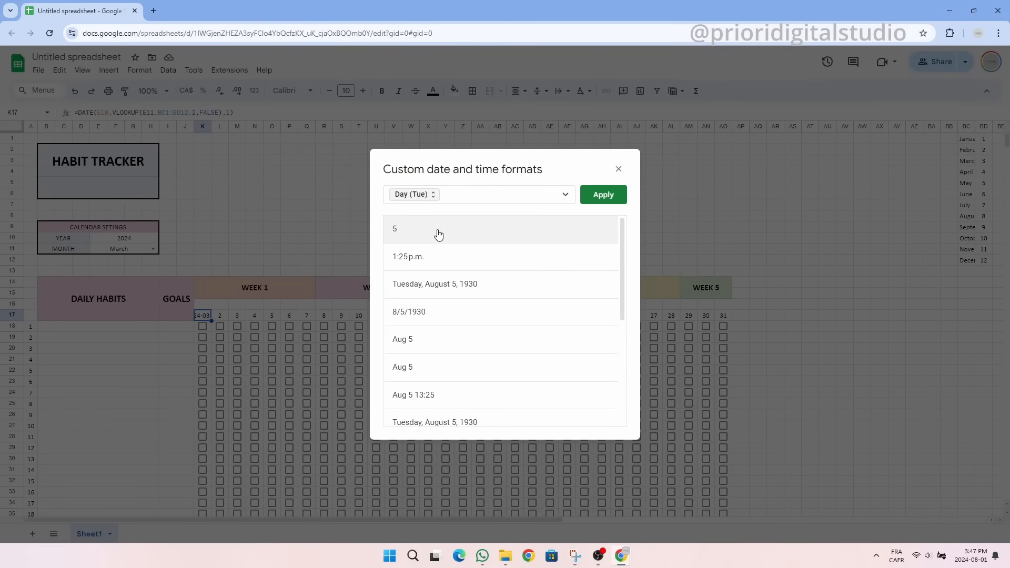
click(413, 194)
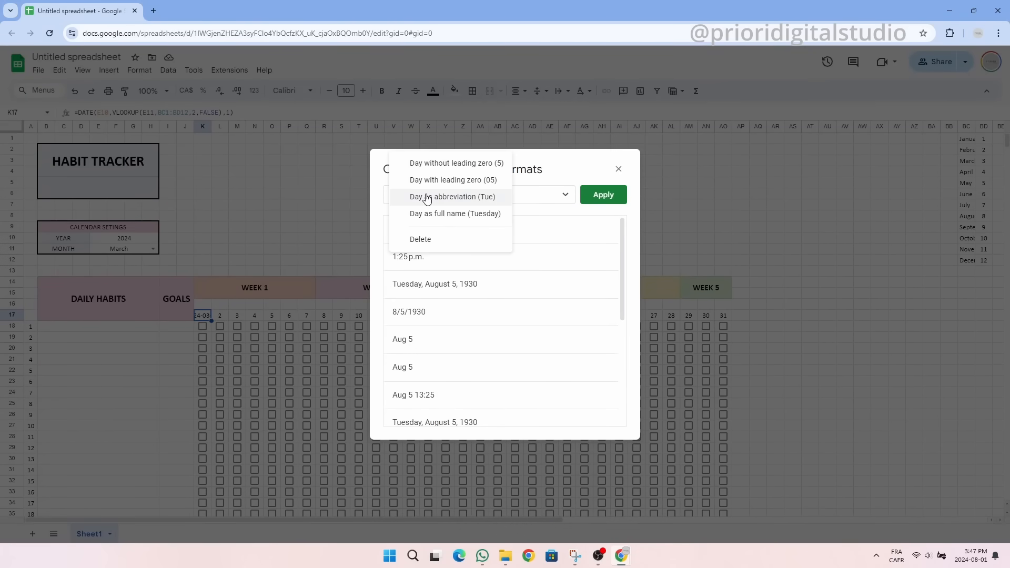
click(451, 197)
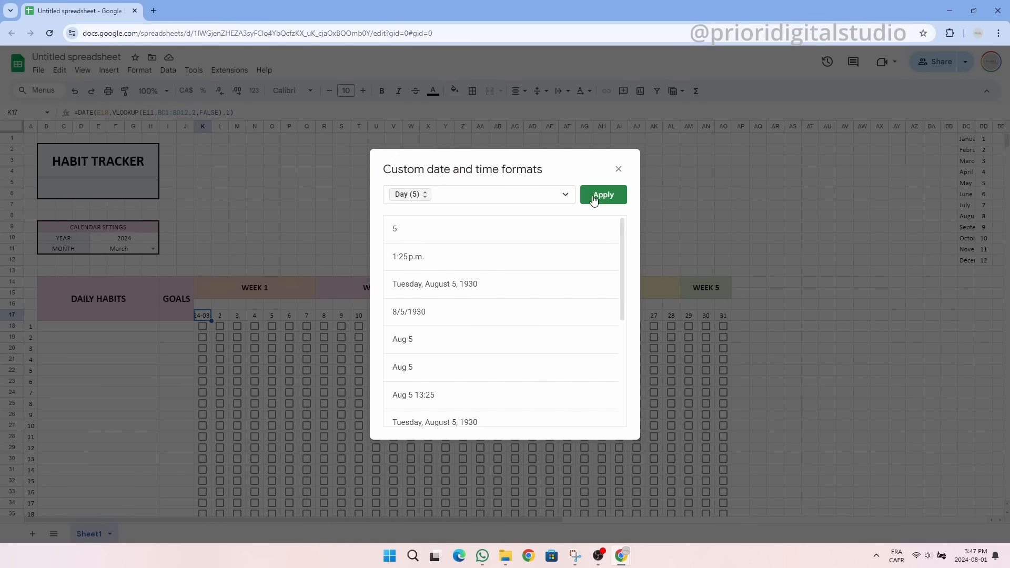
click(602, 195)
text(=K17)
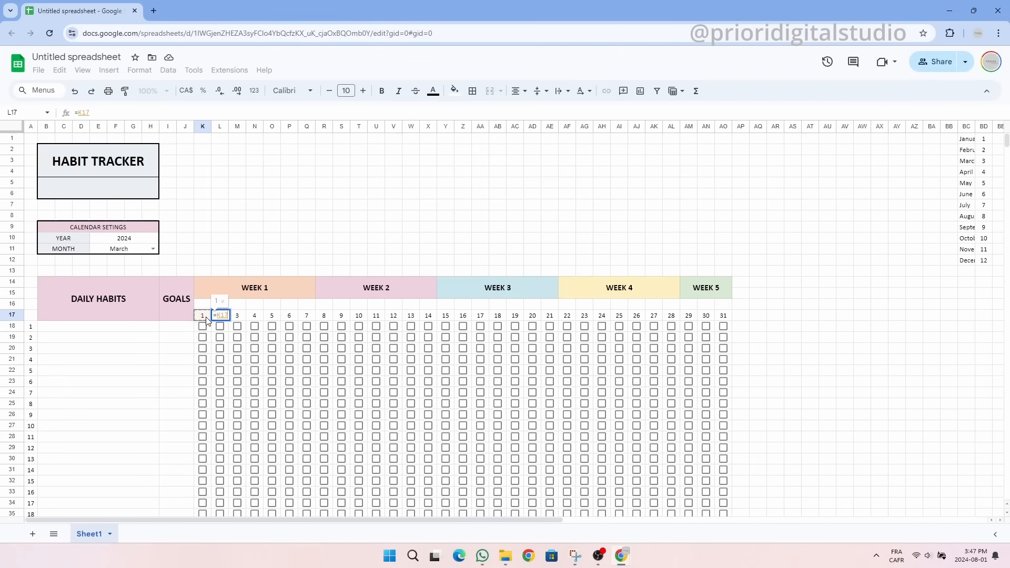
Fill =K17+1 across L17:AO17 as consecutive dates, then set the MONTH dropdown to February
text(+1)
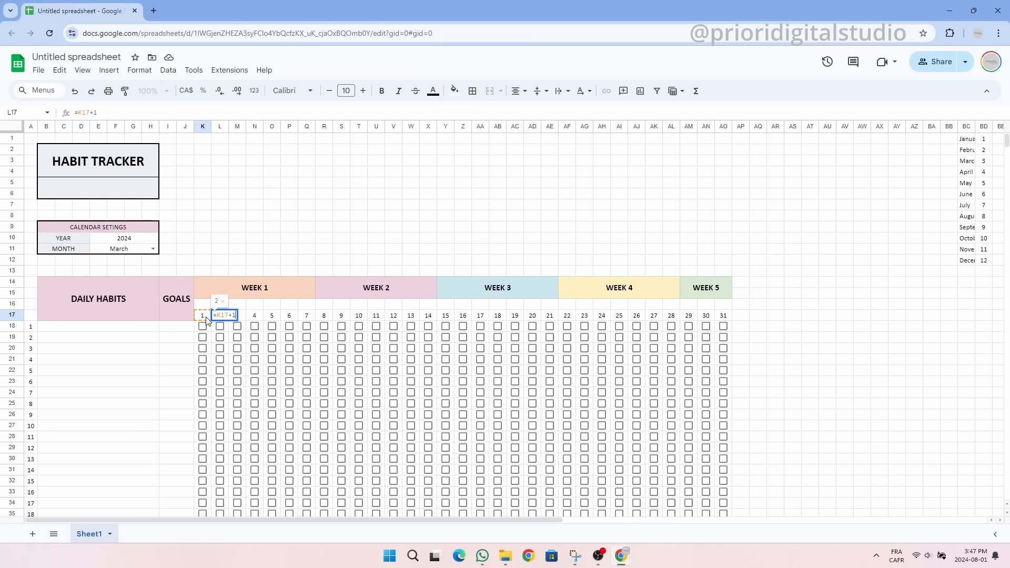
key(Enter)
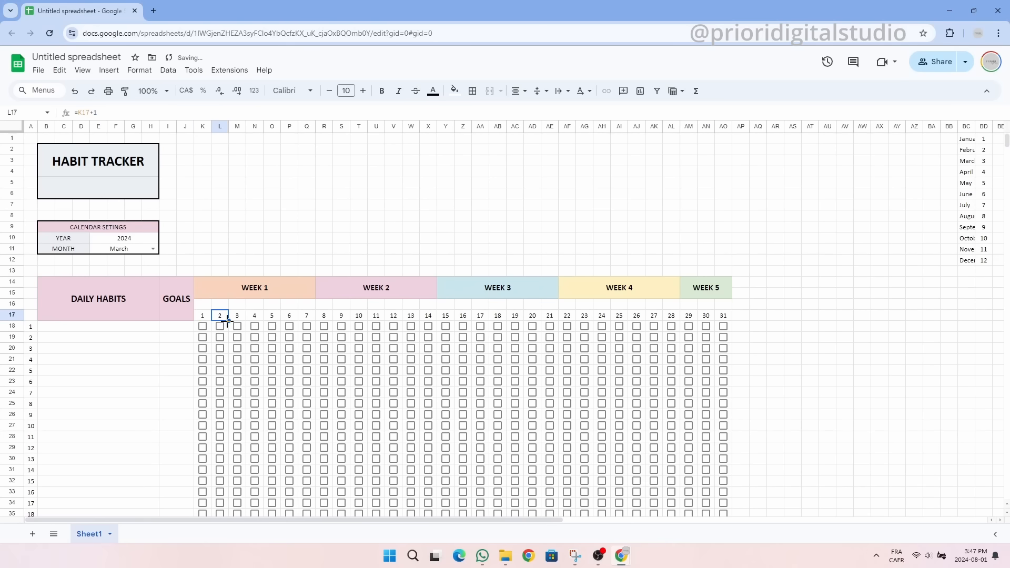
drag(219, 316, 723, 315)
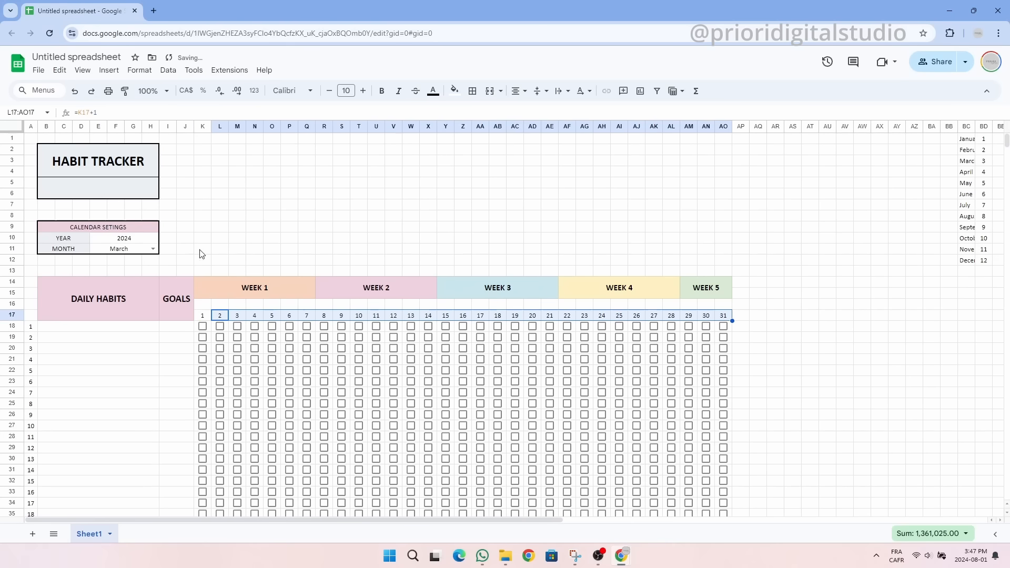
click(119, 249)
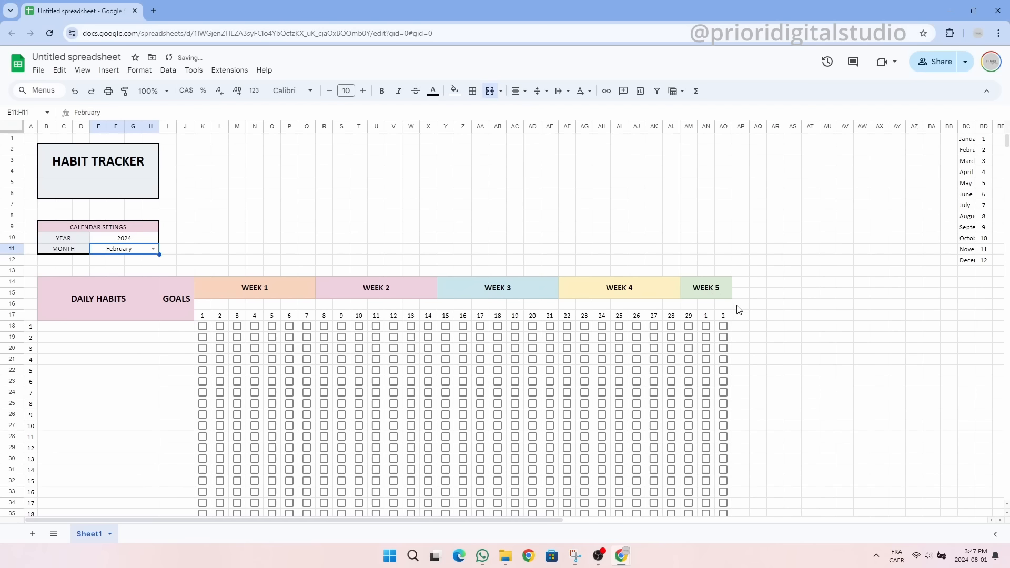
text(=K17+1)=MONTH(K17))
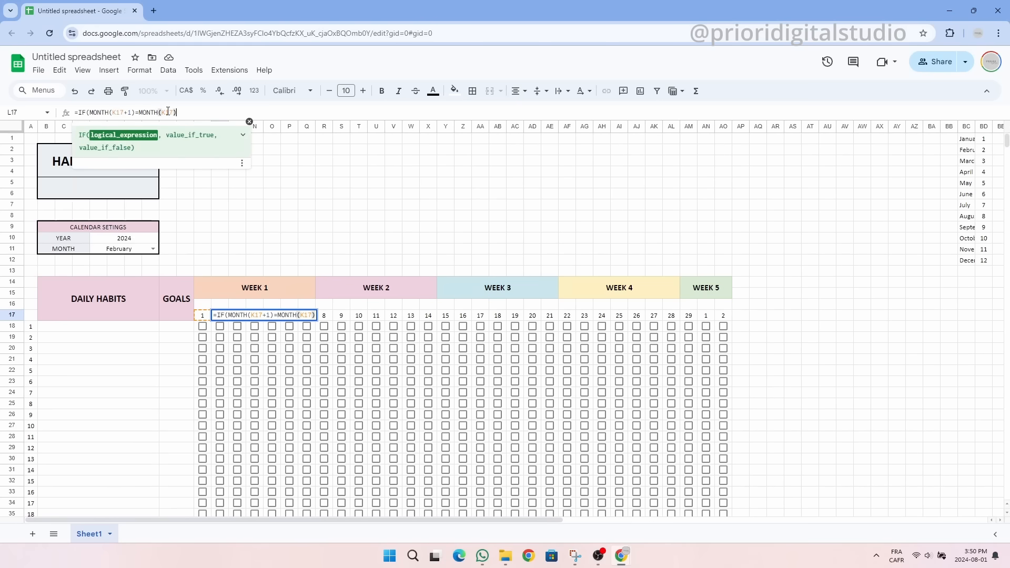
Rewrite L17 as =IF(MONTH(K17+1)=MONTH($K$17),K17+1,"") and fill it across so February shows days 1–29
key(f4)
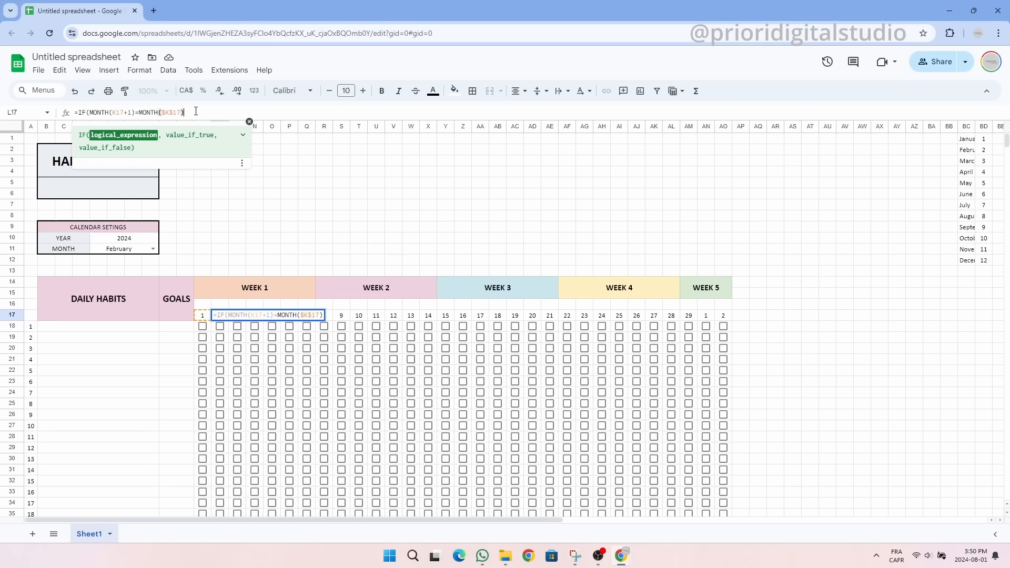
text(,K17)
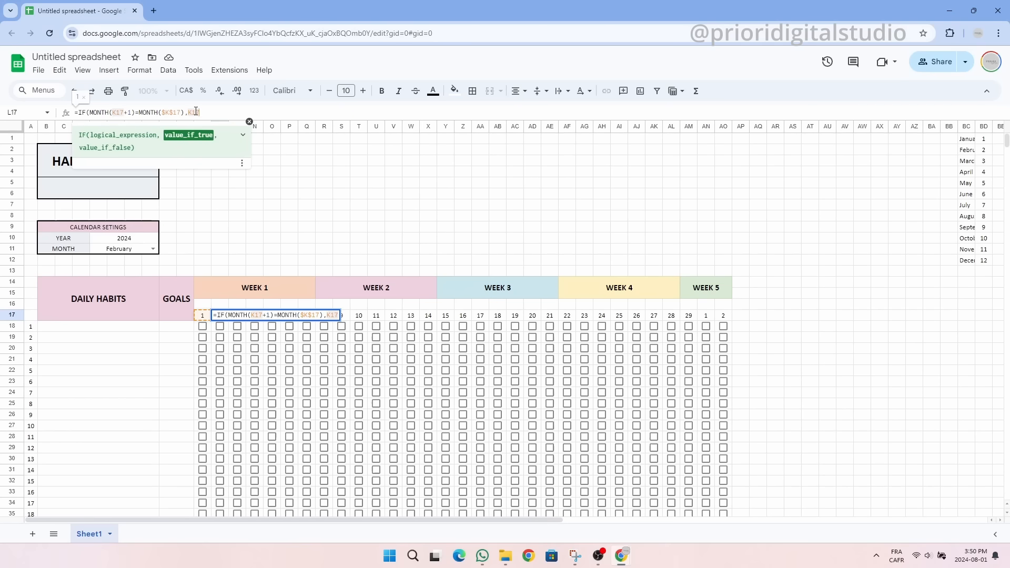
text(+1,"")
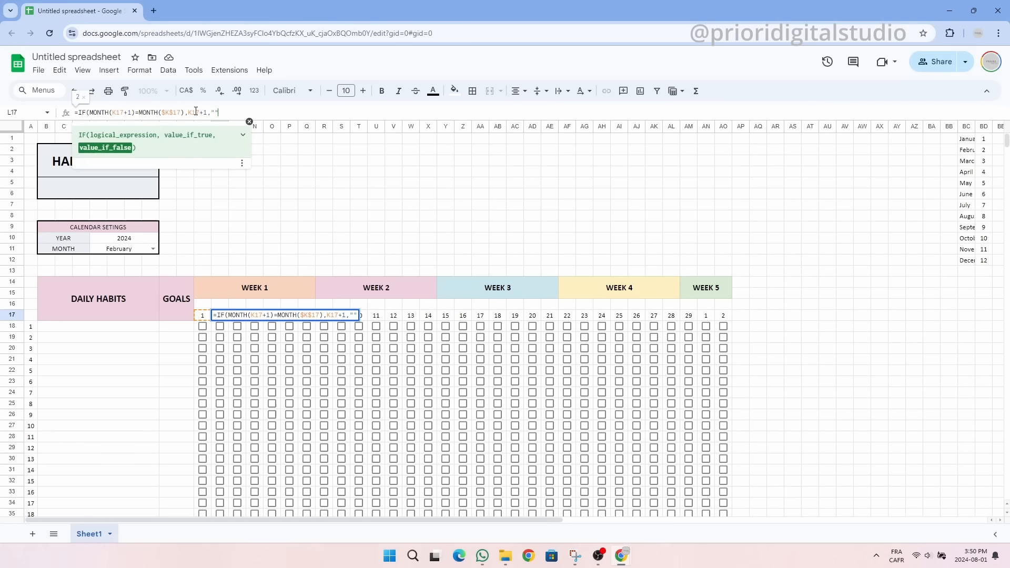
key(enter)
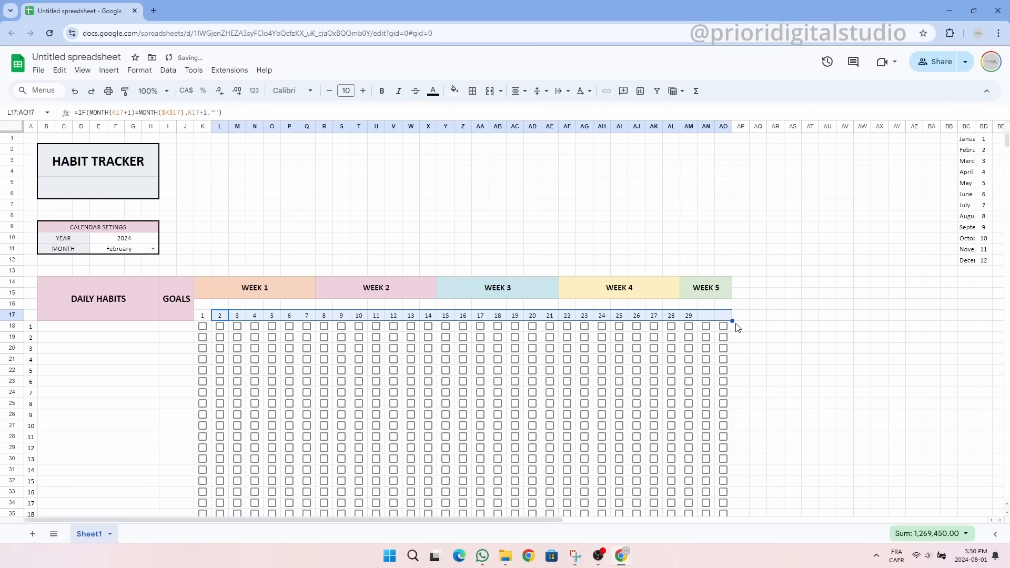
click(758, 316)
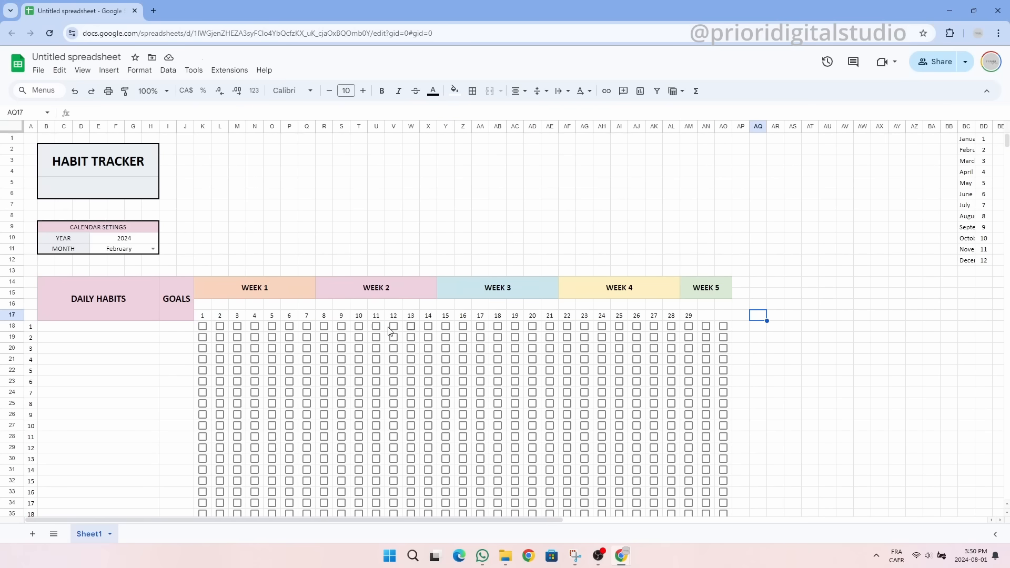
click(202, 304)
text(=K17)
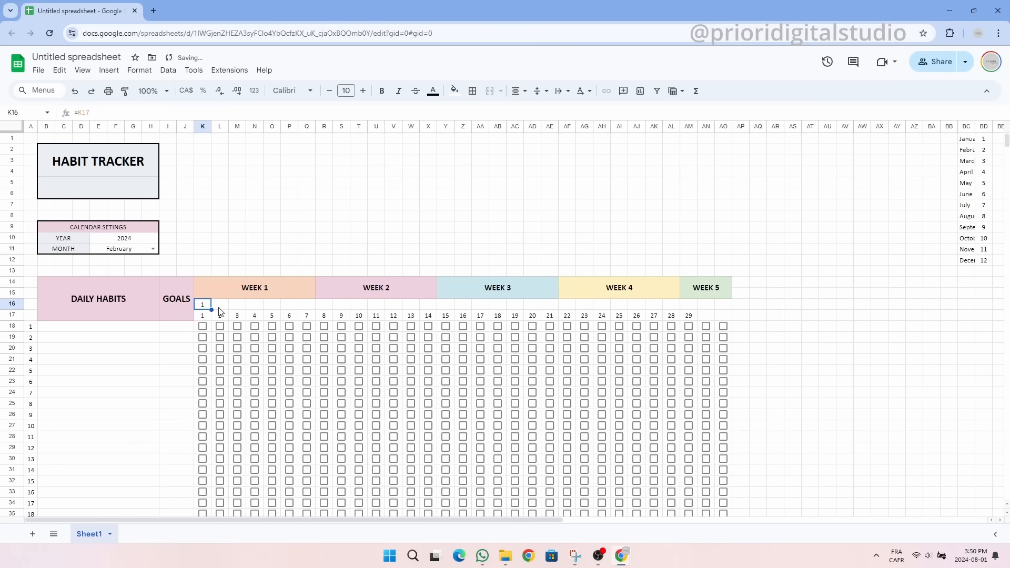
Fill =K17 across K16:AO16 and format it as Day (Tue) weekday abbreviations
drag(202, 304, 728, 305)
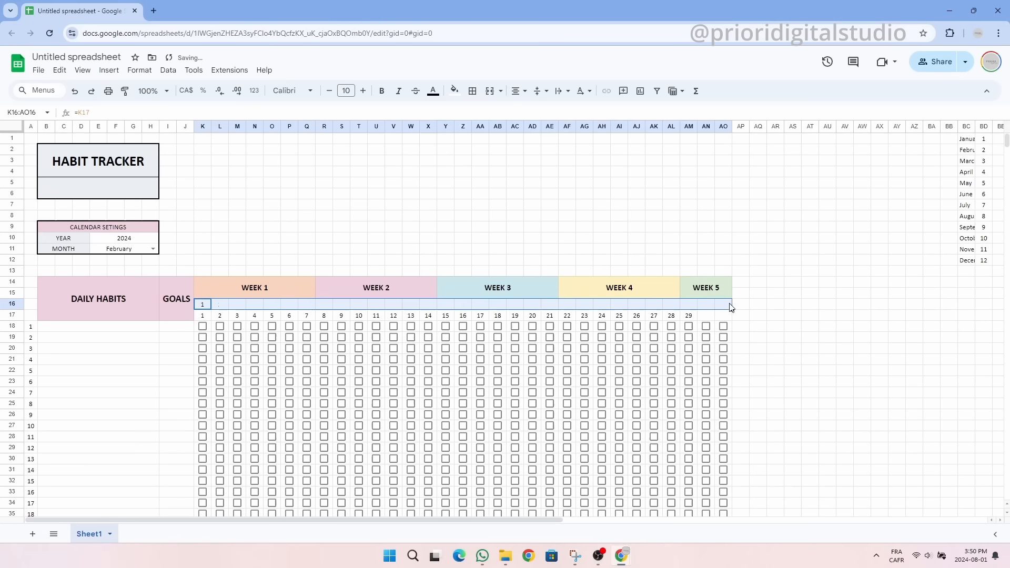
click(168, 70)
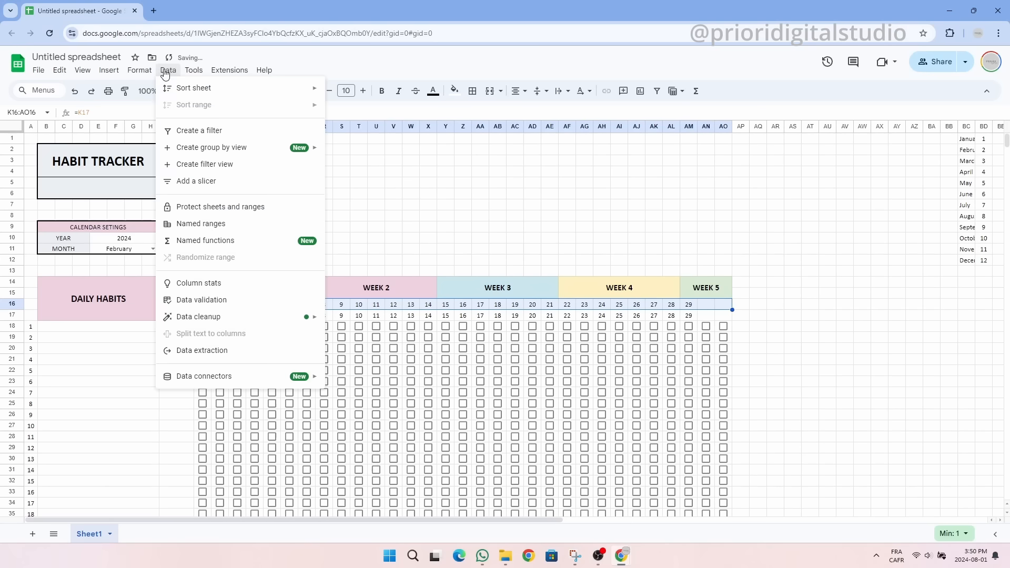
click(139, 70)
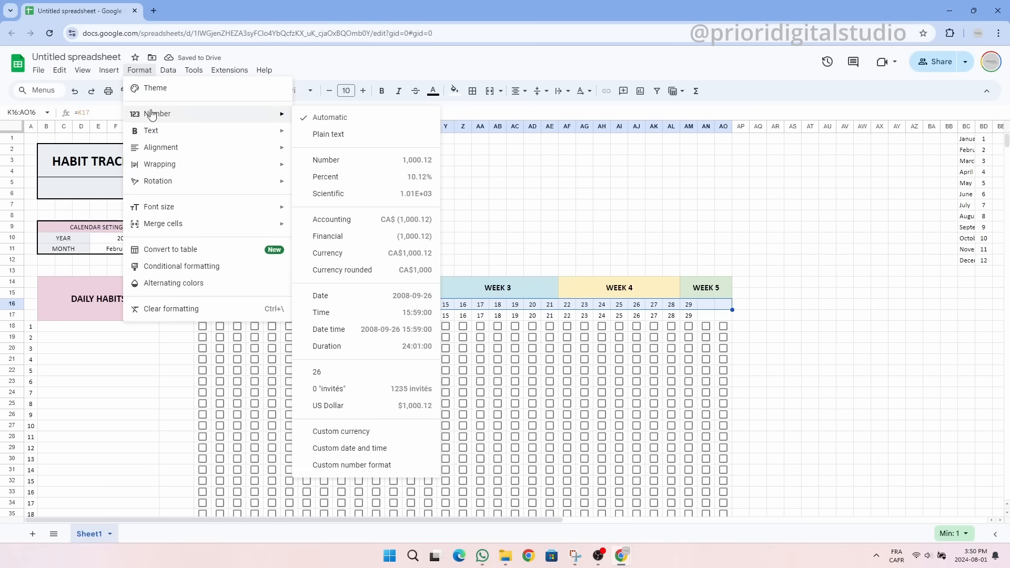
click(350, 448)
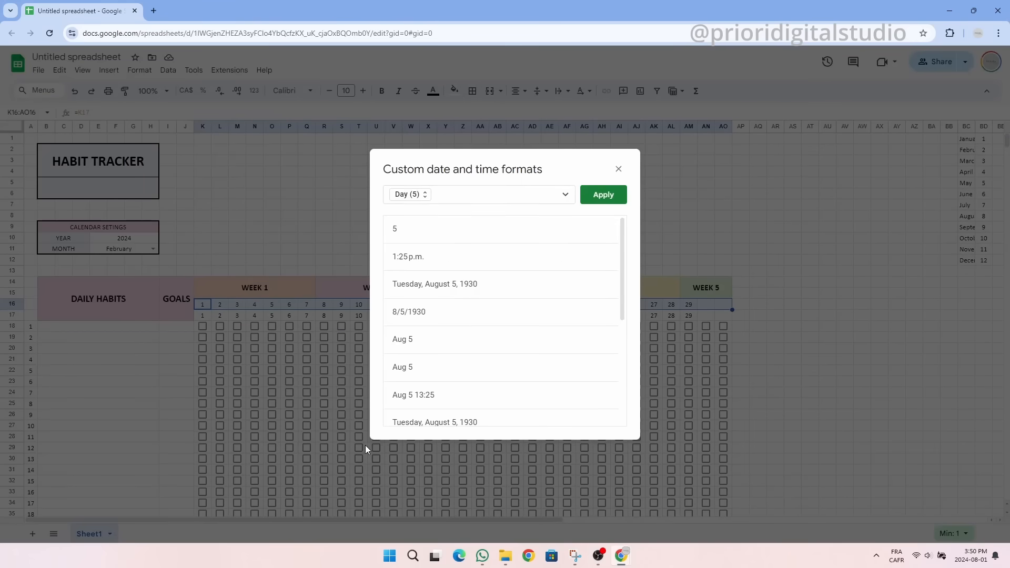
click(410, 195)
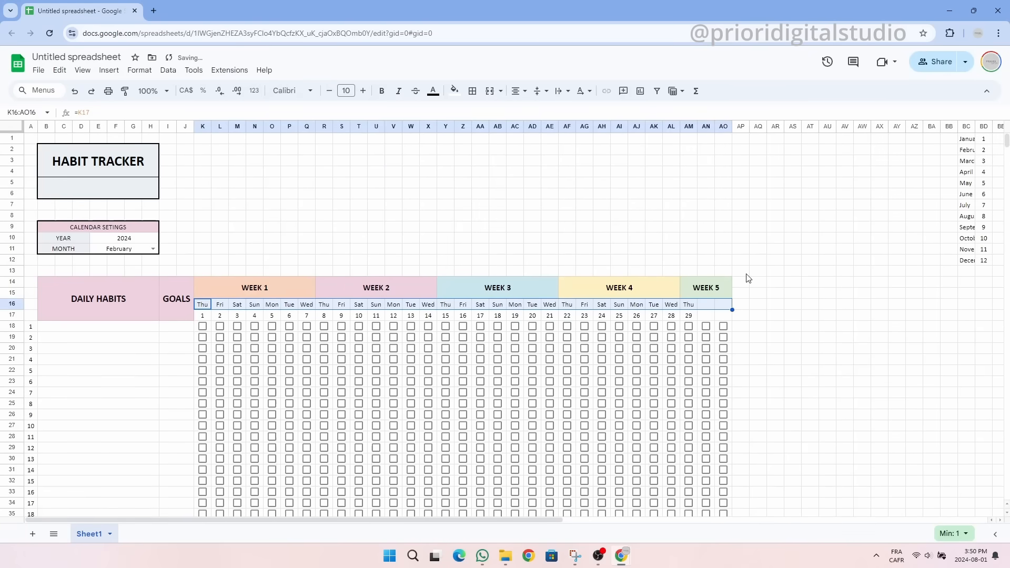
click(381, 90)
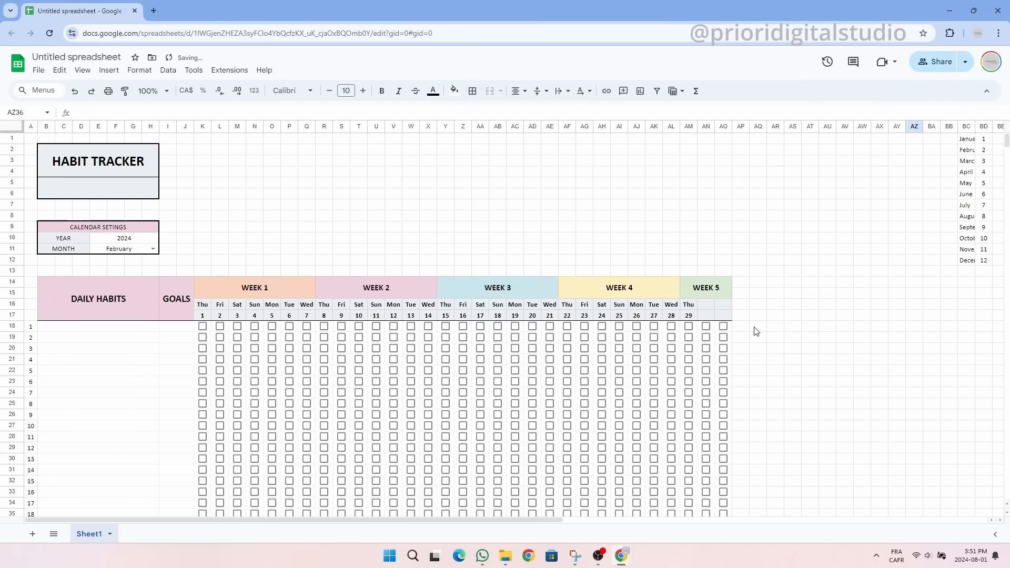
Select weekday and day rows 16–17 and apply bold with a light grey fill
click(81, 71)
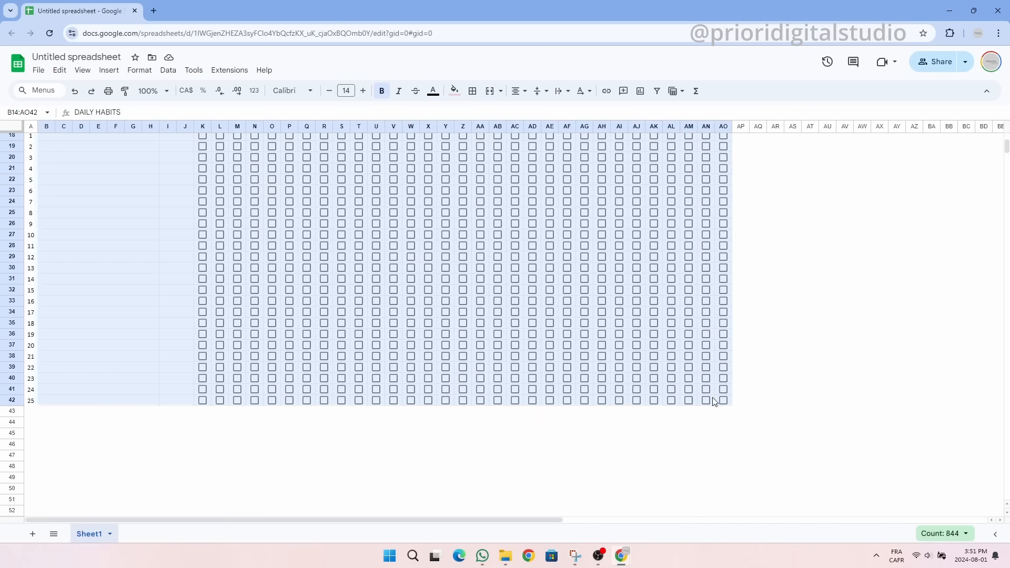
click(473, 89)
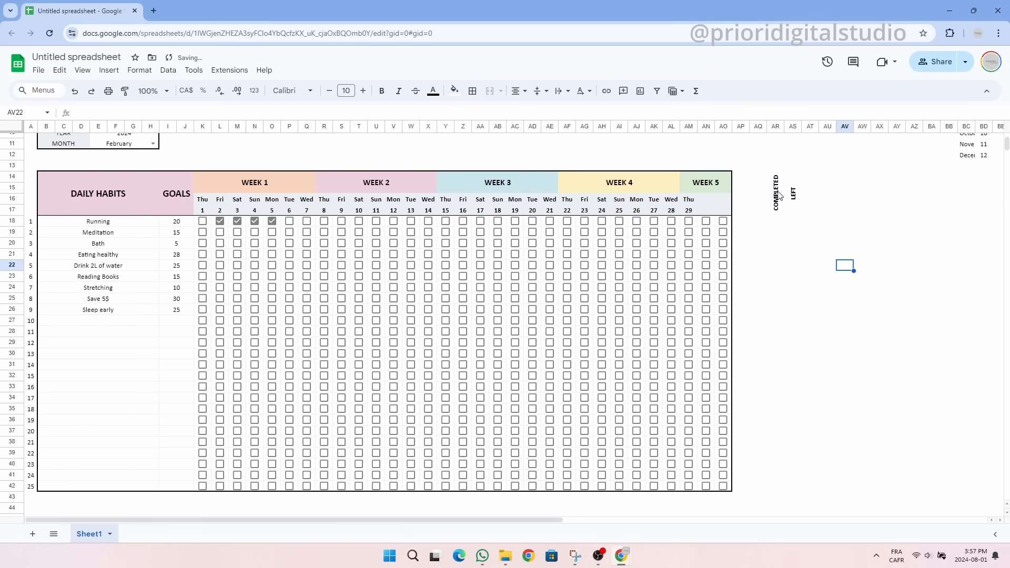
Enter =IF(B18="","",COUNTIF(K18:AO18,TRUE)) in AR18 and fill it down to AR42
click(776, 221)
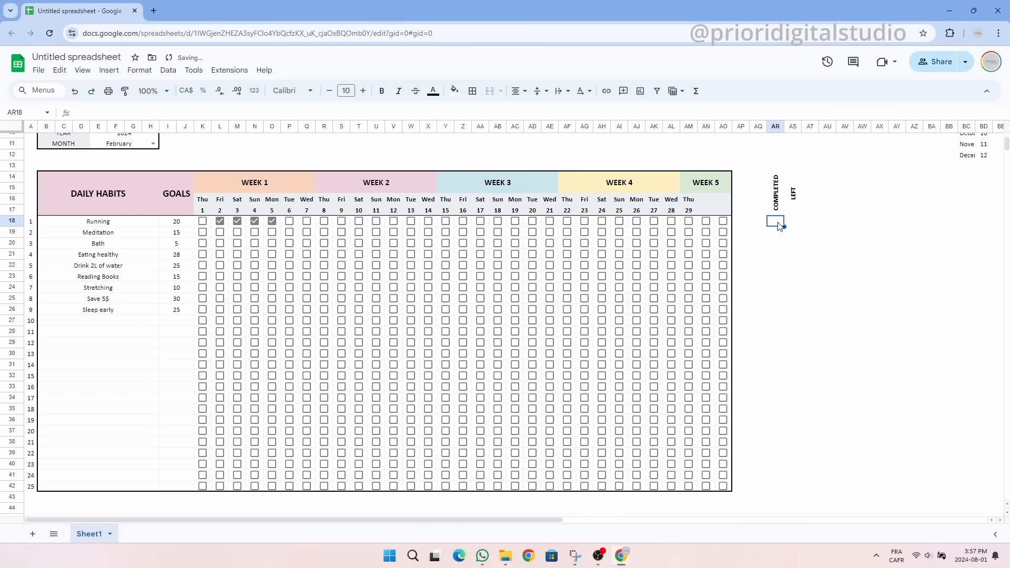
text(=COUNTIF)
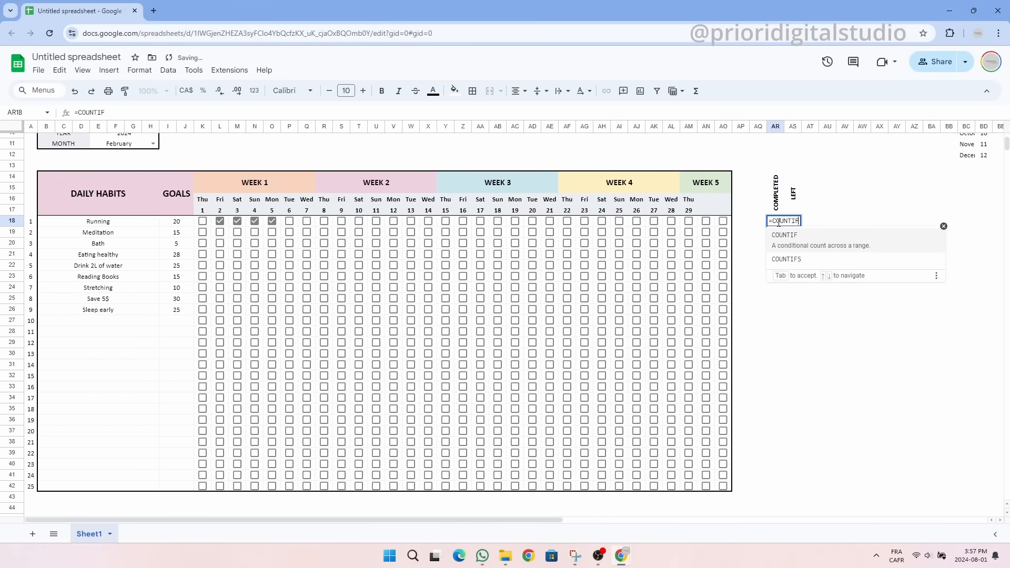
text(()
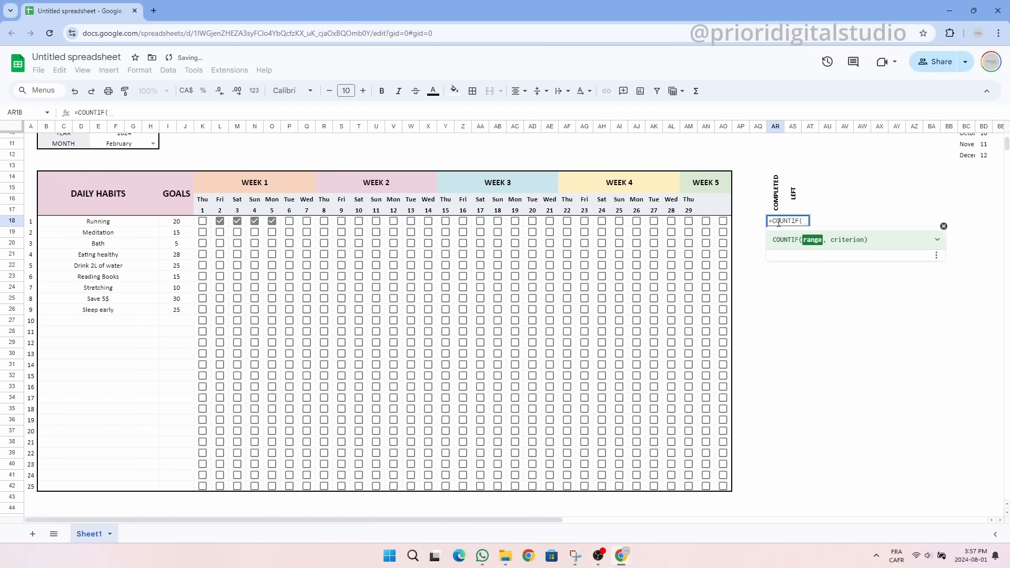
drag(202, 221, 532, 221)
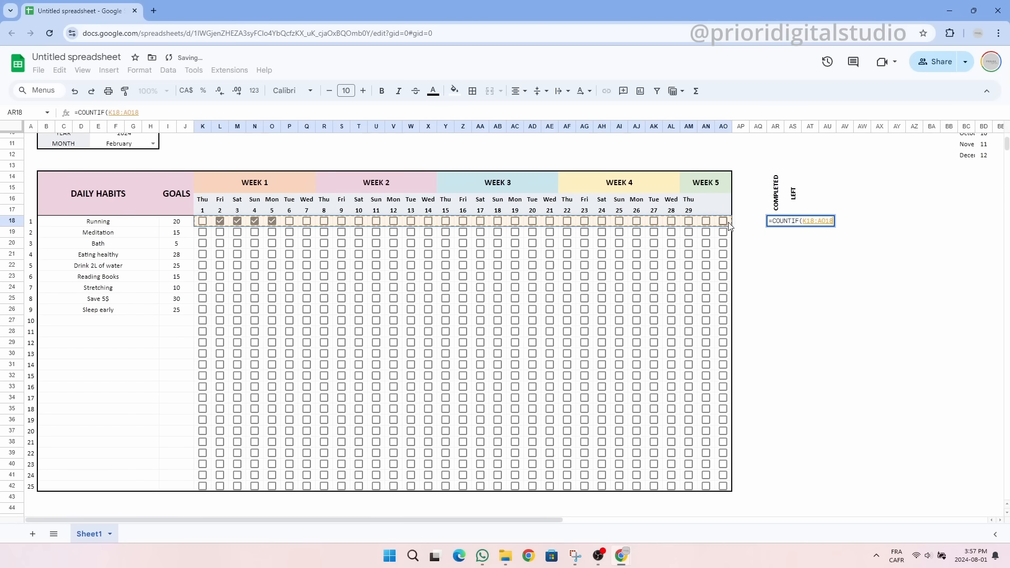
text(,TR)
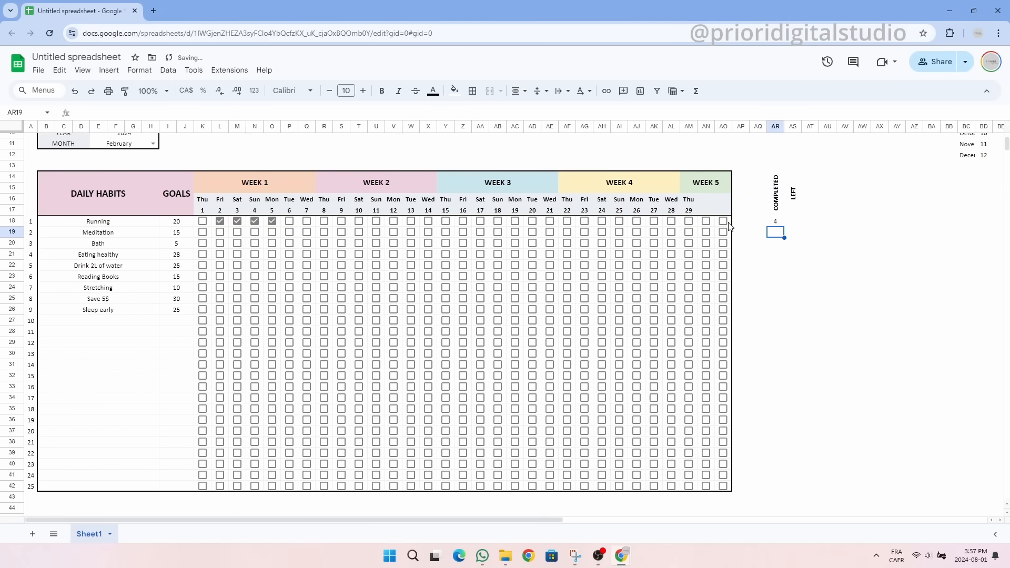
click(776, 221)
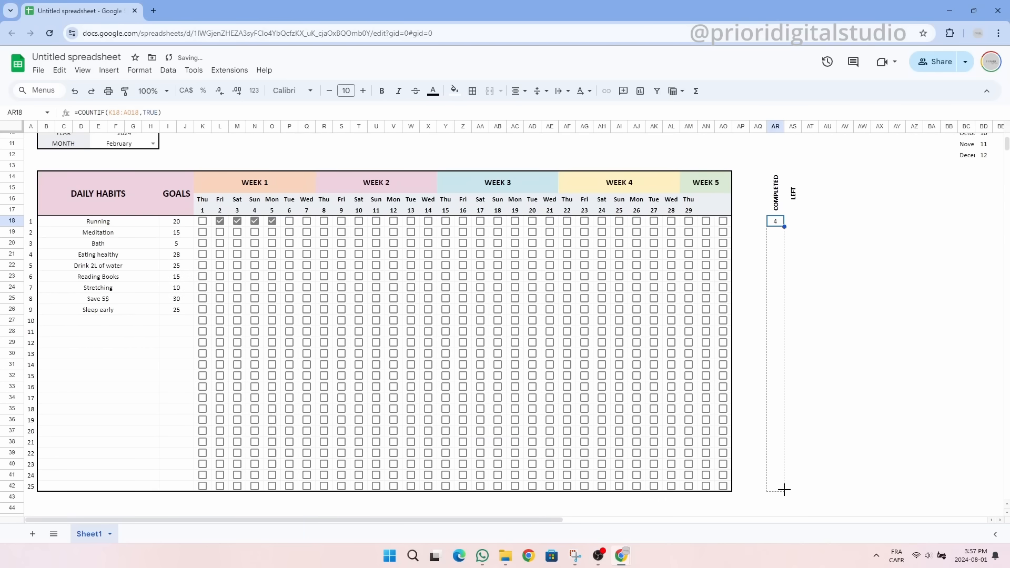
drag(784, 223, 784, 488)
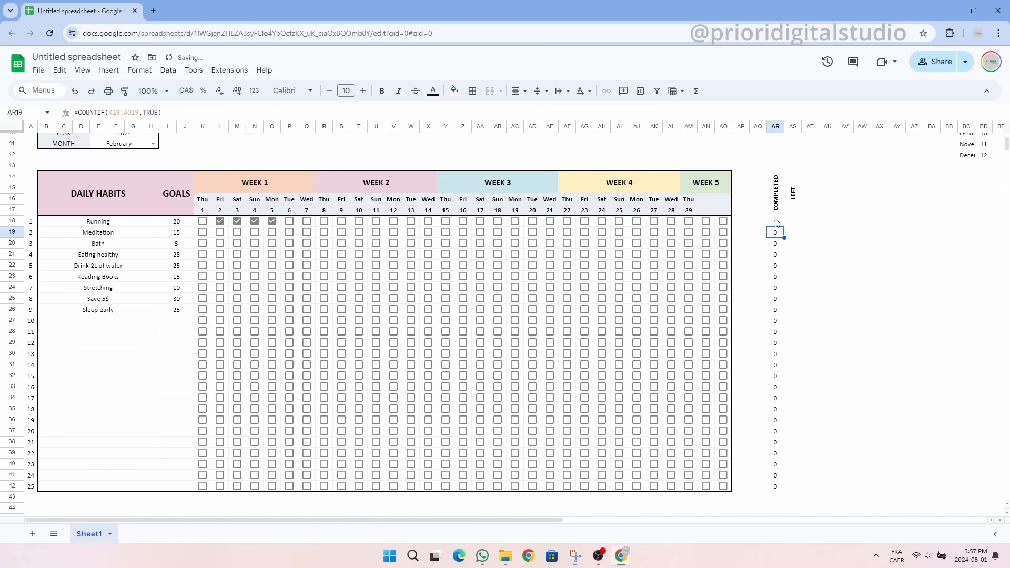
drag(776, 221, 775, 488)
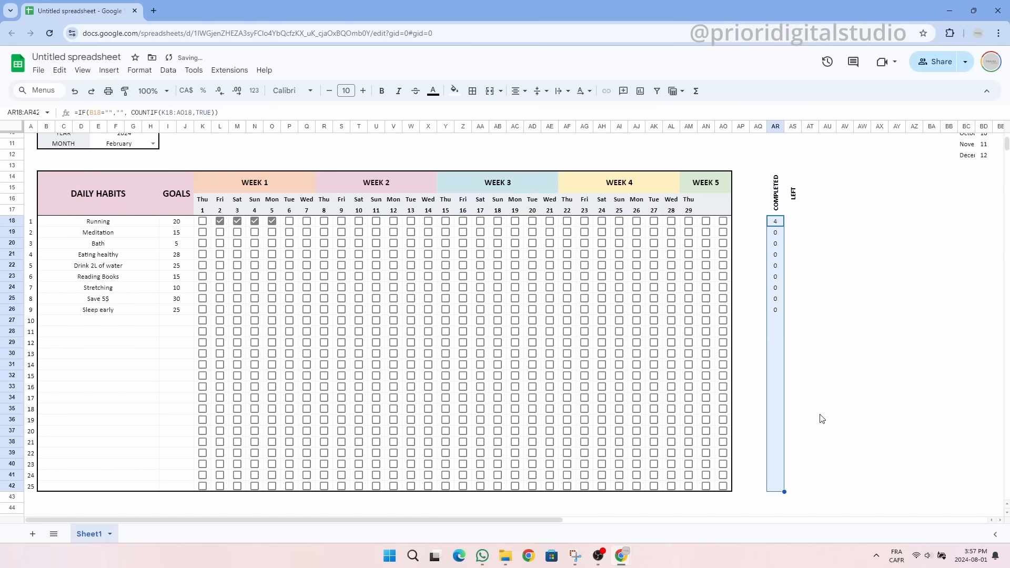
Start the LEFT formula in AS18 with an IF check for a blank habit name in B18
click(793, 221)
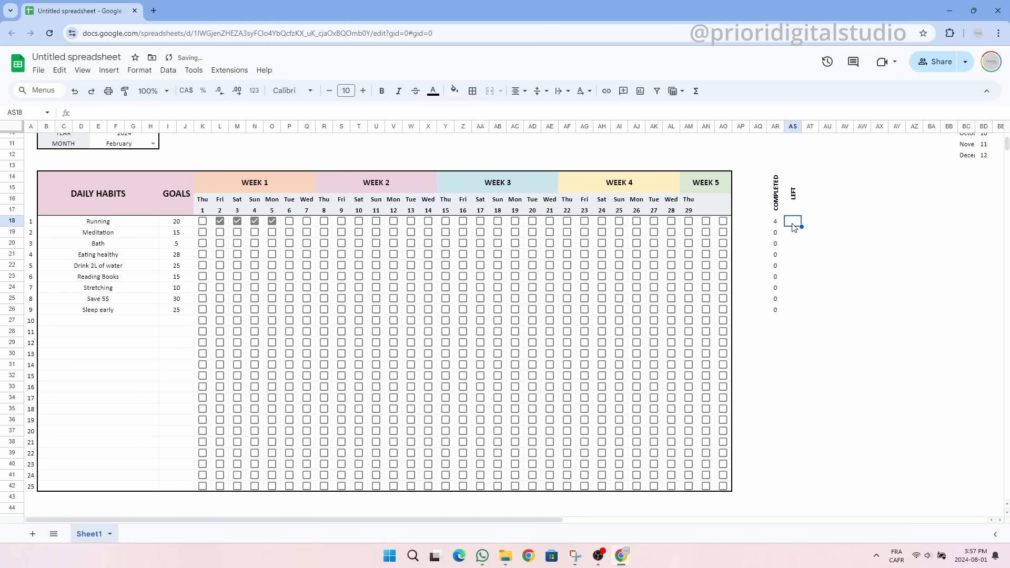
text(=)
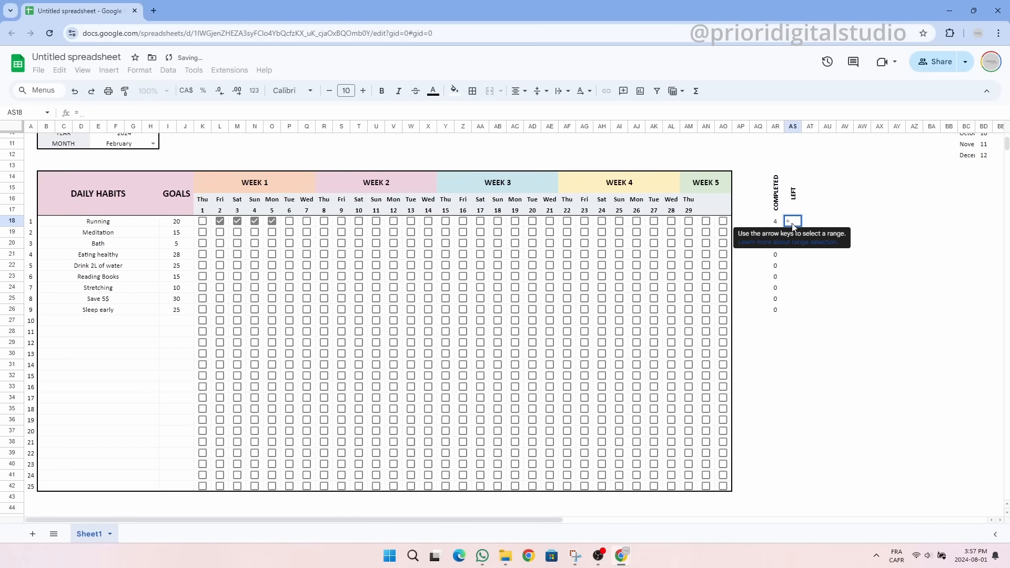
click(174, 221)
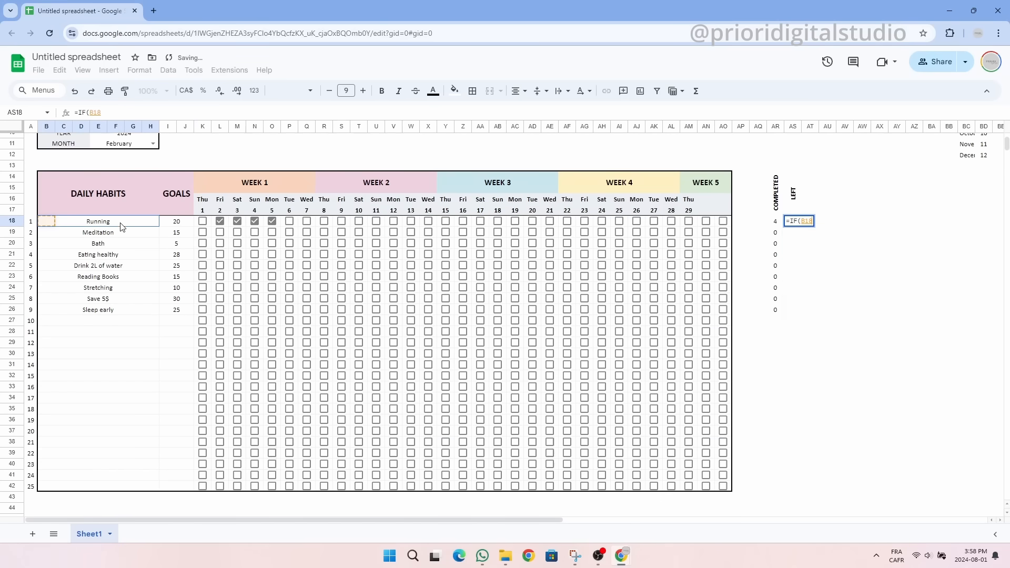
text(="",)
click(809, 193)
text(PROGRESS)
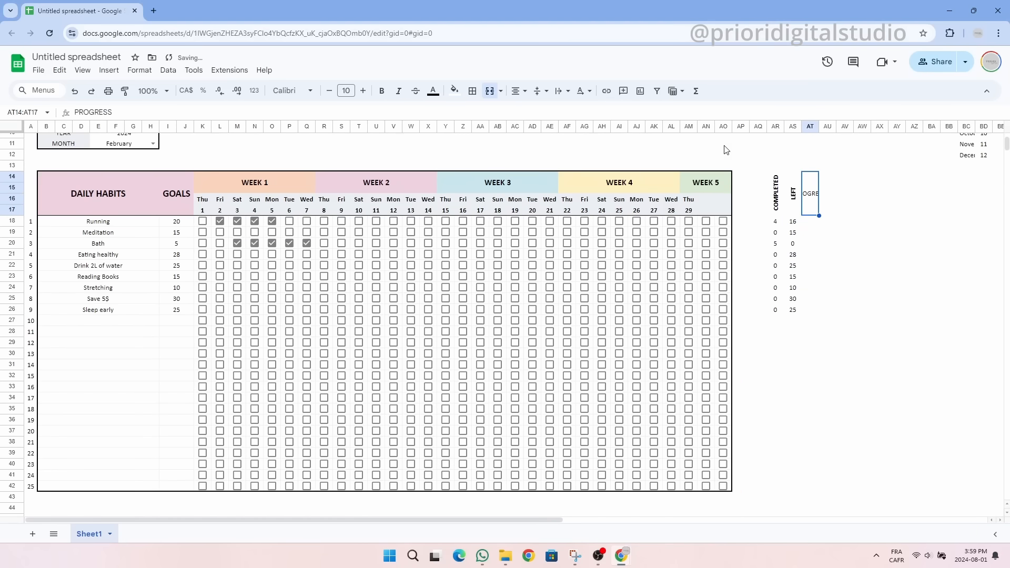
Finish the PROGRESS heading, enter =AR18/I18 in AT18 and format it as a percentage
click(381, 91)
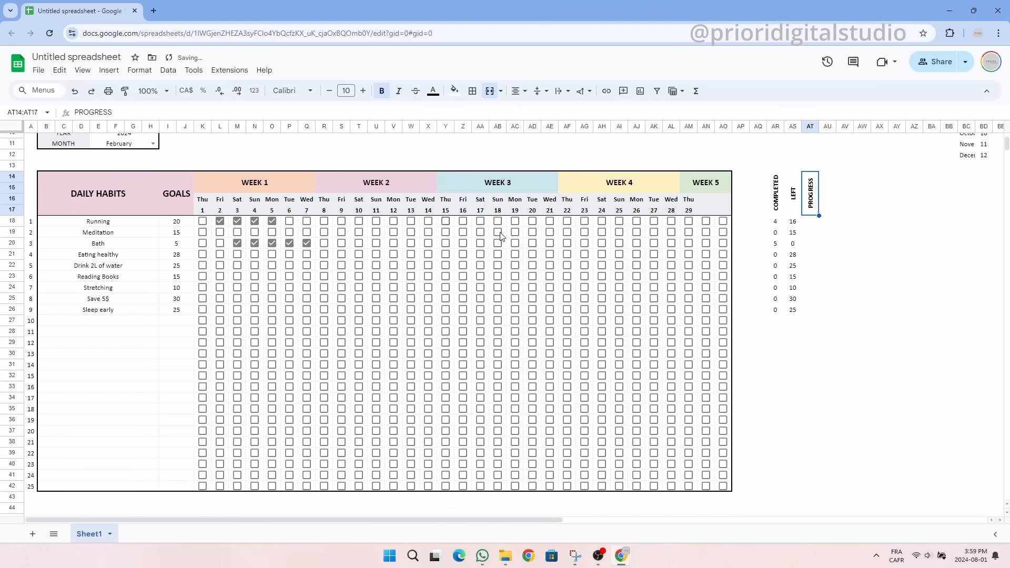
text(=AR18/)
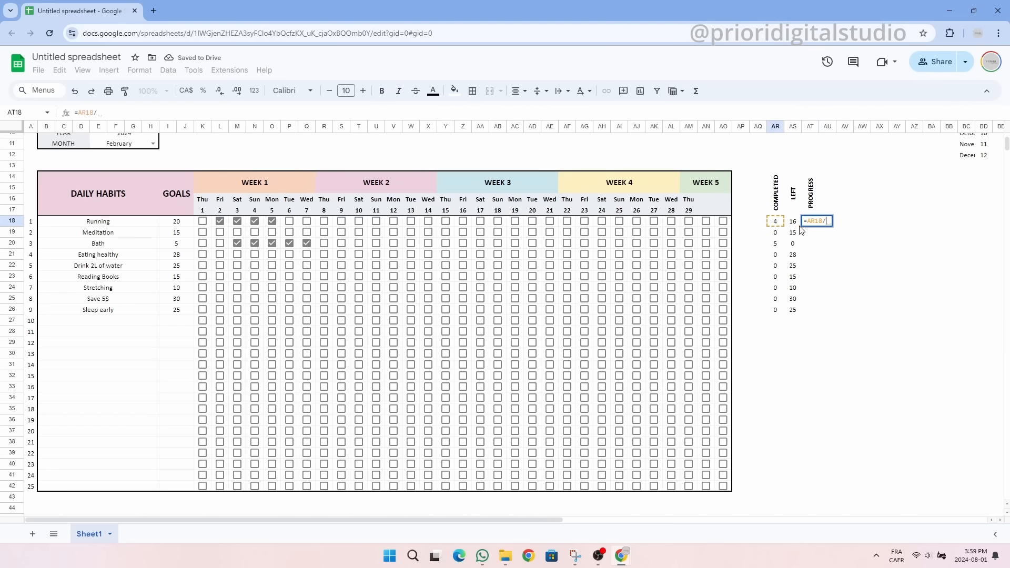
key(enter)
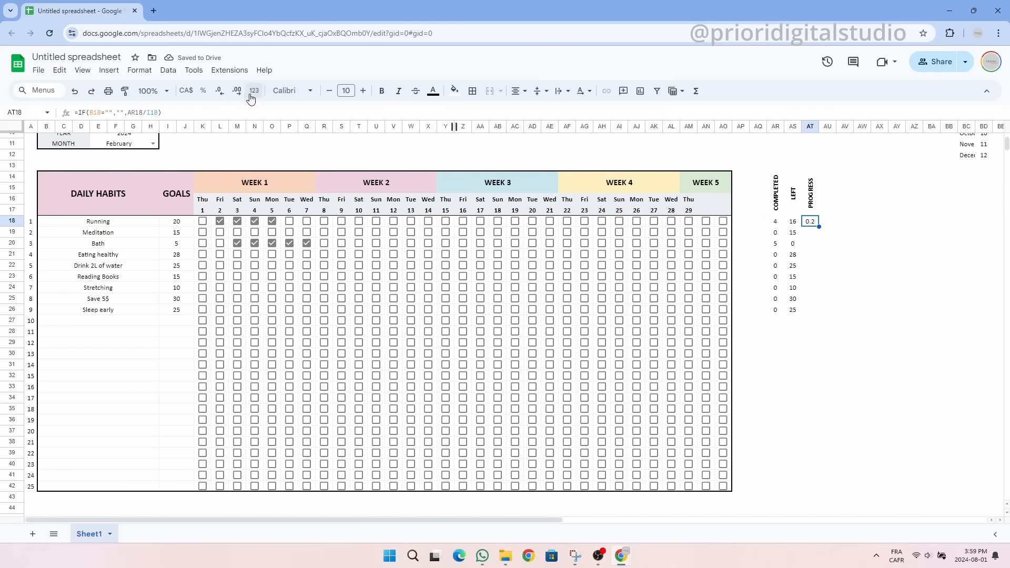
click(219, 91)
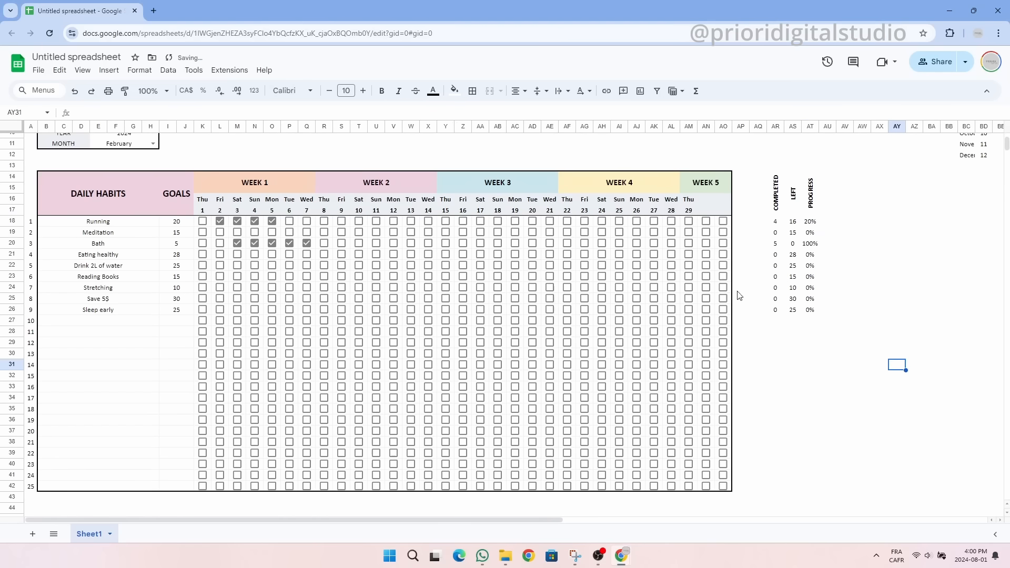
Wrap the progress formula as =IF(B18="","",IFERROR(AR18/I18,"")) to hide division errors
click(793, 243)
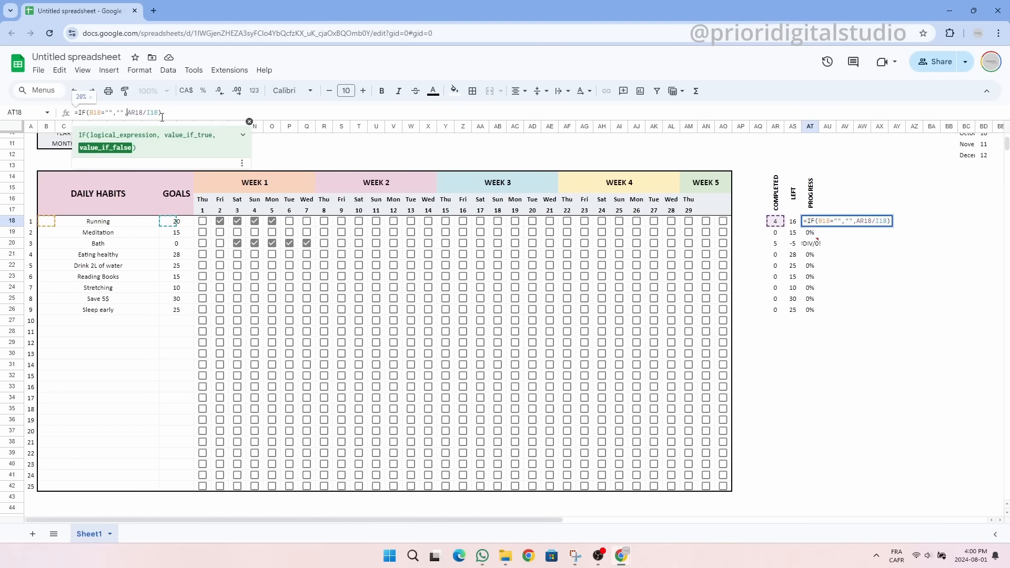
text(IFERROR()
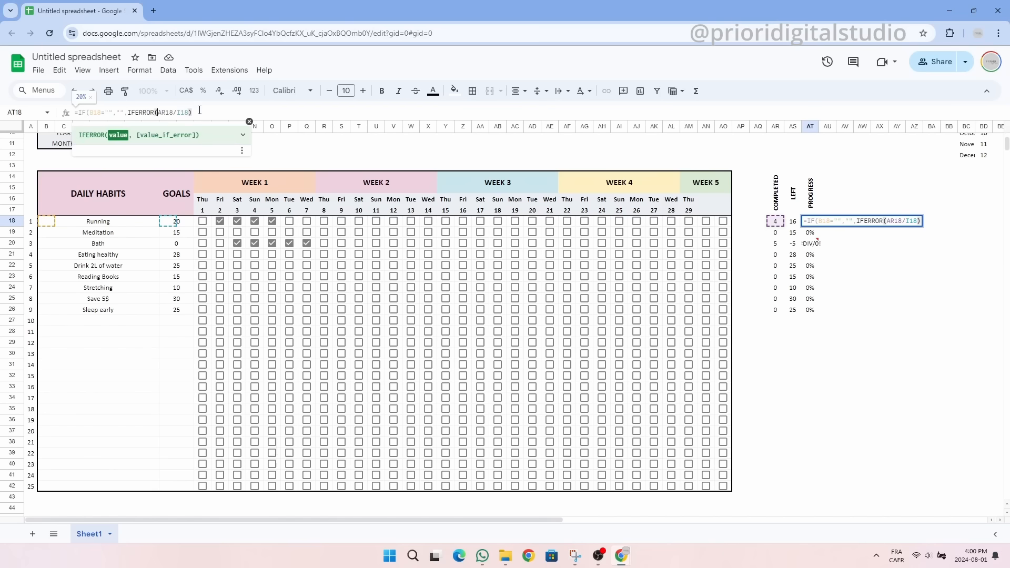
text(,"")
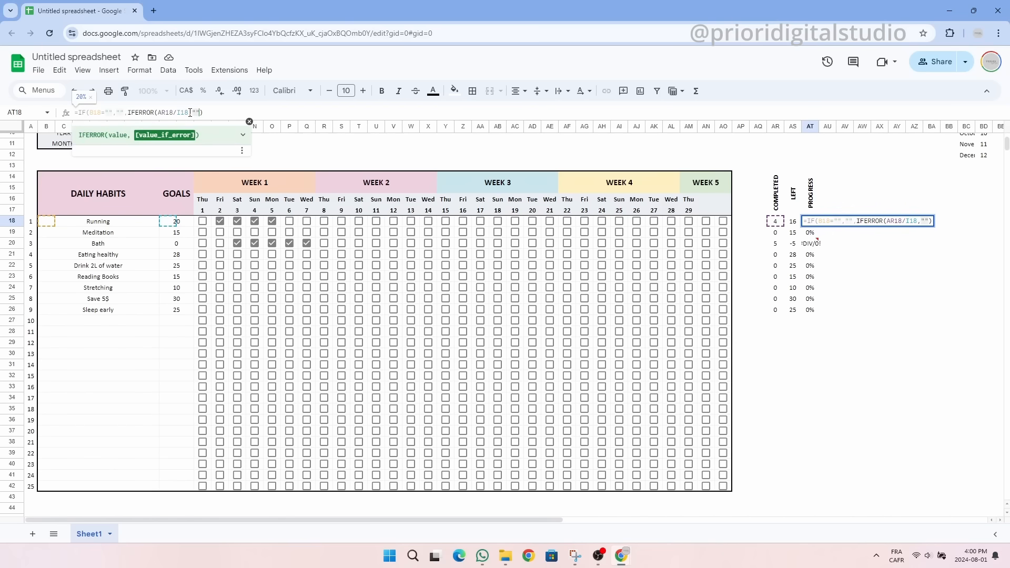
key(Enter)
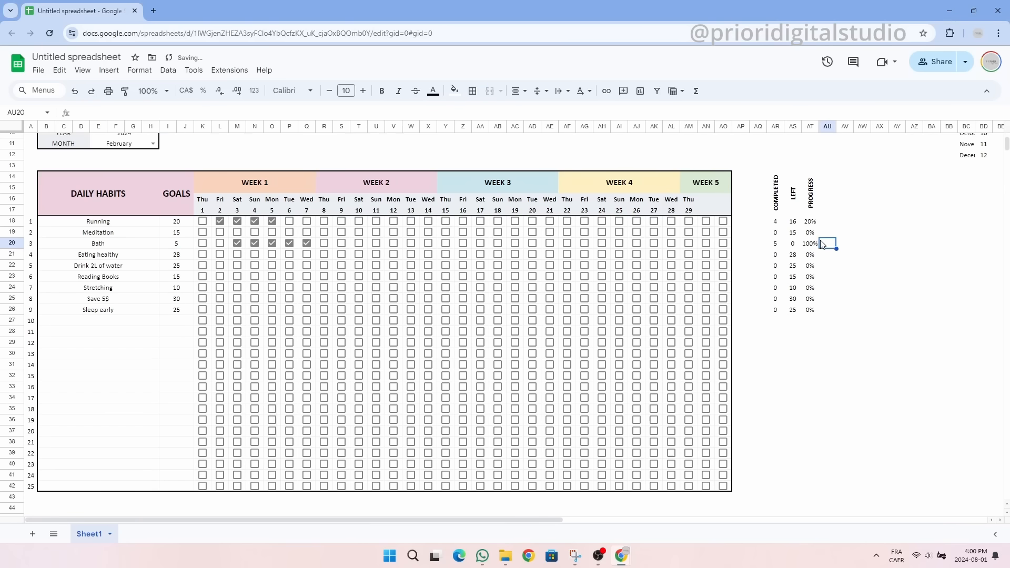
Merge AU18:AY18, enter =SPARKLINE(AT18,{"charttype","bar";"max",1}) and copy it down the habit rows
click(490, 90)
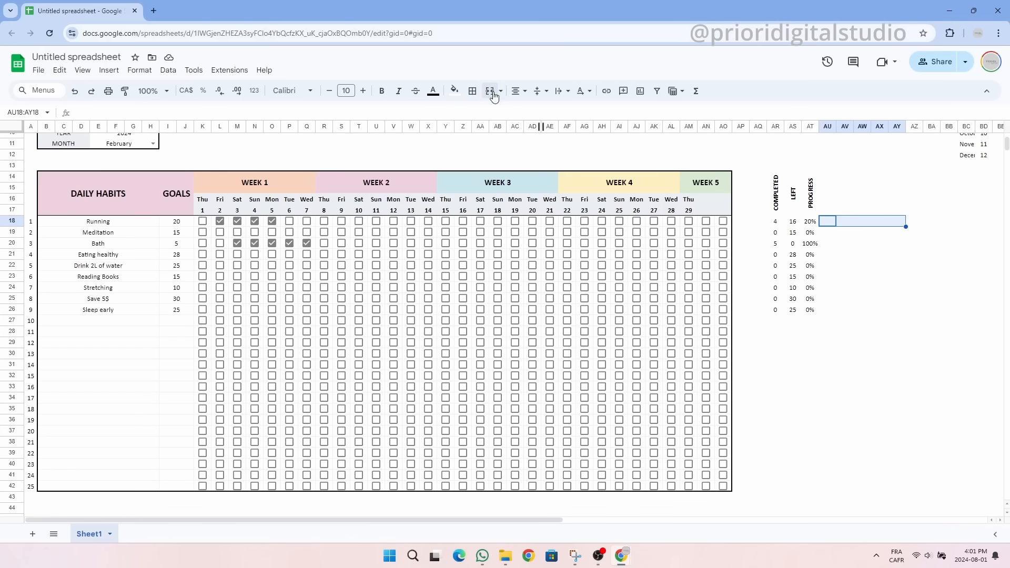
text(=)
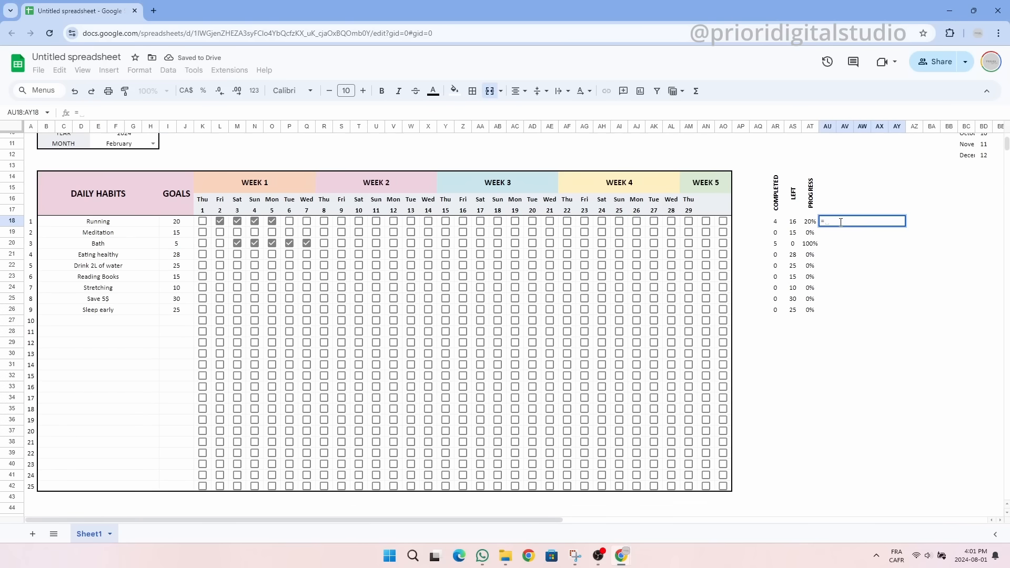
text(SPARKLINE()
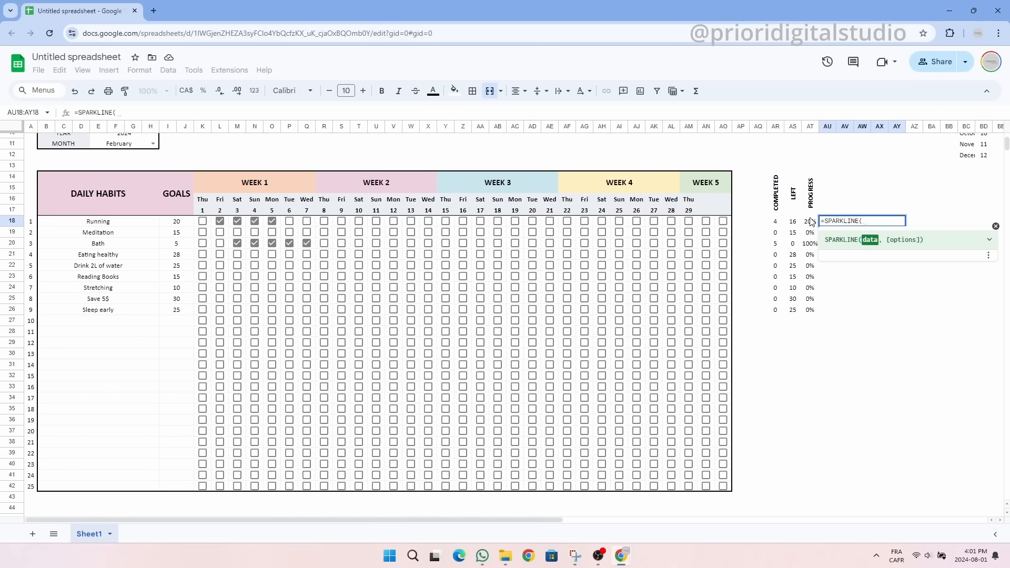
text(AT18,{")
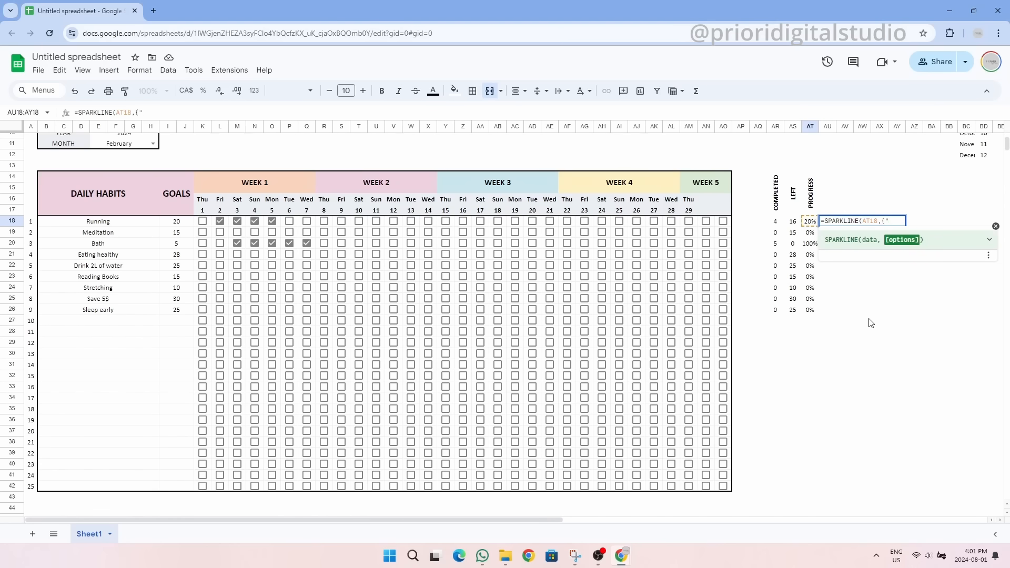
text(chart)
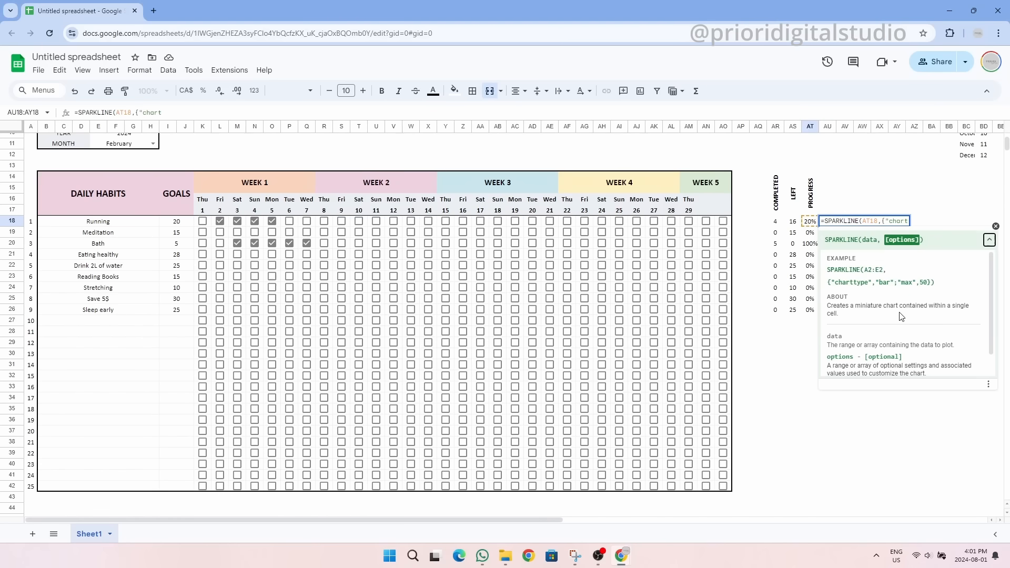
mouse_move(883, 294)
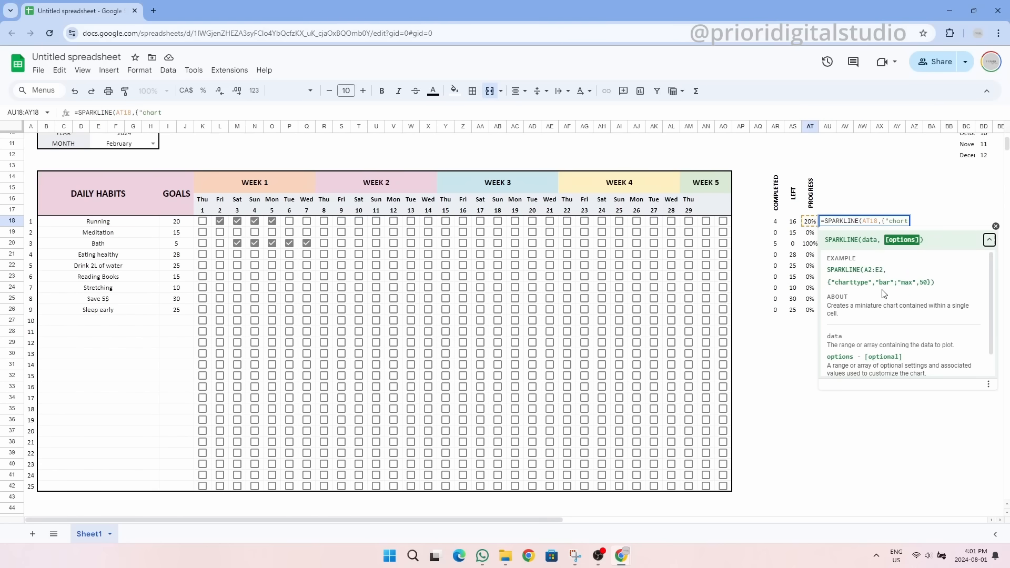
text(type","bar";"max)
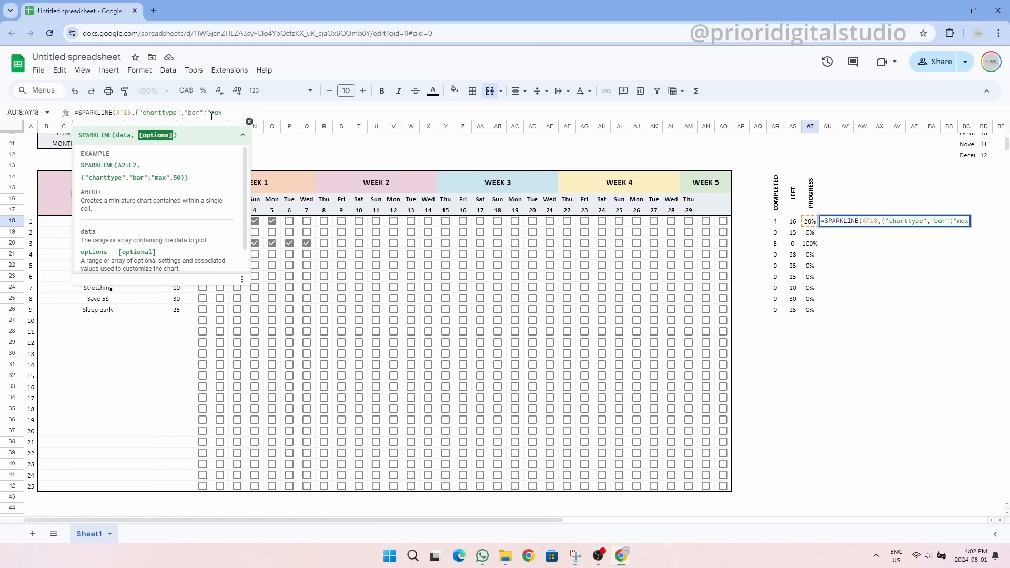
text(1)
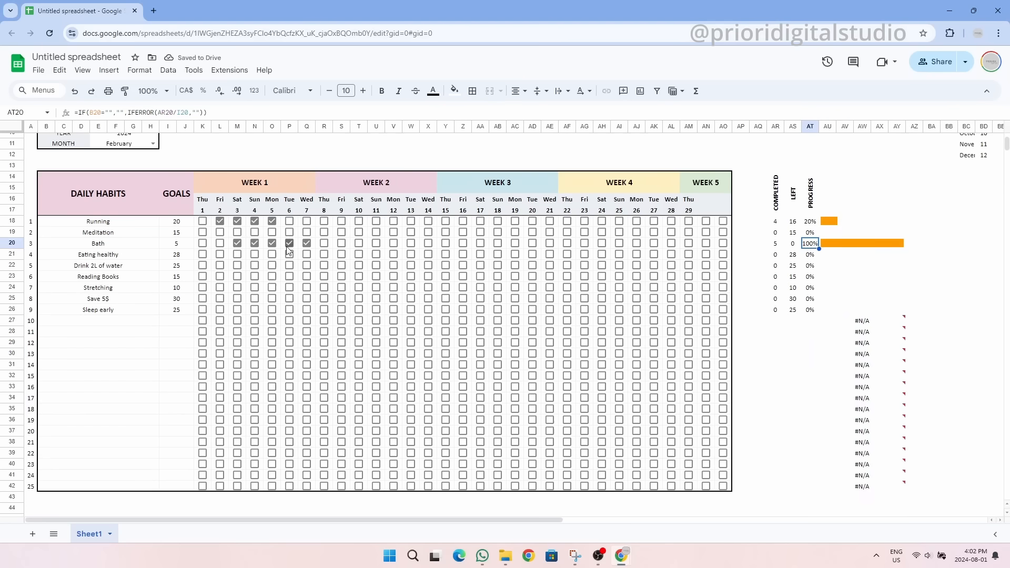
click(358, 233)
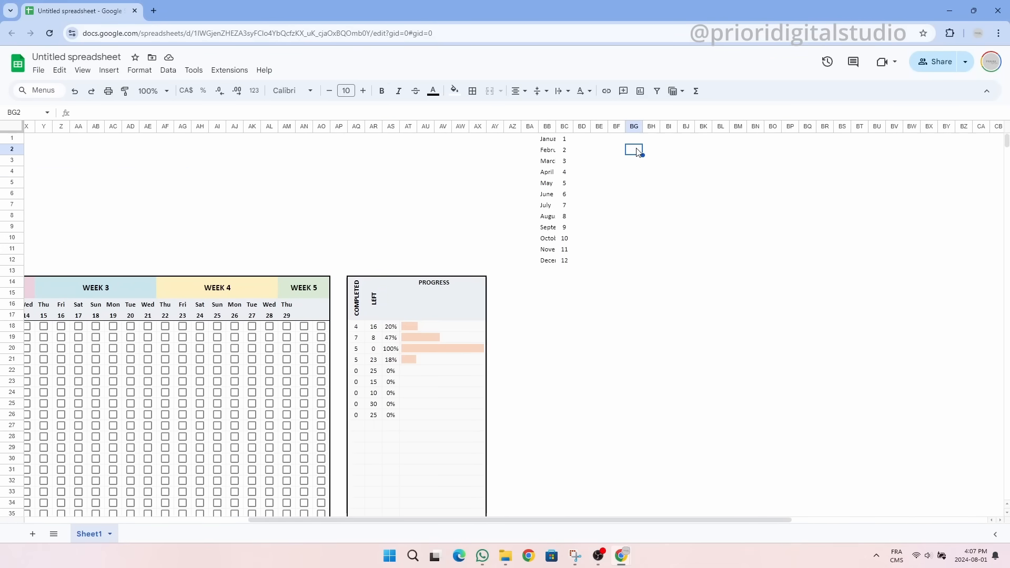
Type the LEFT heading, then scroll sideways across the progress area
text(LEFT)
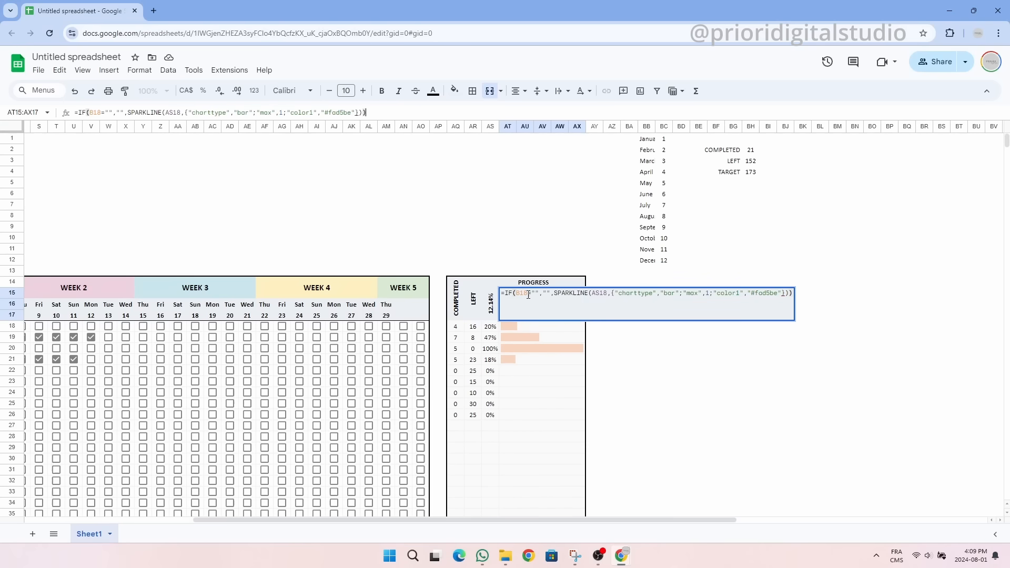
scroll(left, 3)
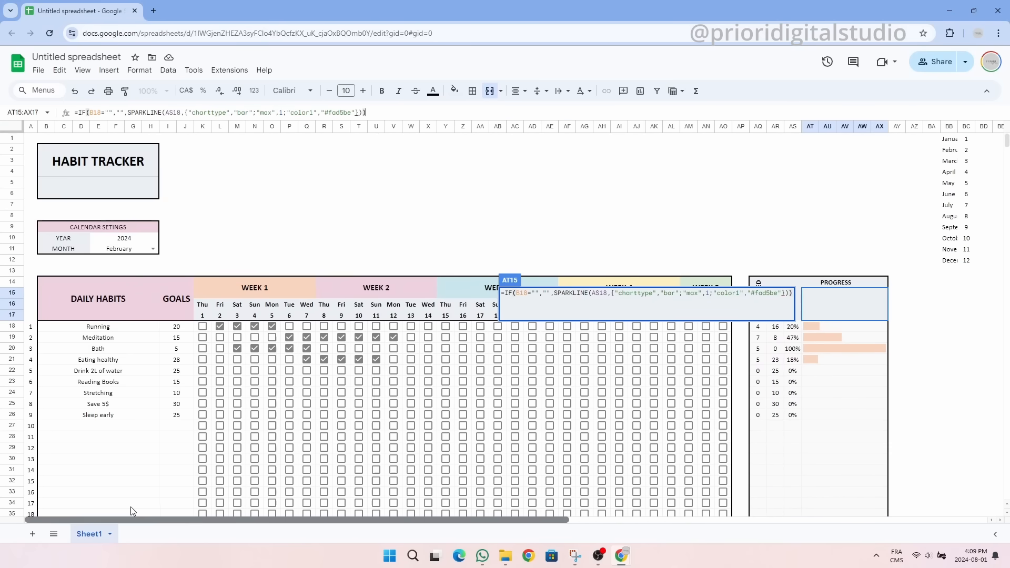
scroll(right, 3)
text(OVERVIEW)
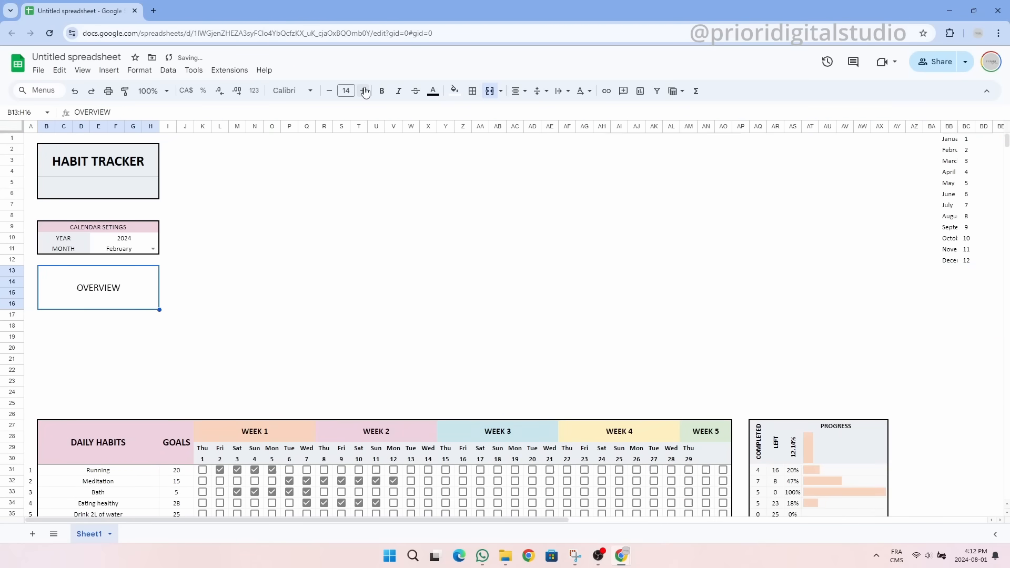
Enlarge the OVERVIEW heading text and type the COMPLETED and LEFT row labels
click(381, 91)
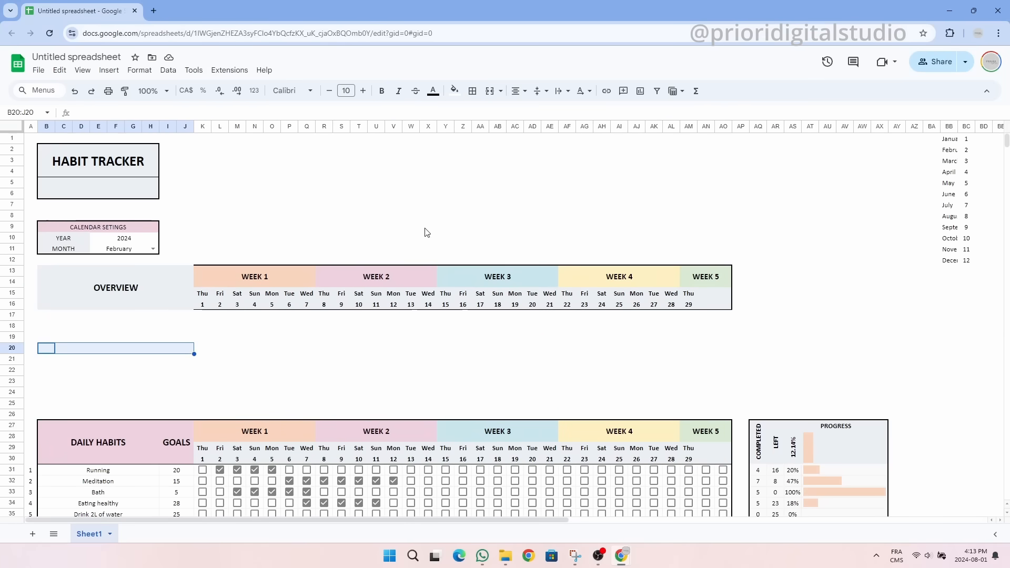
text(COMP)
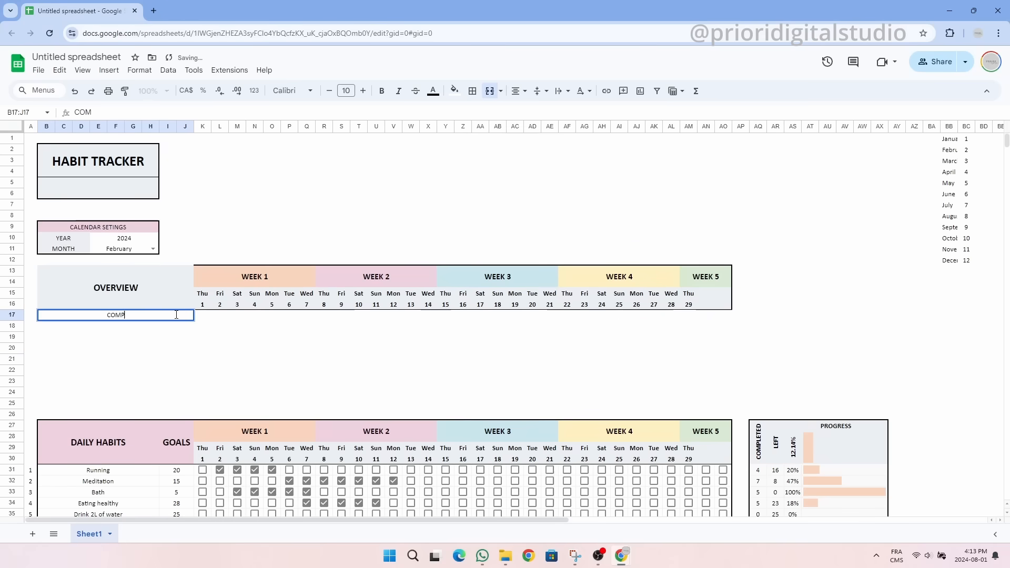
text(LETED)
click(116, 337)
text(LEFT)
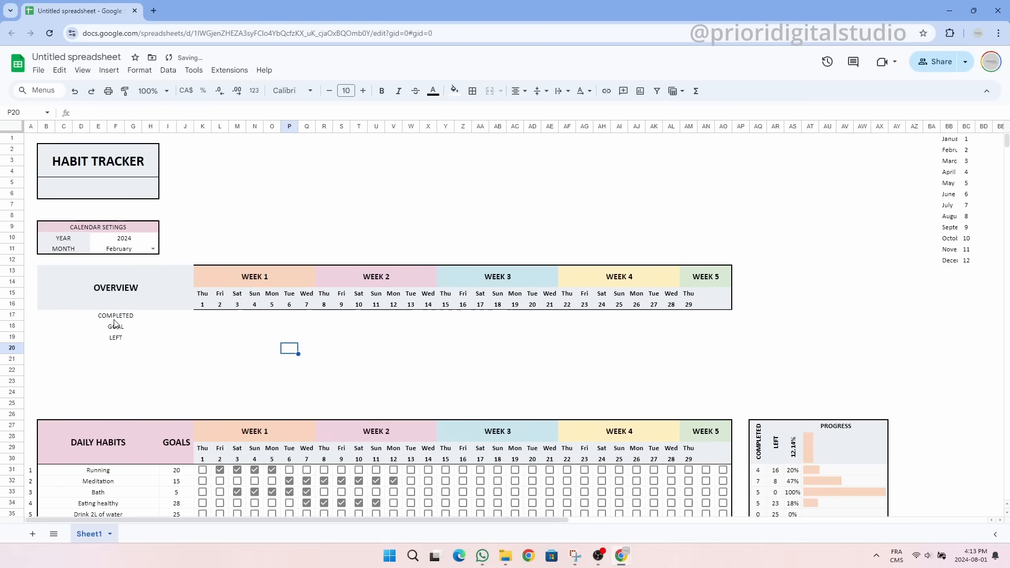
Enter =COUNTIF(K31:K55,TRUE) in K17 to count each day's completed habits
text(=COUNTIF(K31:K56)
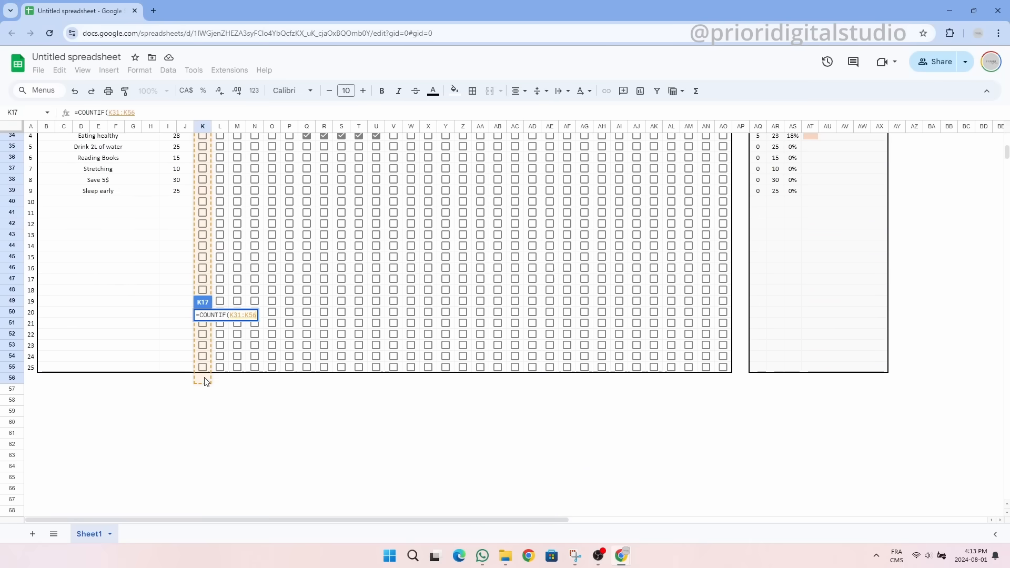
text(,TRUE)
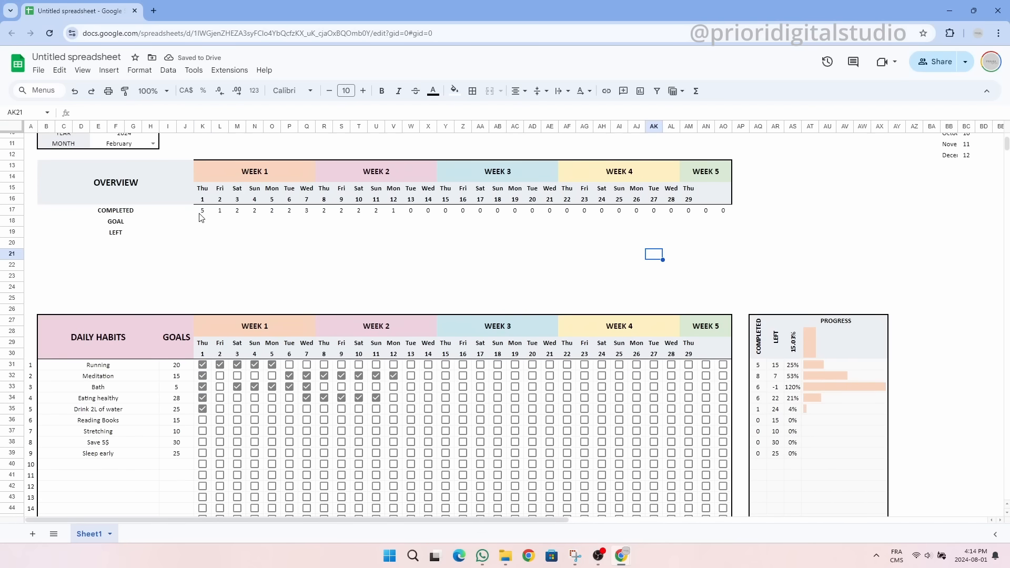
click(688, 365)
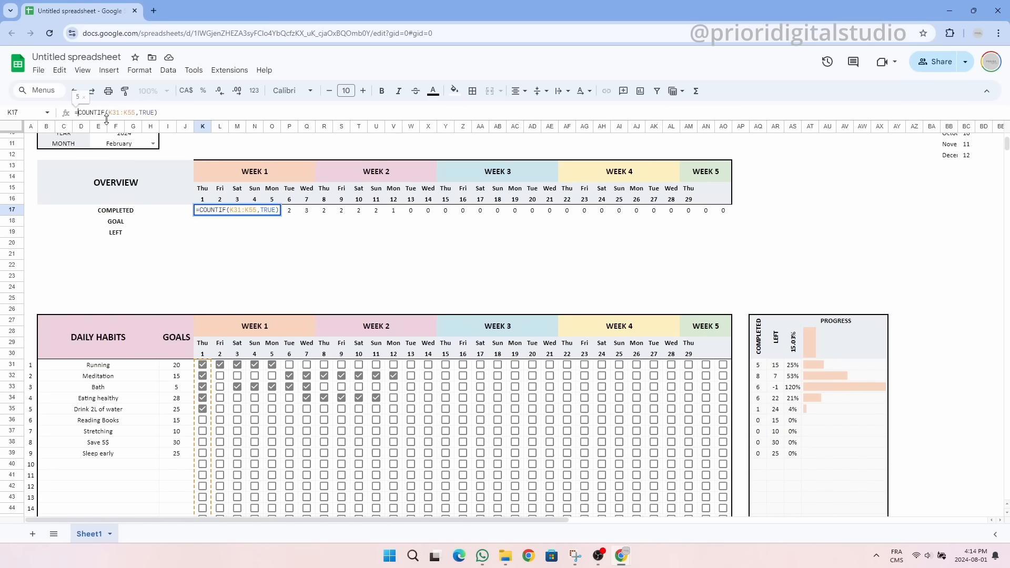
Add the GOAL formula giving 9 habits, the LEFT formula K18-K17, and a WEEKLY PROGRESS label
text(IF(K16="","",COUNTIF(B31:H55,"*)
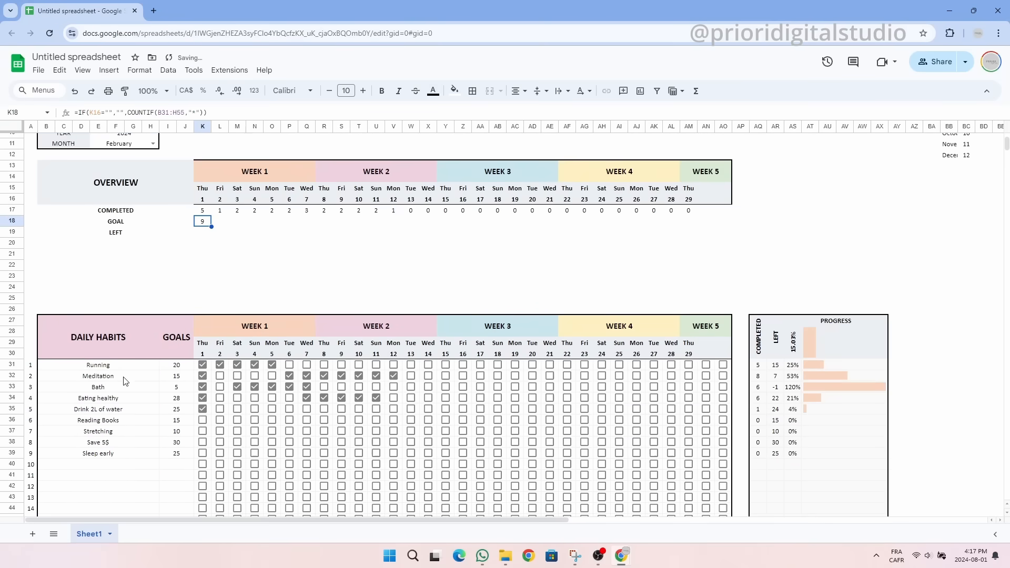
scroll(up, 3)
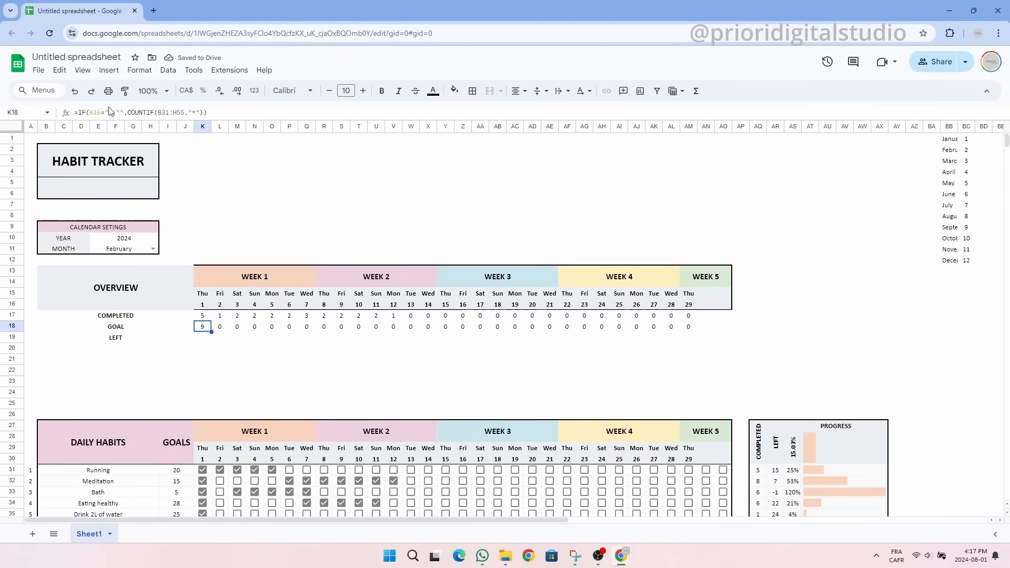
double_click(202, 327)
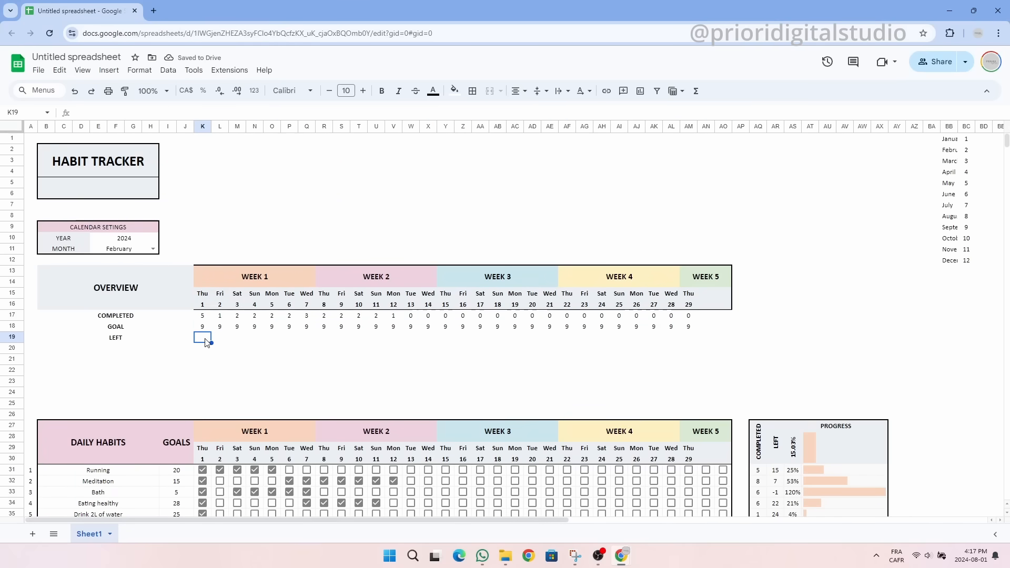
text(=IF()
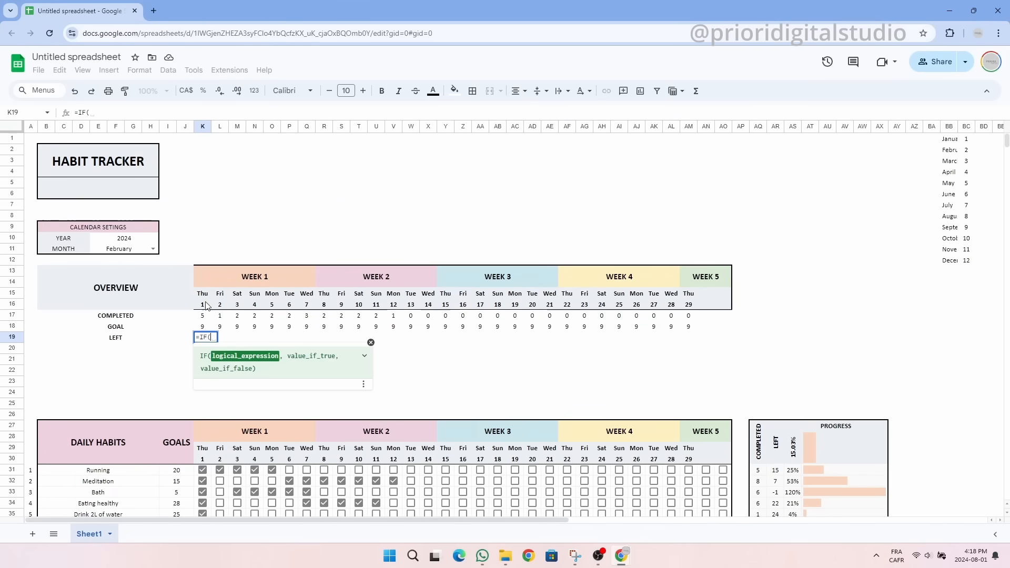
click(202, 304)
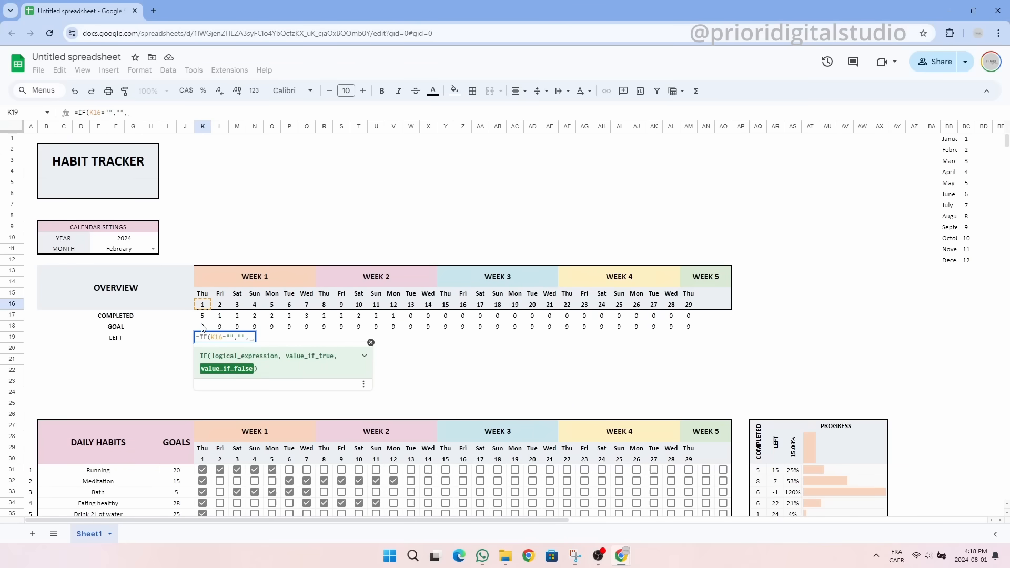
key(Enter)
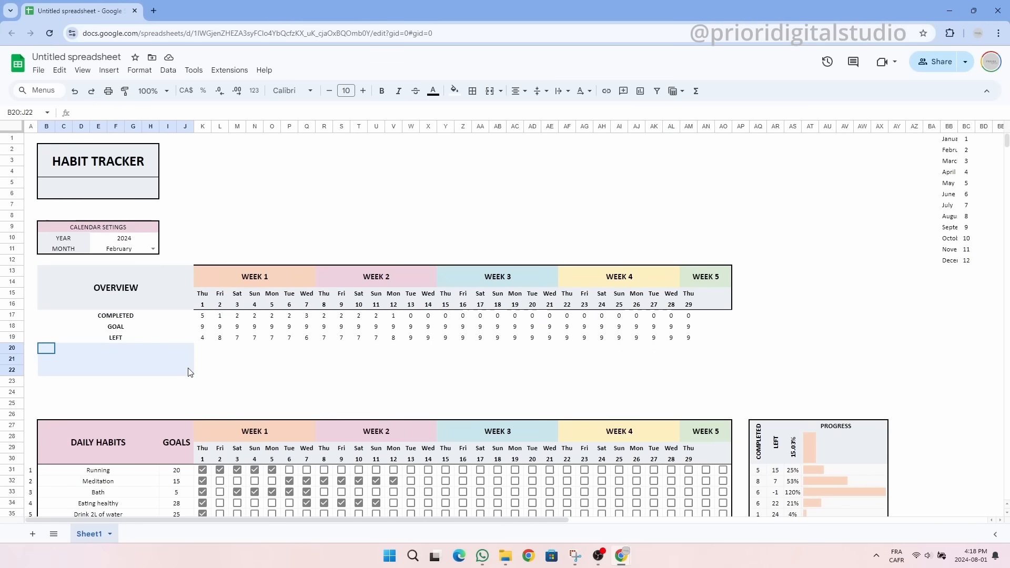
text(WEEKLY PROGRESS)
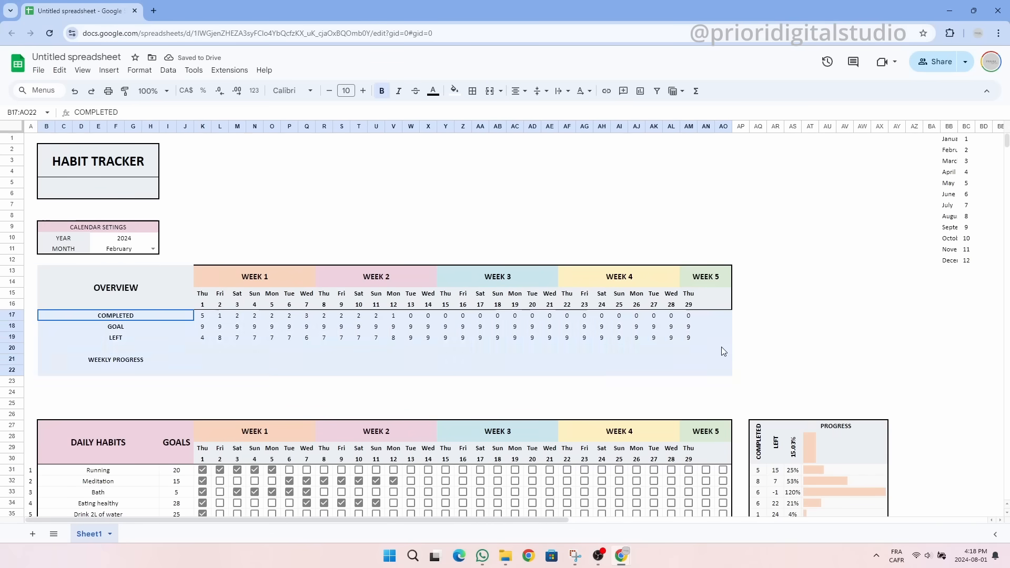
Enter each week's completed/goal ratio with =CONCATENATE(SUM(K17:Q17),"/",SUM(K18:Q18))
click(793, 326)
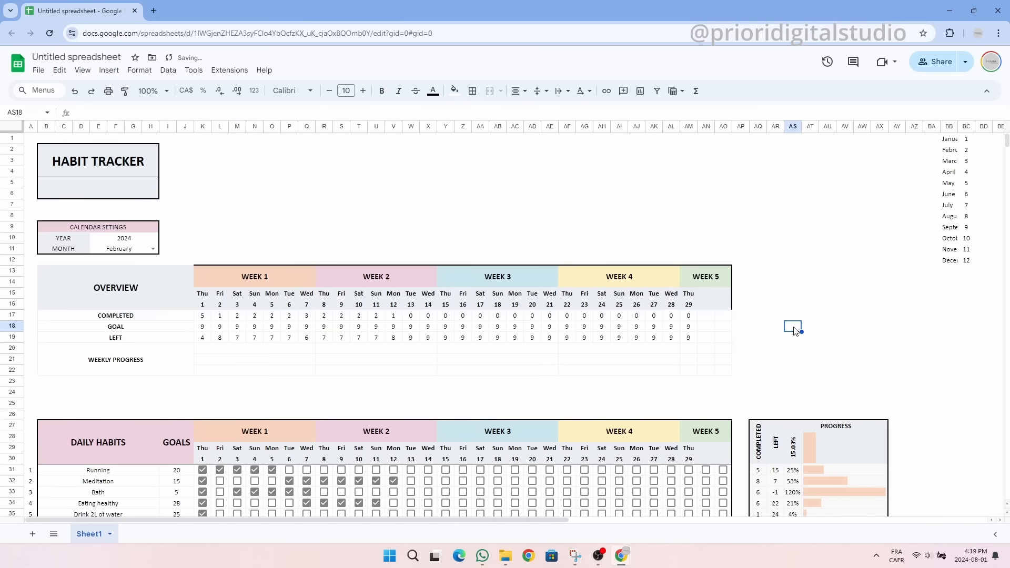
click(253, 348)
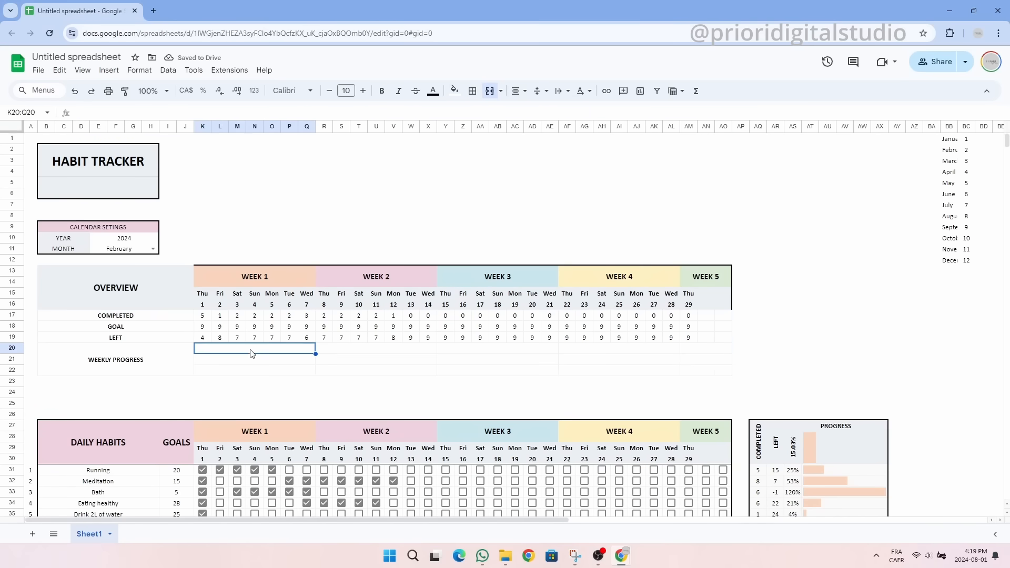
text(=CONCATENATE(SUM(K17:Q17)/)
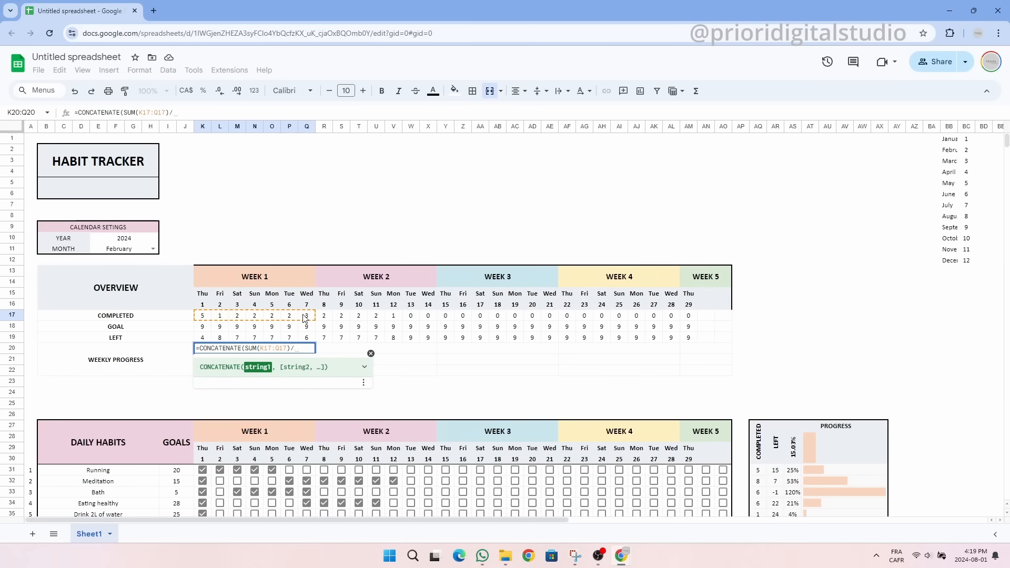
text("/")
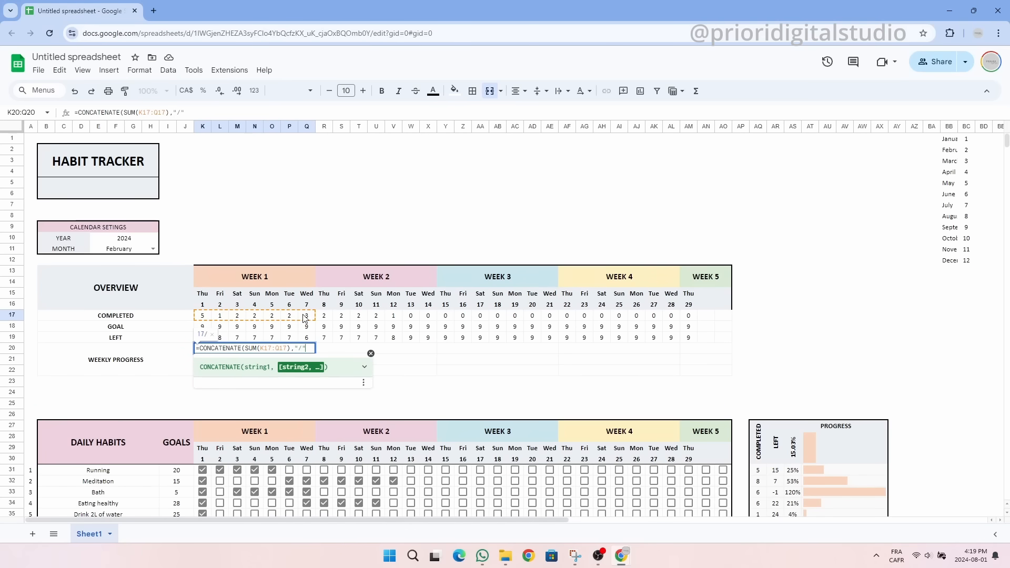
text(,SUM(K18:Q18)))
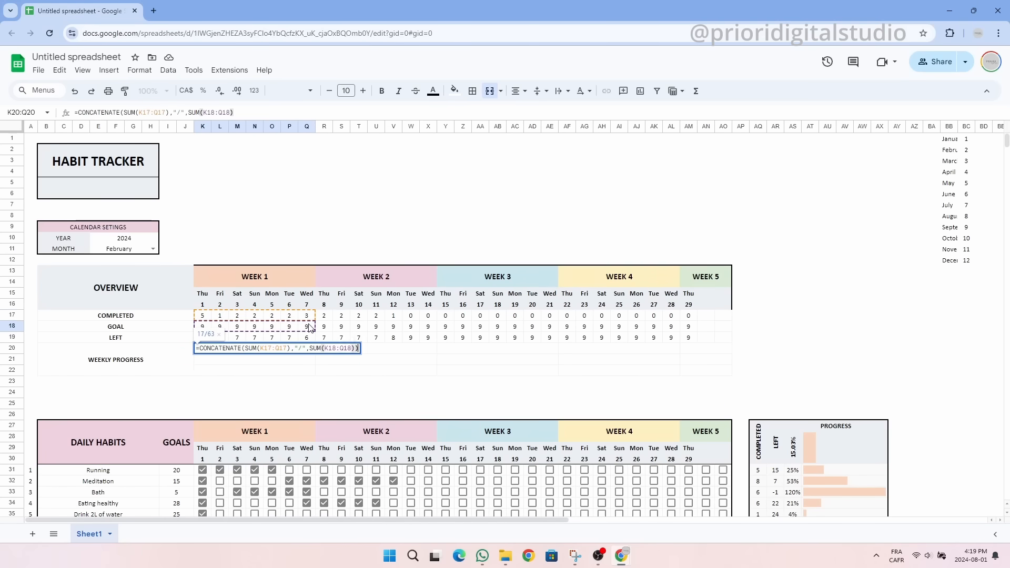
key(enter)
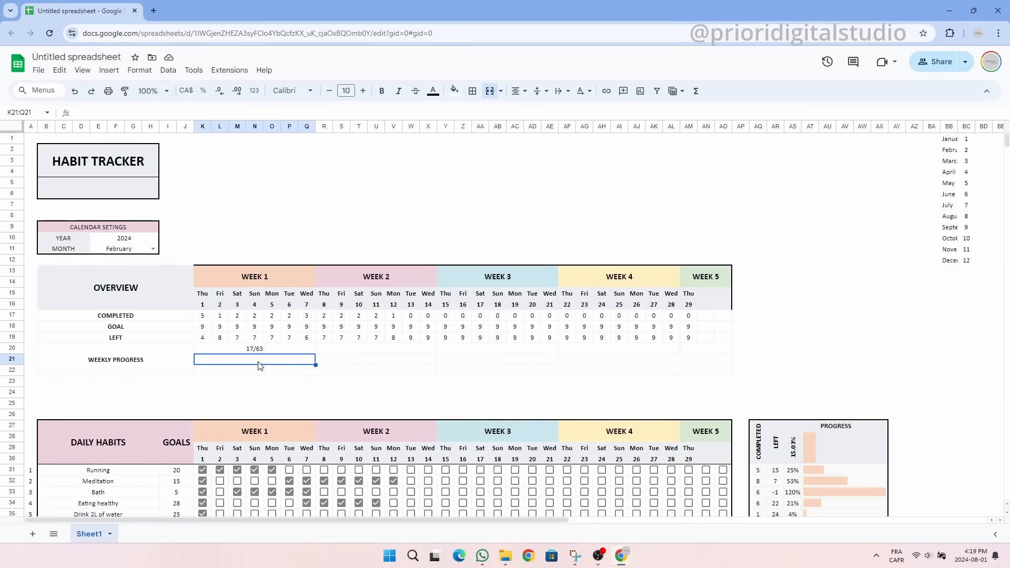
Add weekly percentages =SUM(K17:Q17)/SUM(K18:Q18) and fill the progress bar cells for each week
text(=SUM(AF17:AL17)/SUM(AF18:AL18)
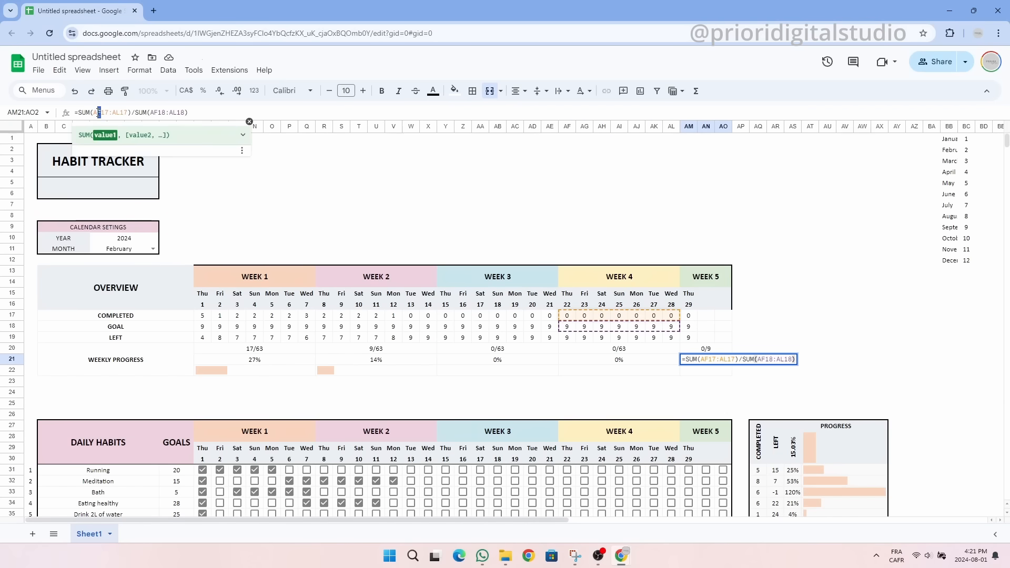
key(enter)
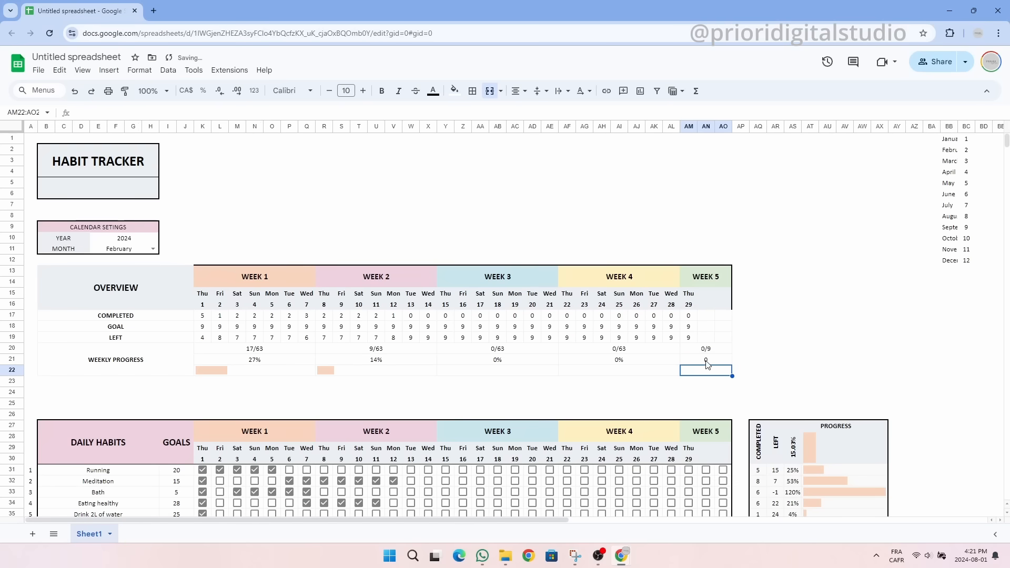
click(618, 370)
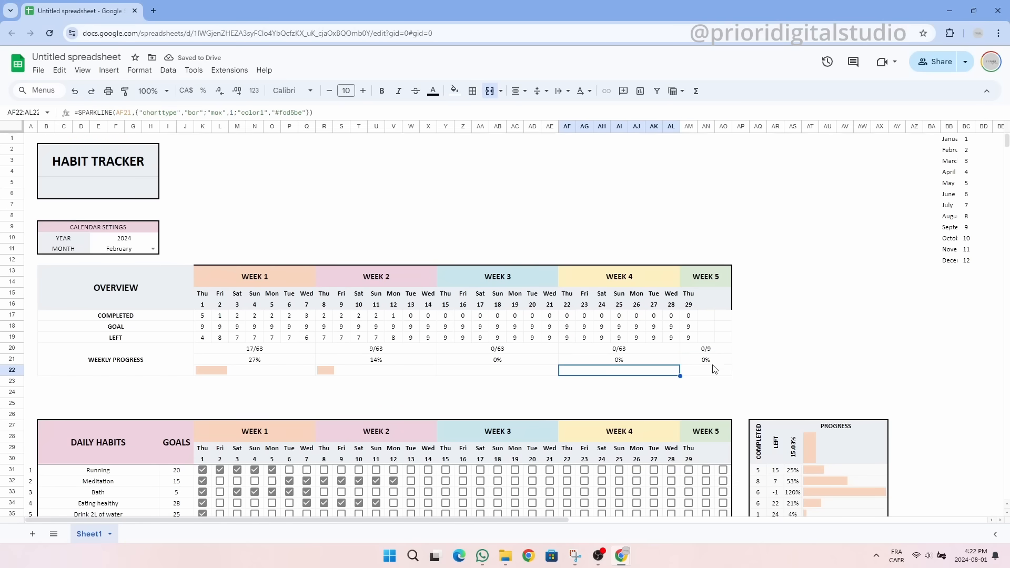
click(688, 382)
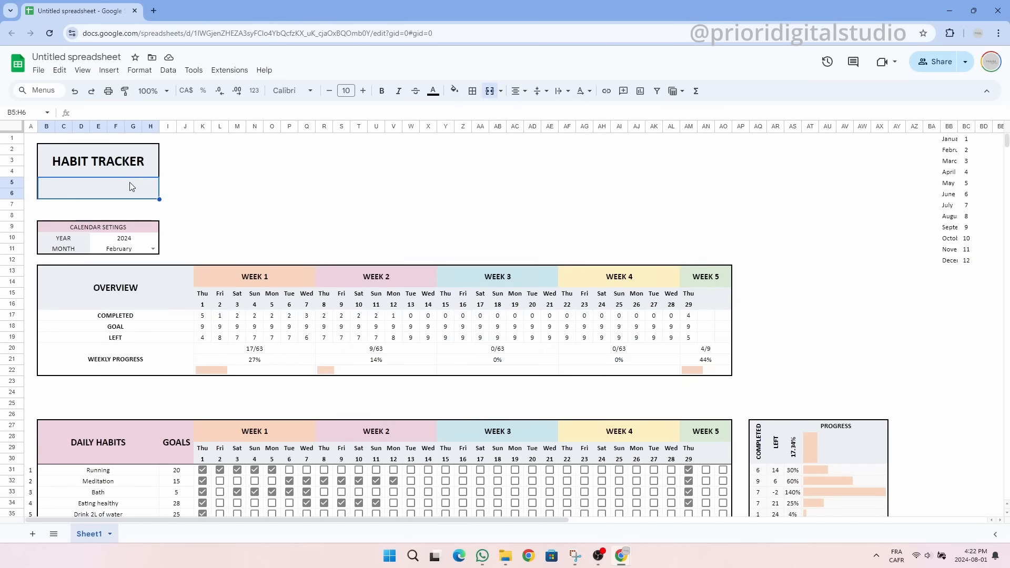
Enter =CONCATENATE("- ",month cell," -") in merged B5:H6 so the subtitle reads '- February -'
text(=CONCATENATE()
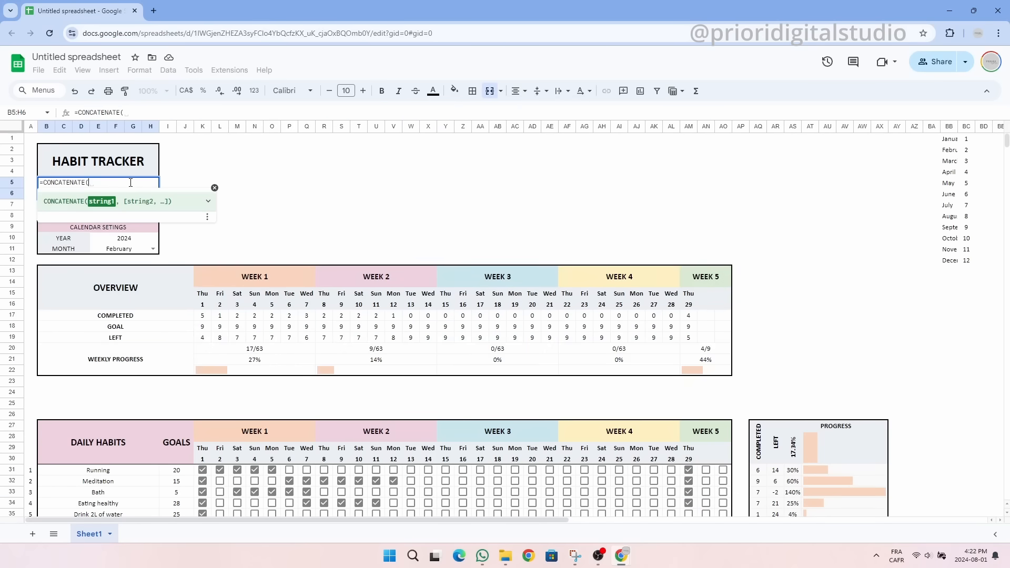
text("- ",)
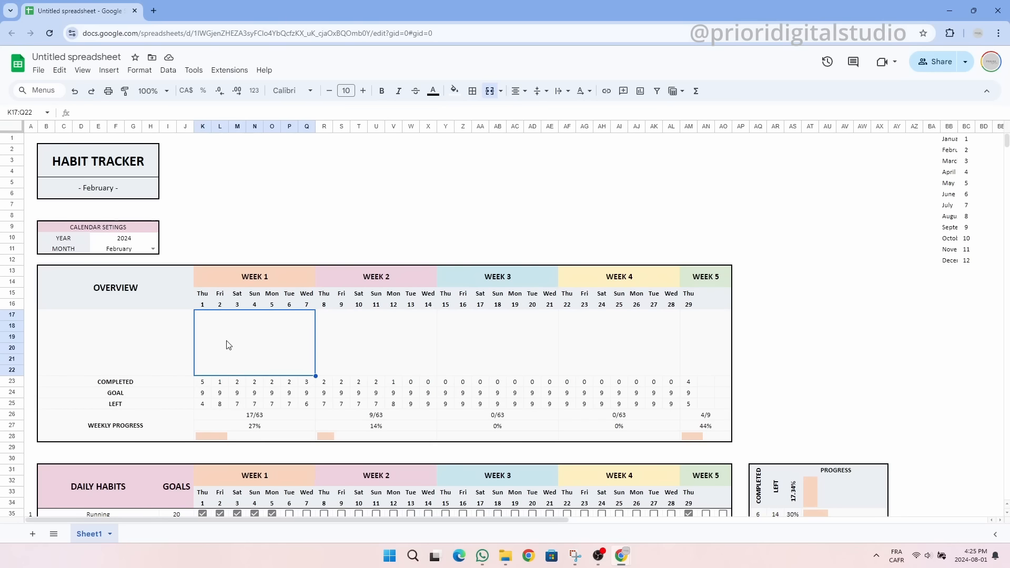
Enter coloured column-type SPARKLINE formulas of daily completed counts for weeks 1 through 5
text(=SPARKLINE(K23:Q23,)
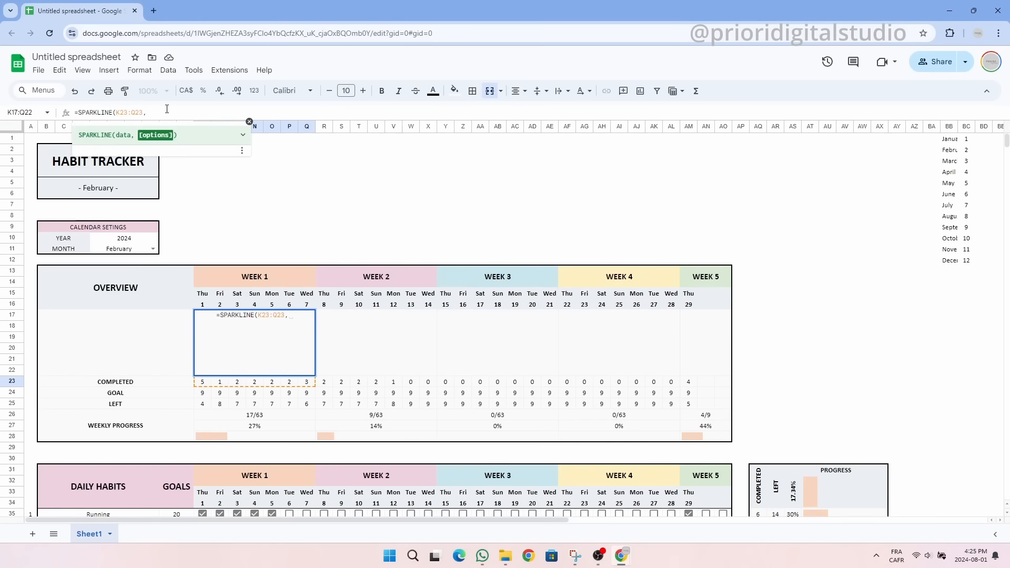
text({"charttype","column";"ymin",0;"ymax",COUNTIF($B$35:$H$59,"*");"color","#fff0c2)
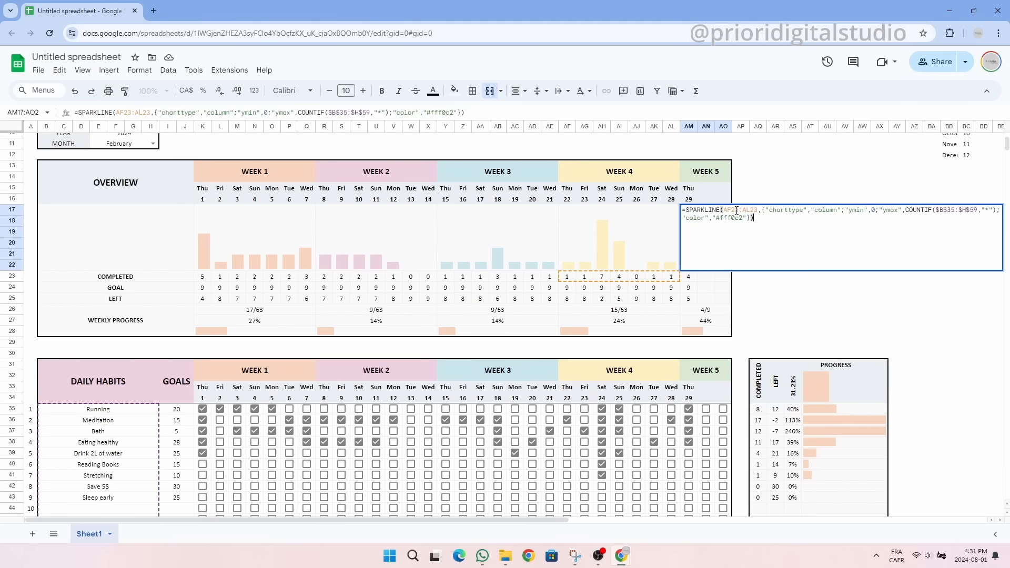
key(Enter)
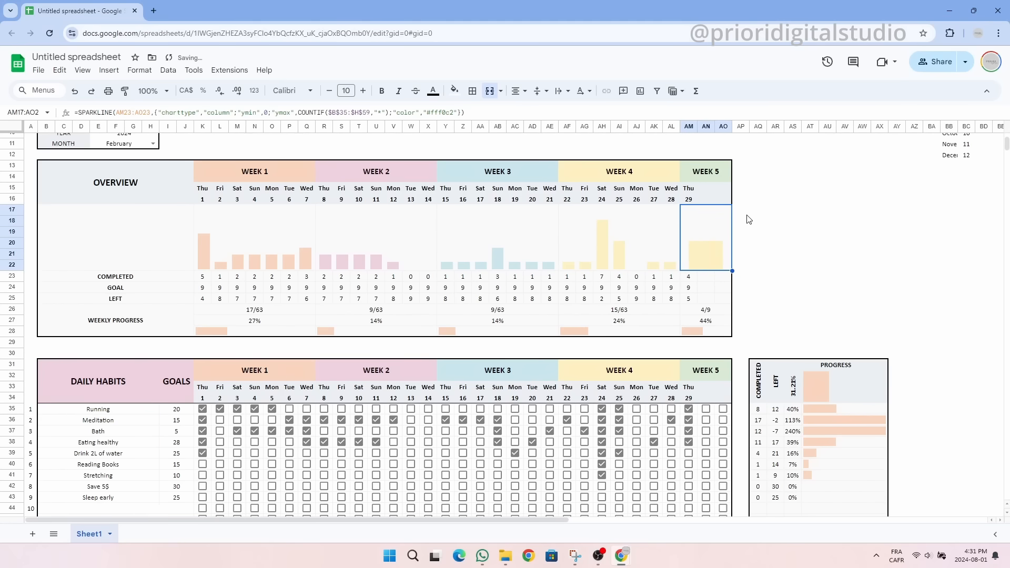
mouse_move(710, 275)
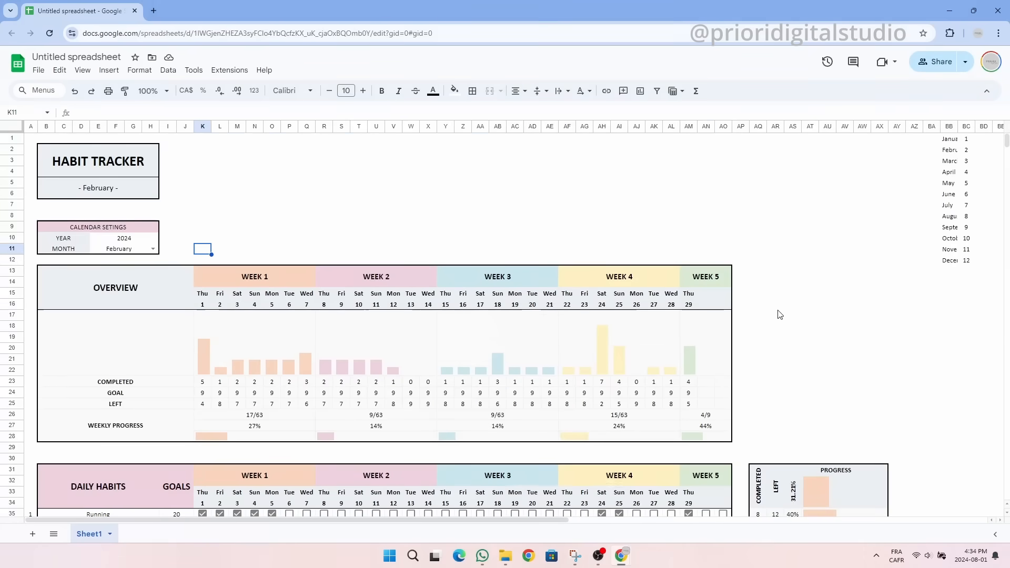
Fill row 12 with daily completion percentages using =IFERROR(K23/K24,"")
click(202, 160)
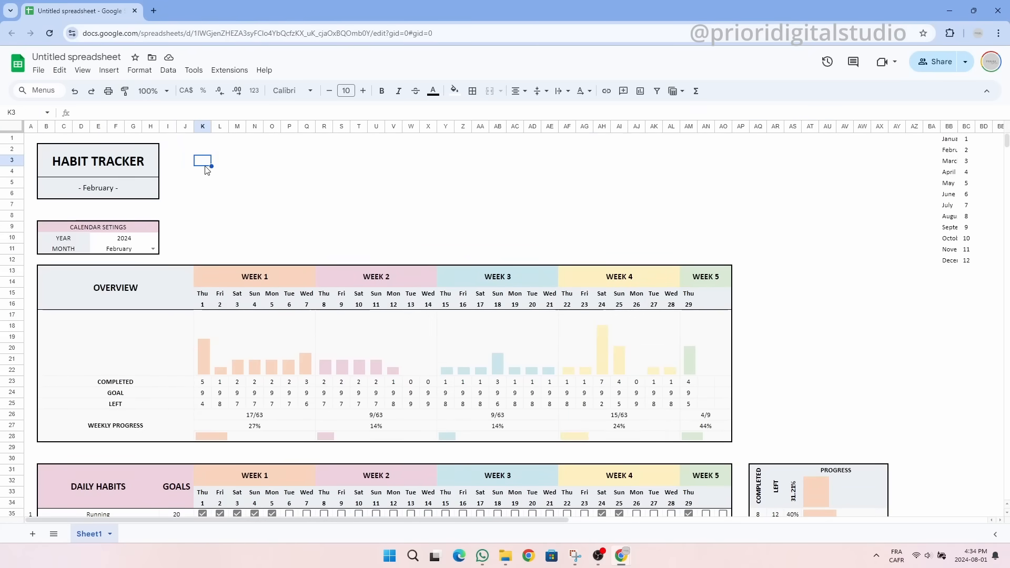
click(202, 261)
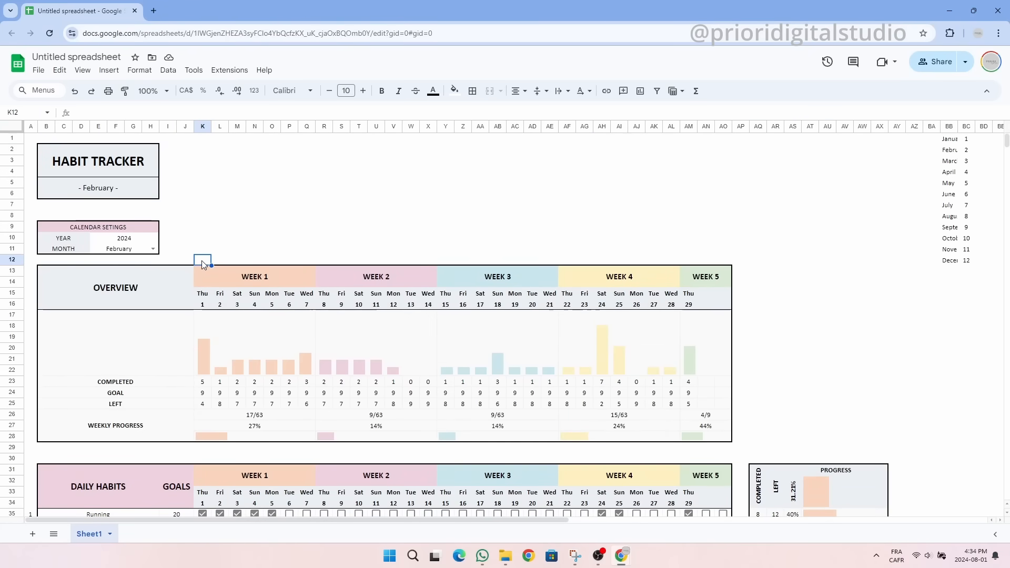
click(255, 277)
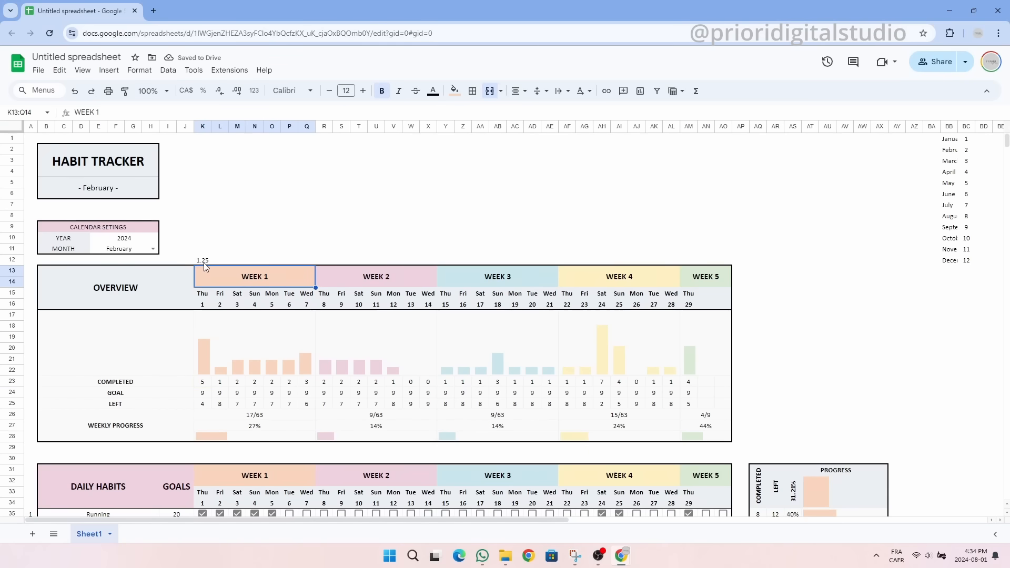
text(55555)
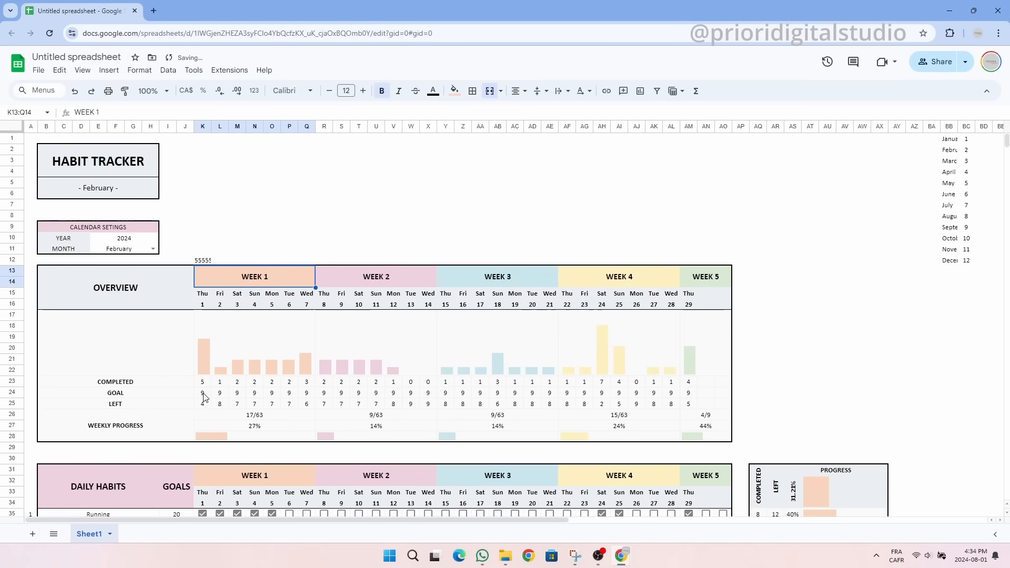
click(202, 261)
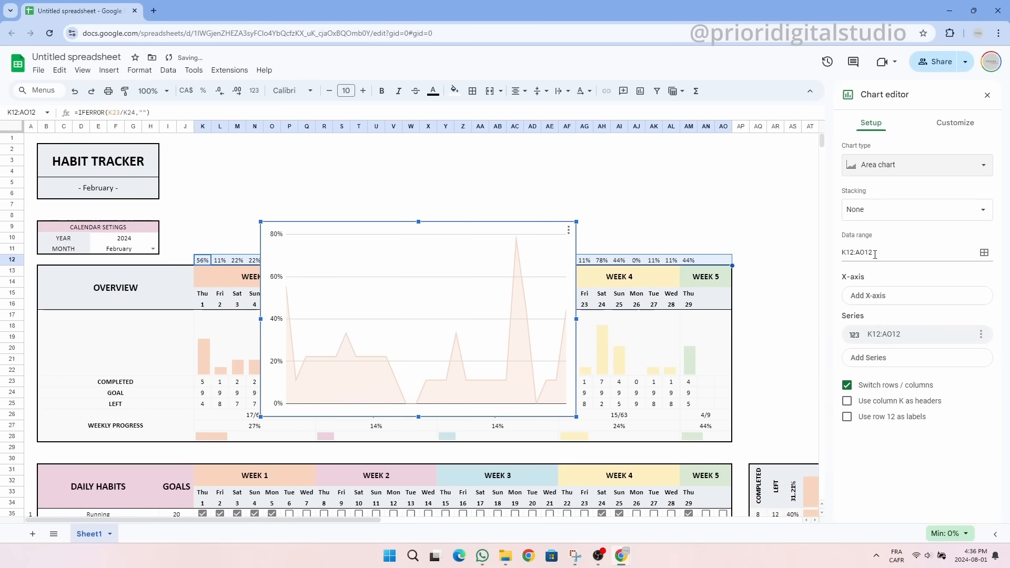
Style the smooth area chart with circle point markers and position it above the overview
click(955, 123)
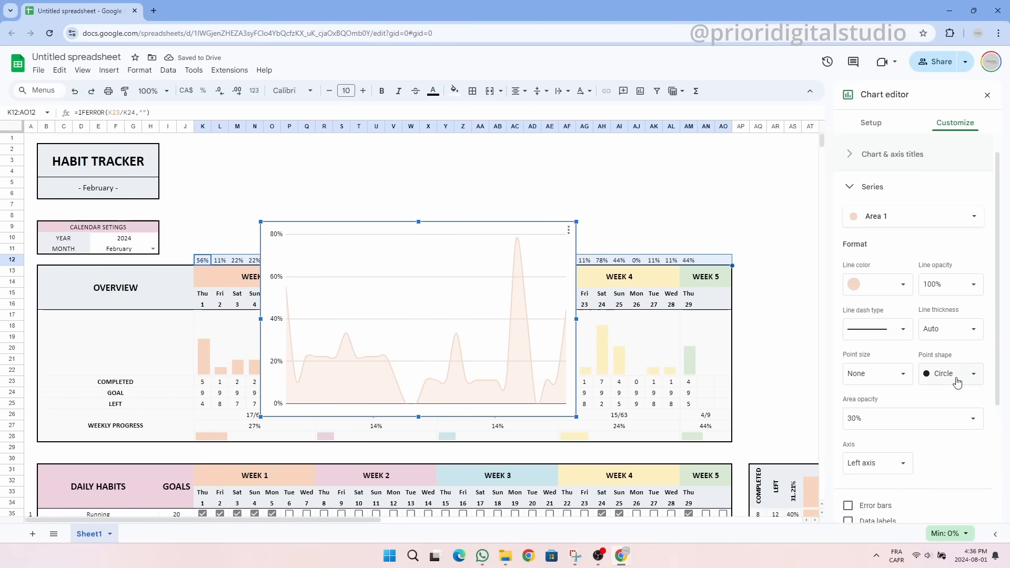
click(876, 373)
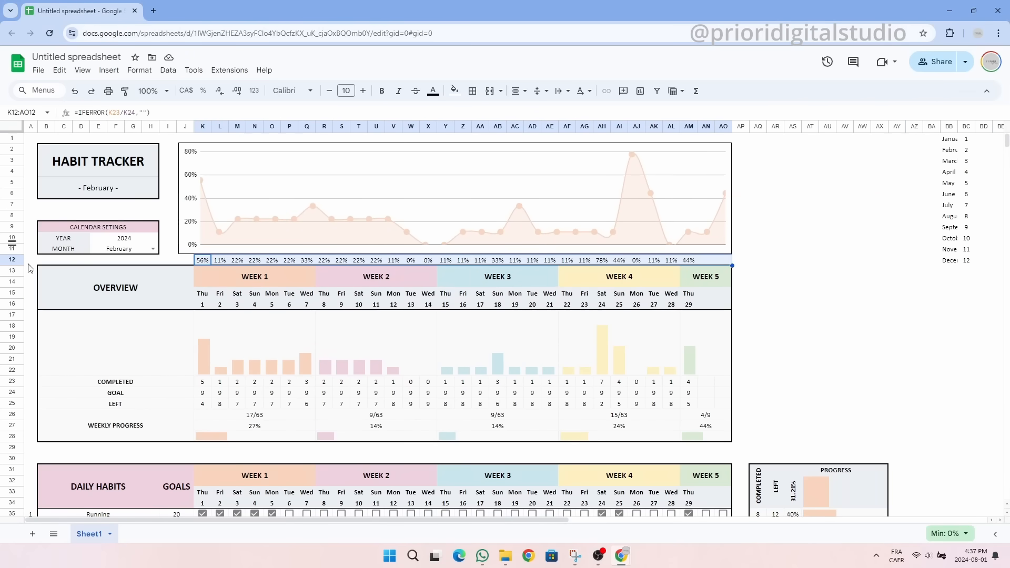
click(202, 260)
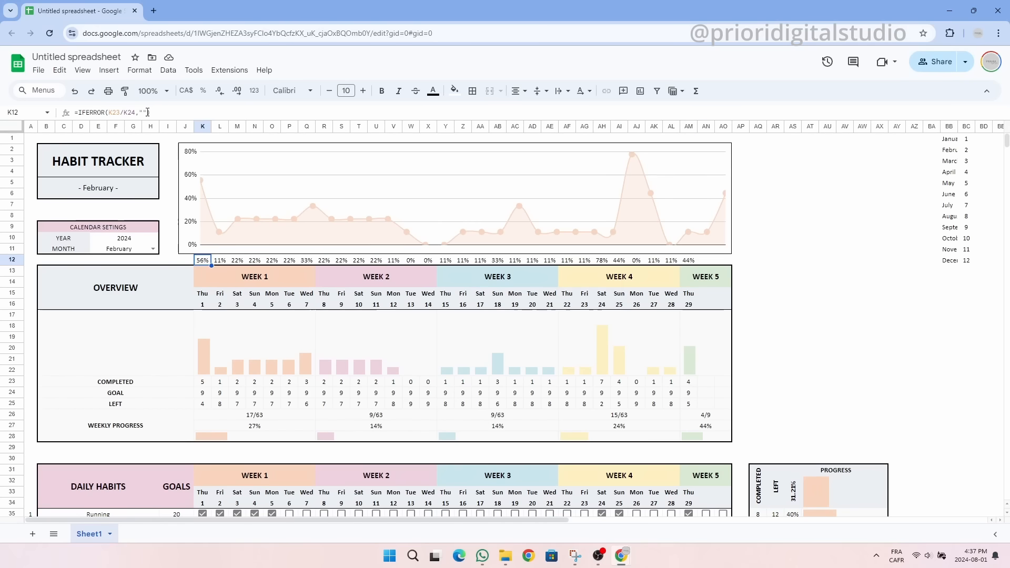
click(456, 200)
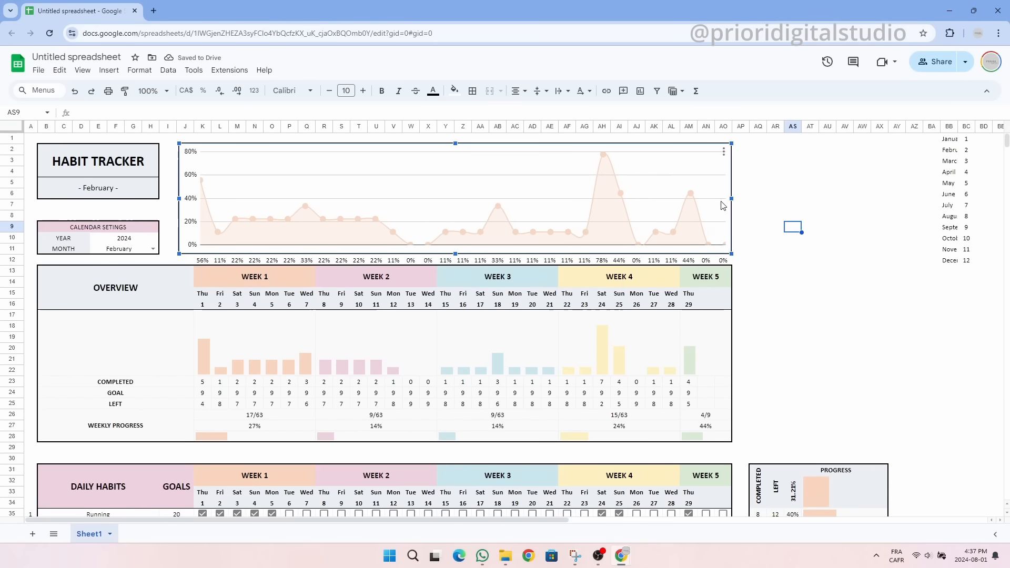
scroll(down, 3)
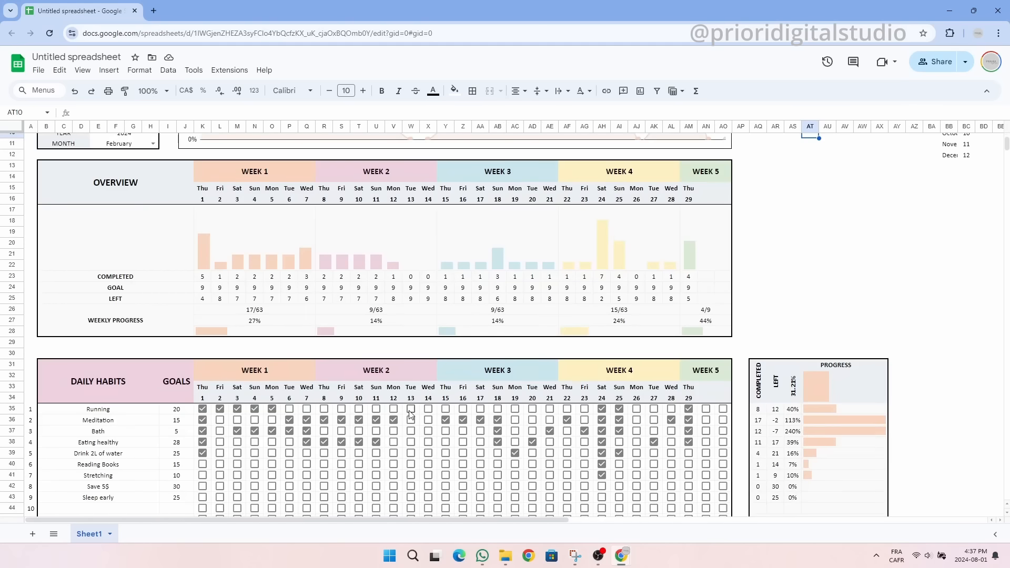
click(148, 90)
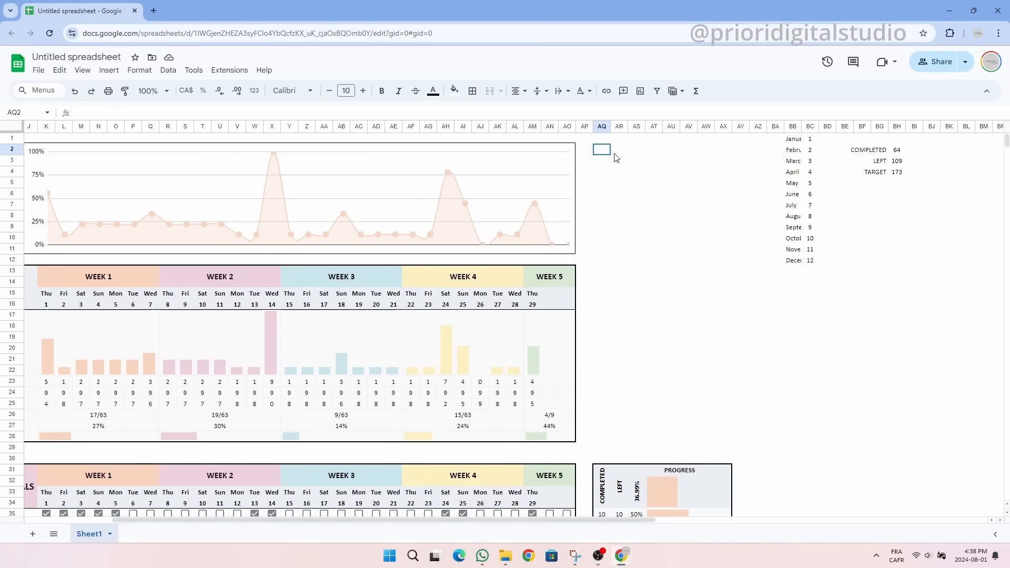
Title the OVERVIEW DAILY PROGRESS donut area, resize columns AQ–AX, and begin the TOP 10 heading
text(OVERVIEW DAILY PROGRESS)
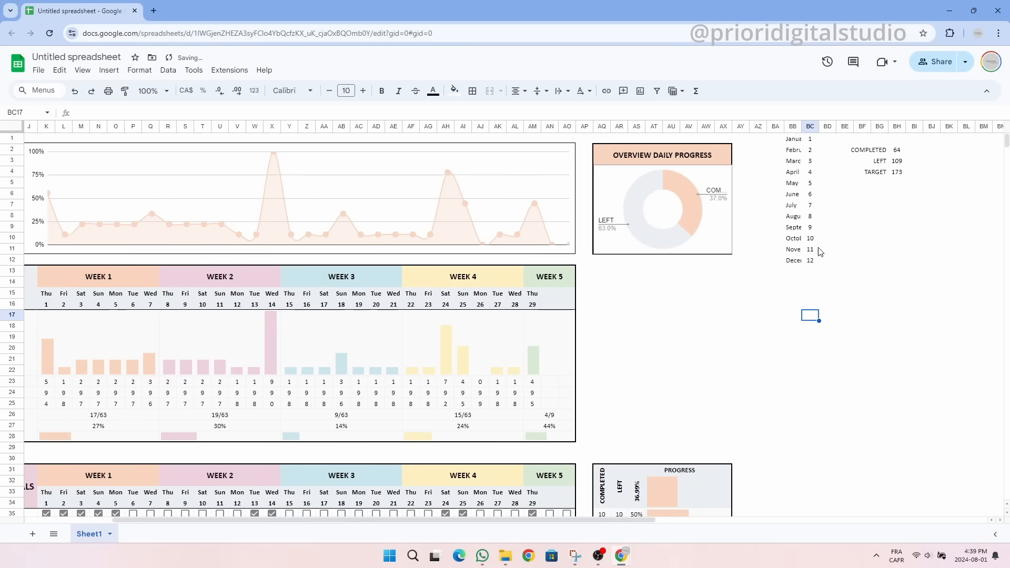
right_click(723, 127)
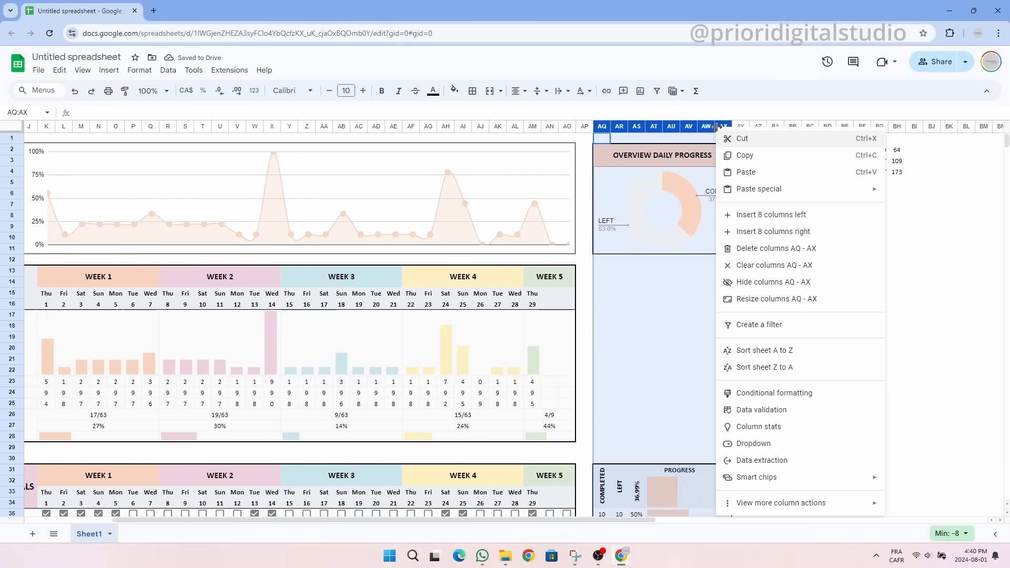
click(677, 207)
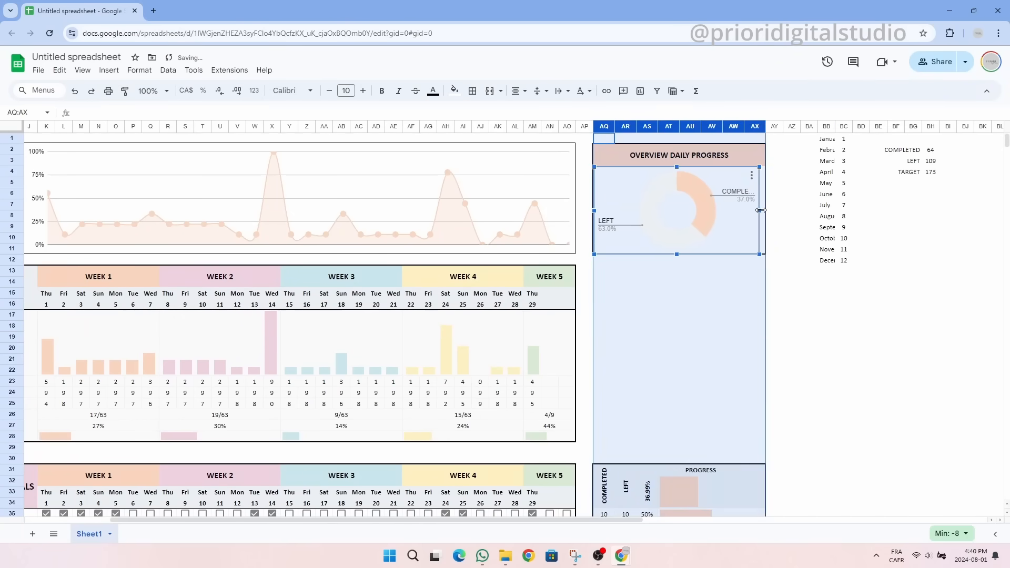
text(TOP 10 DAY)
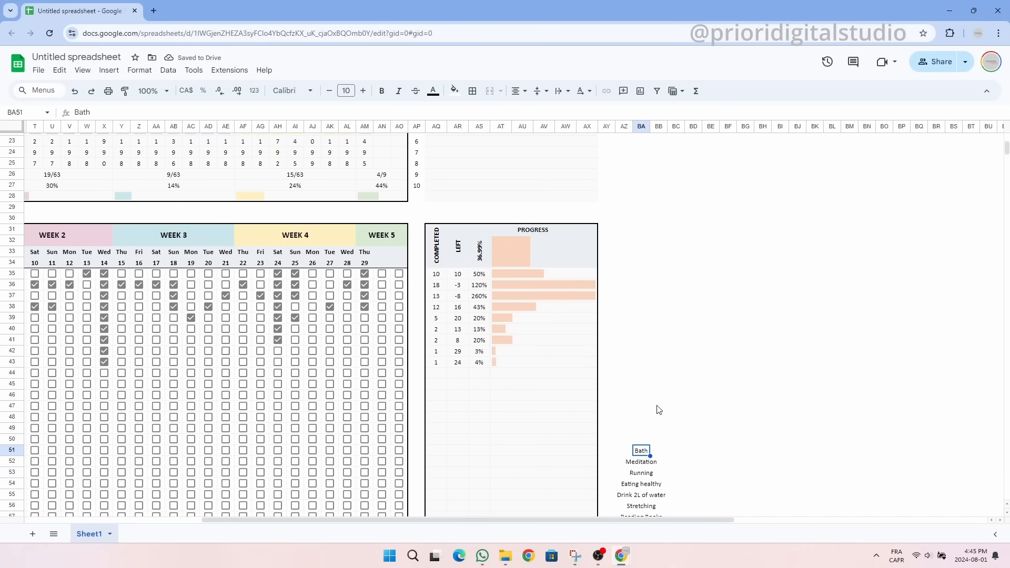
Sort habit names by progress with IF/SORT formulas, then VLOOKUP percentages, testing Running at 130%
scroll(down, 3)
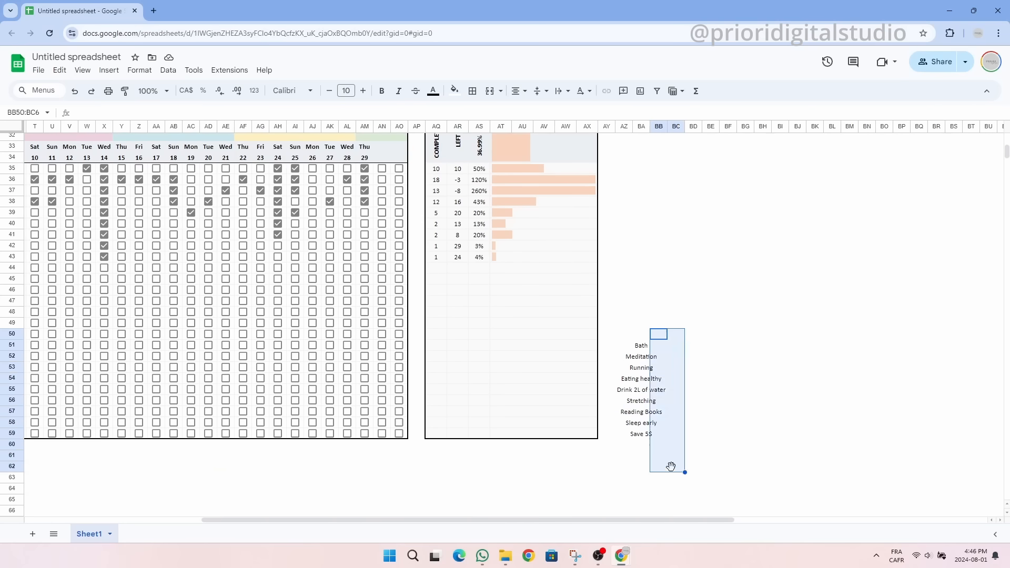
text(=IF()
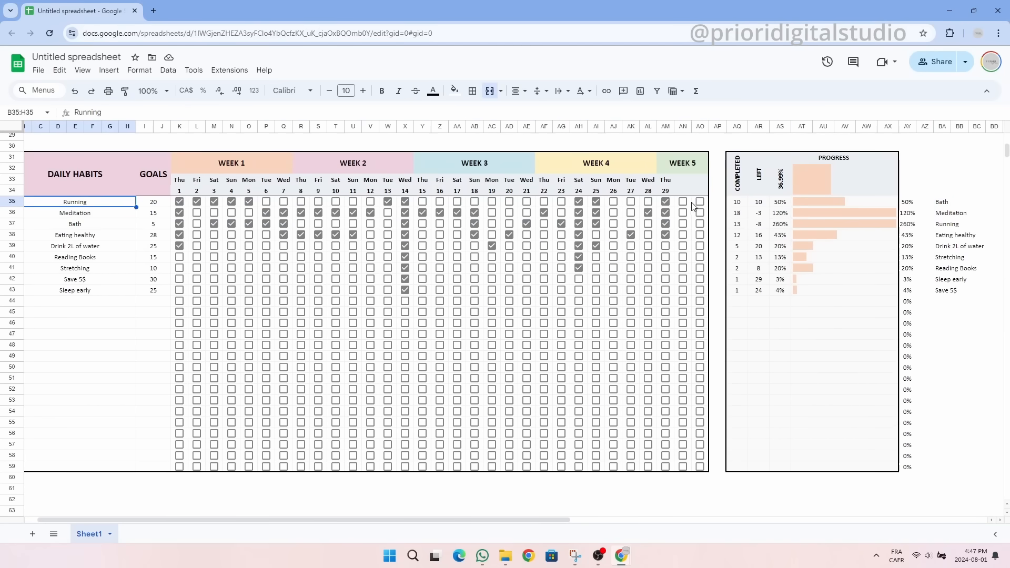
click(508, 201)
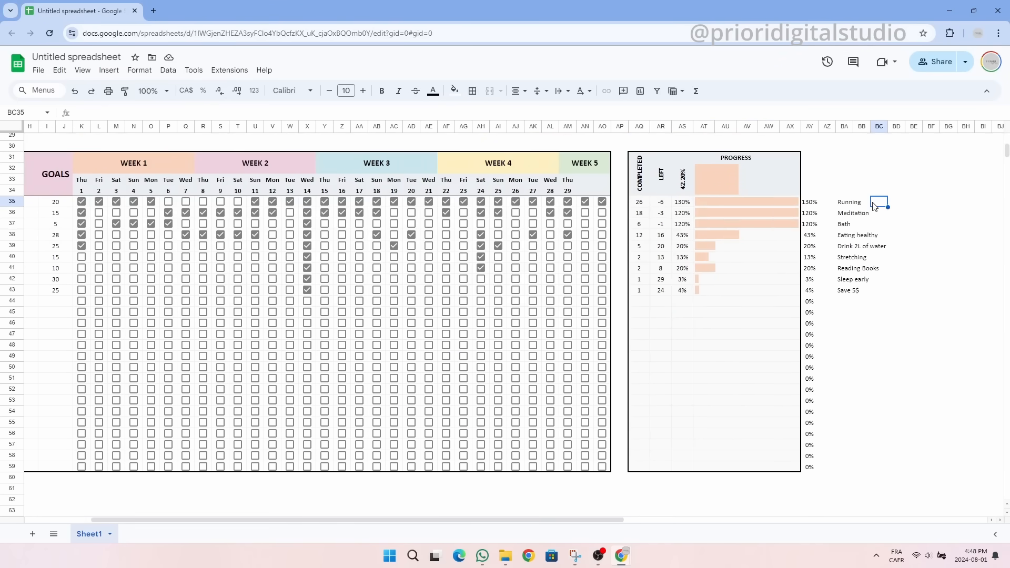
text(=V)
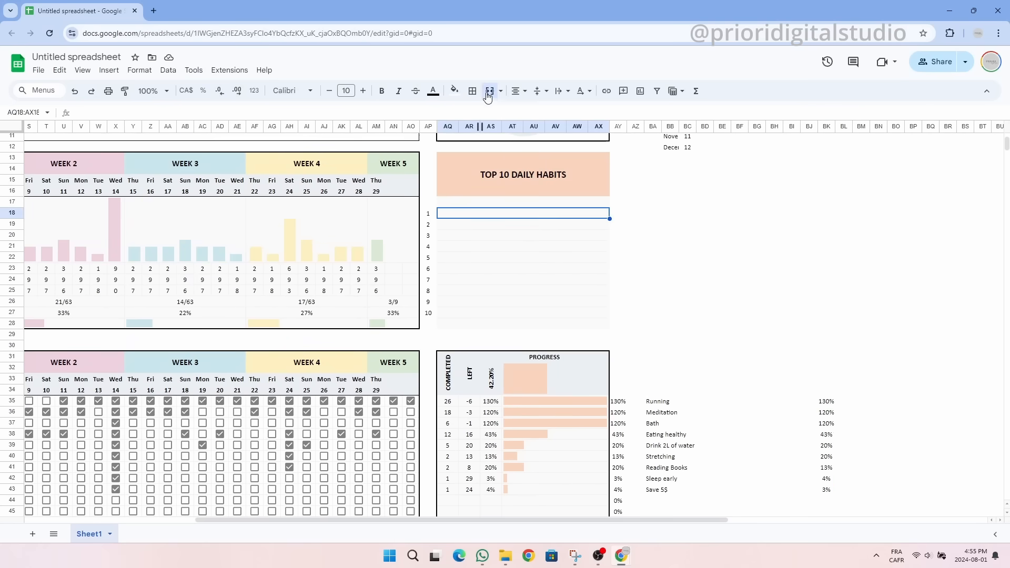
Merge the ten ranking rows and fill them with IF/CONCATENATE entries like 'Running - 130%'
click(499, 90)
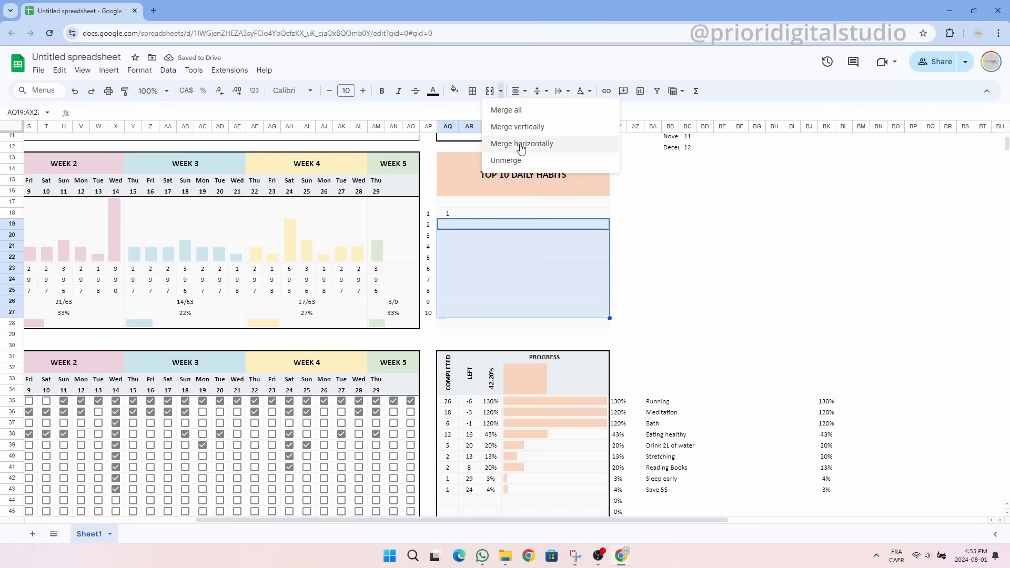
click(506, 160)
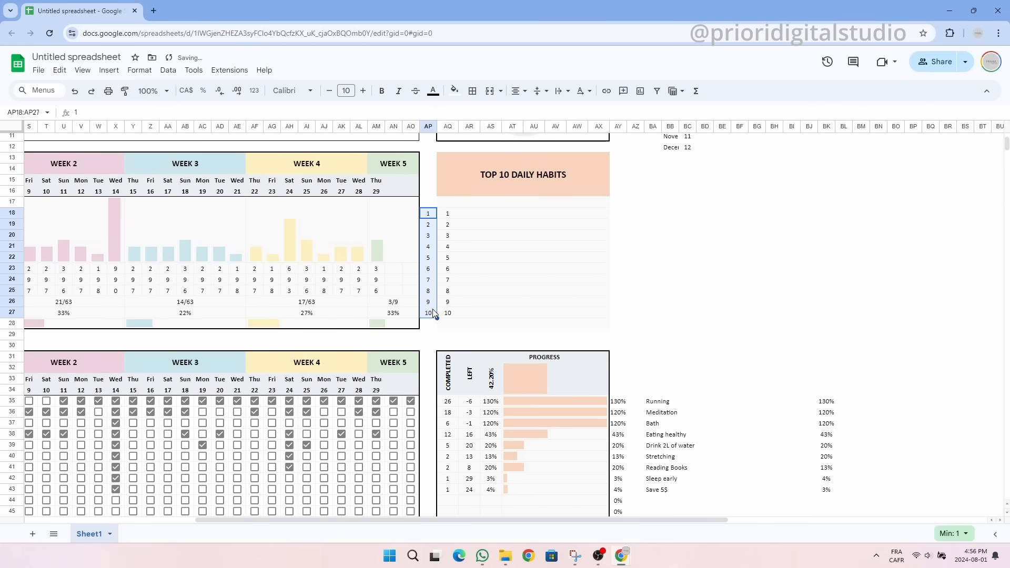
drag(457, 213, 609, 317)
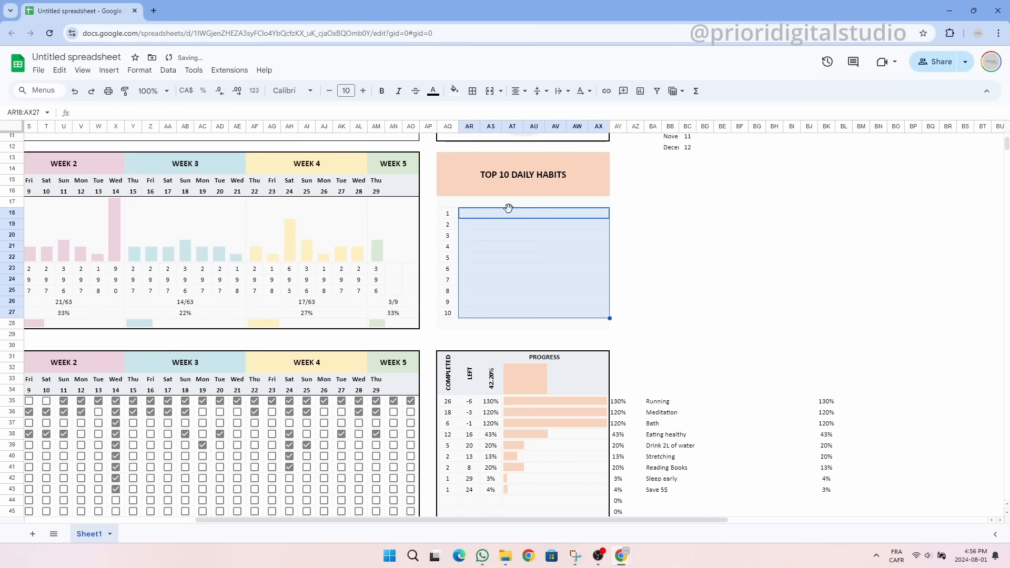
text(=IF(BA35="","",)
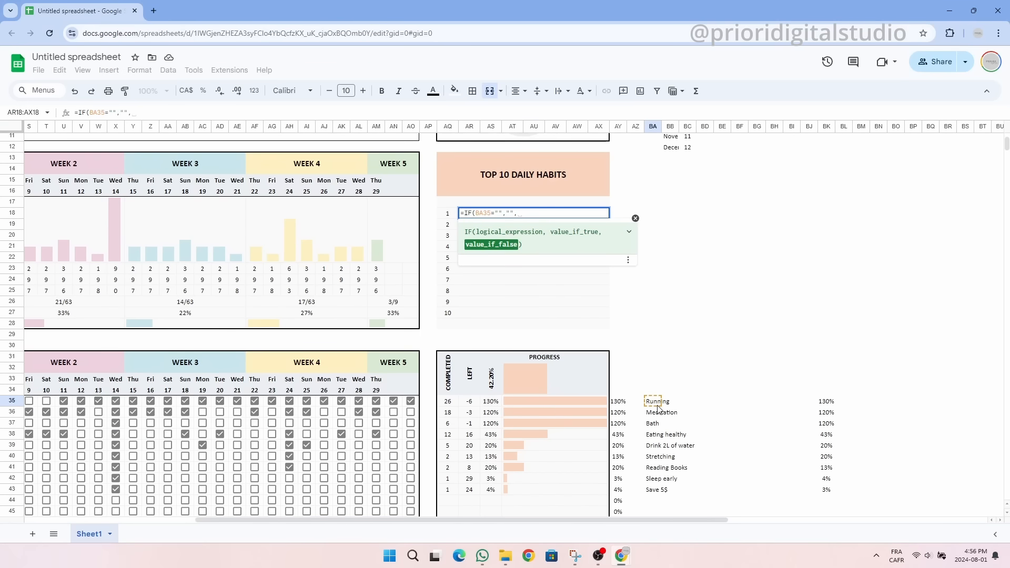
text(CONCATENATE(BA35,")
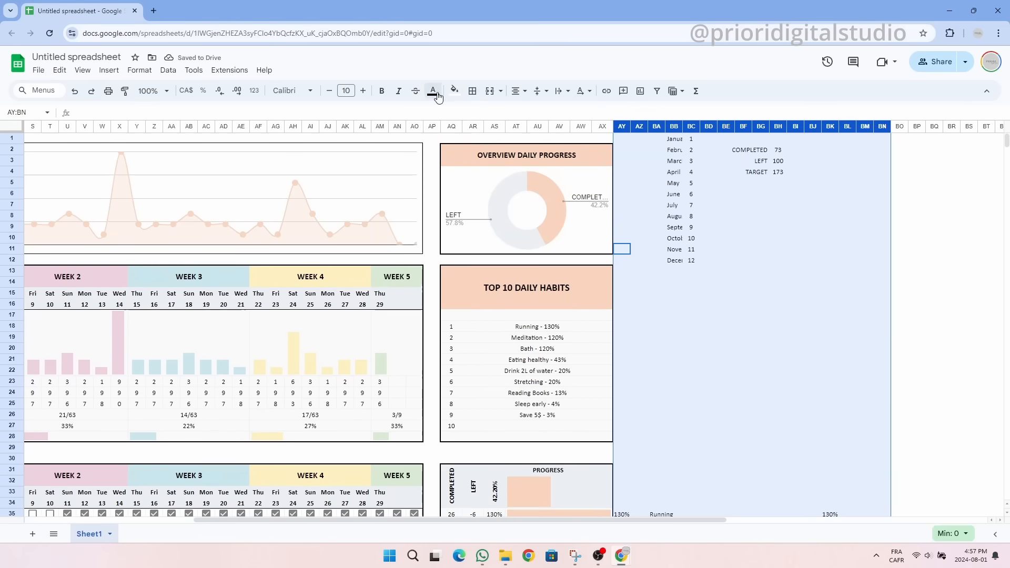
Hide helper columns AY:BN and add the GLOBAL PROGRESS tally 71/261 with 27% below
scroll(left, 3)
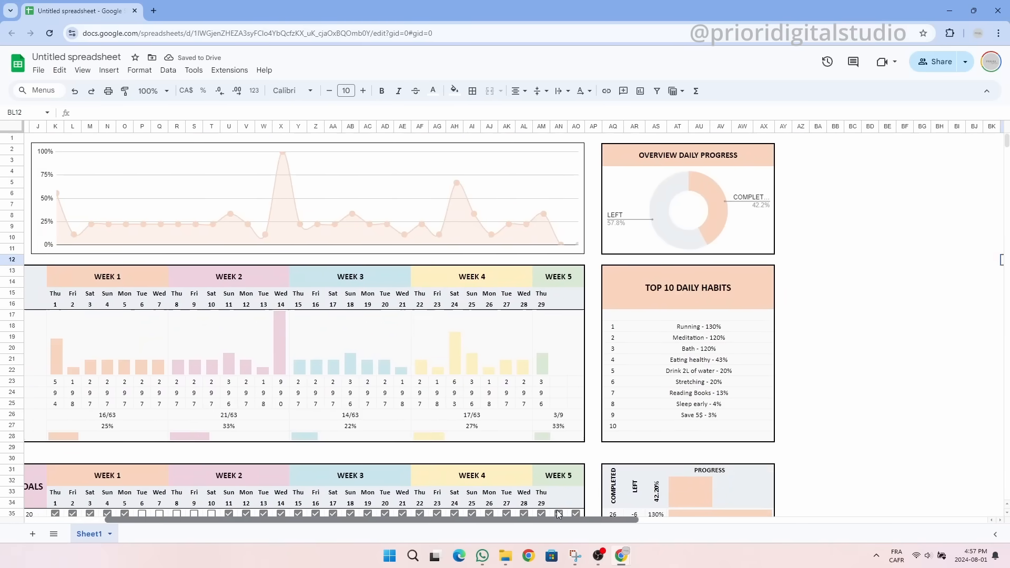
click(433, 91)
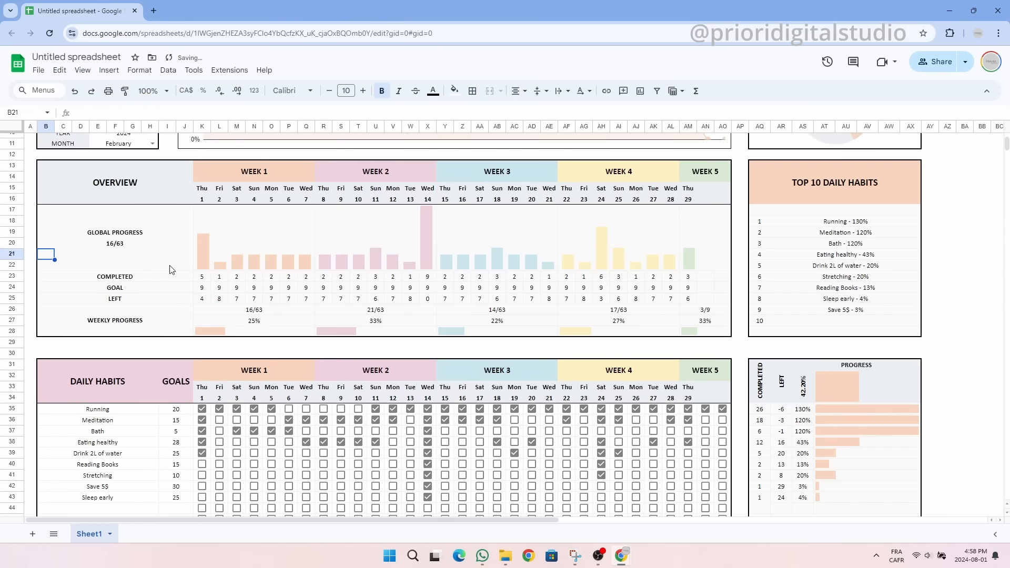
click(115, 253)
text(=SUM(K23:AO23)/SUM(K24:Q24))
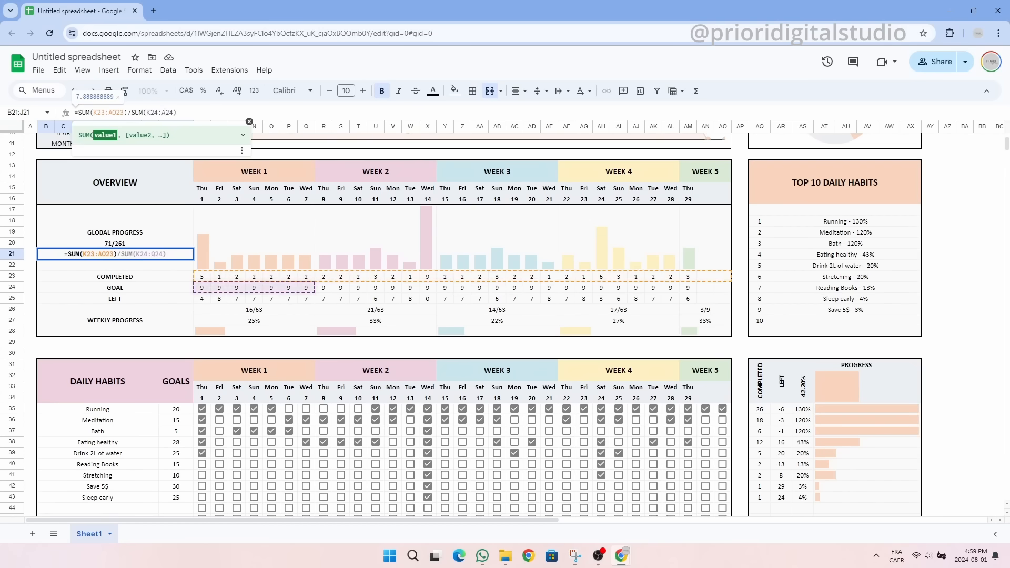
click(152, 90)
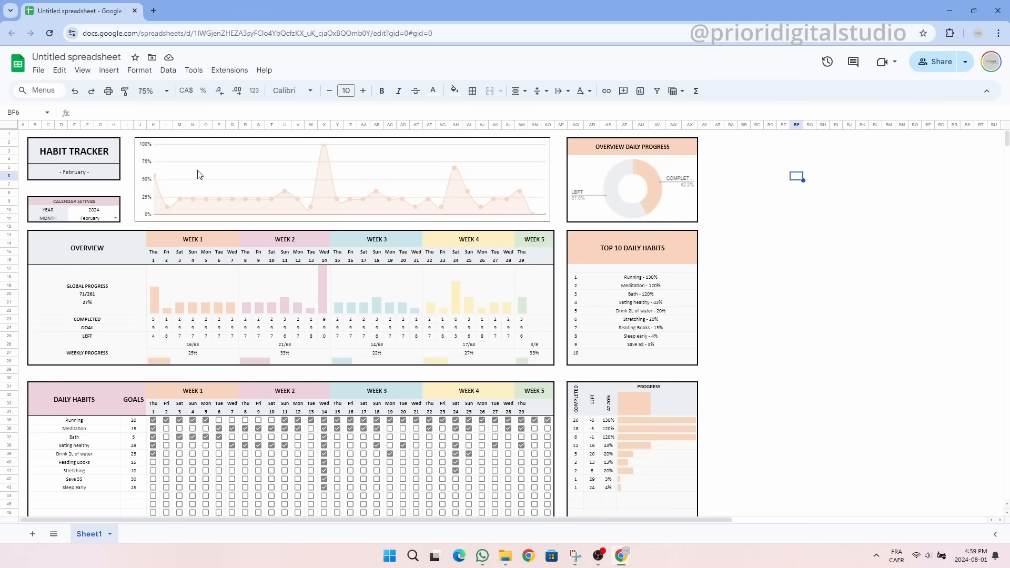